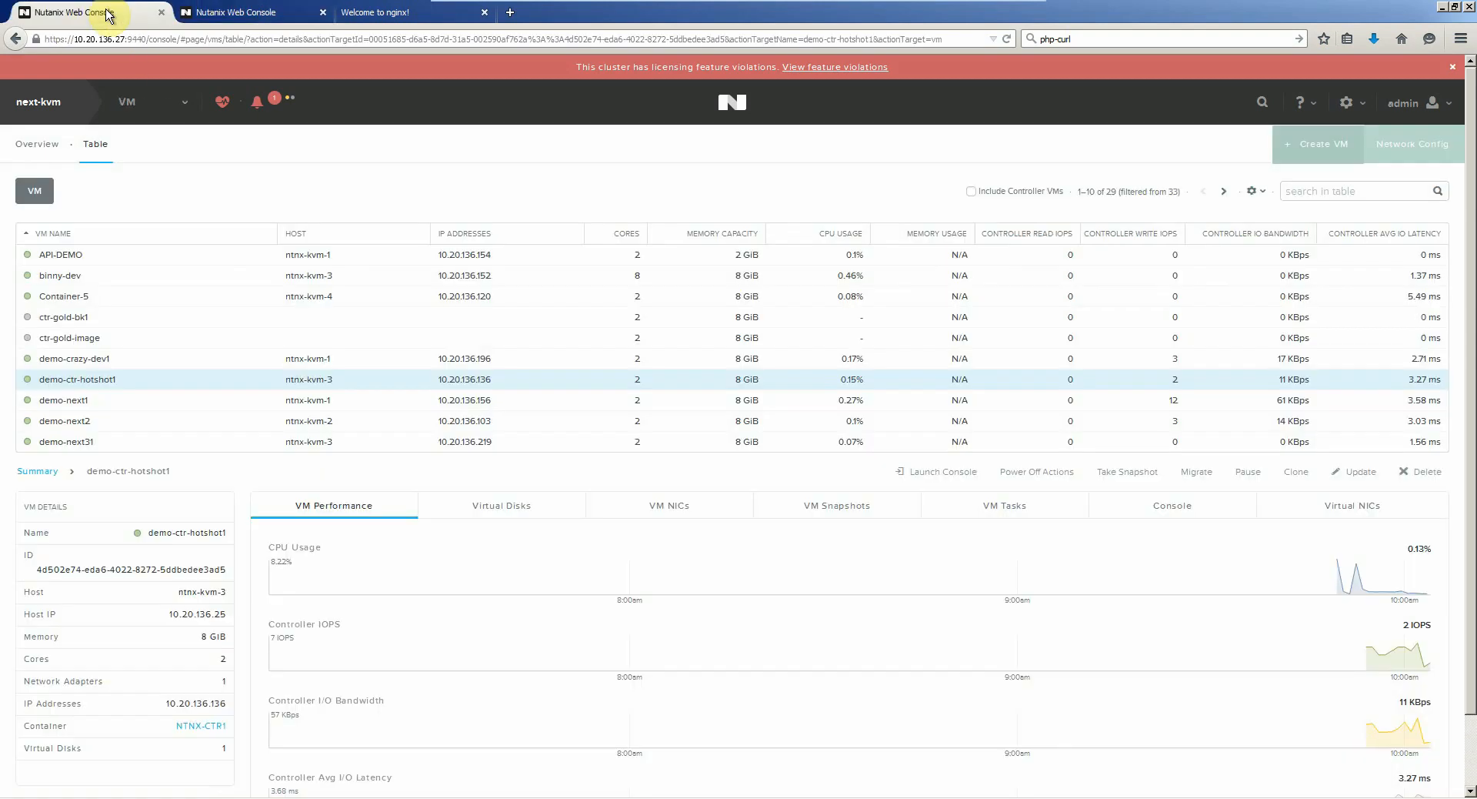
- Show the five registered container machines in the Explore console
left_click(126, 102)
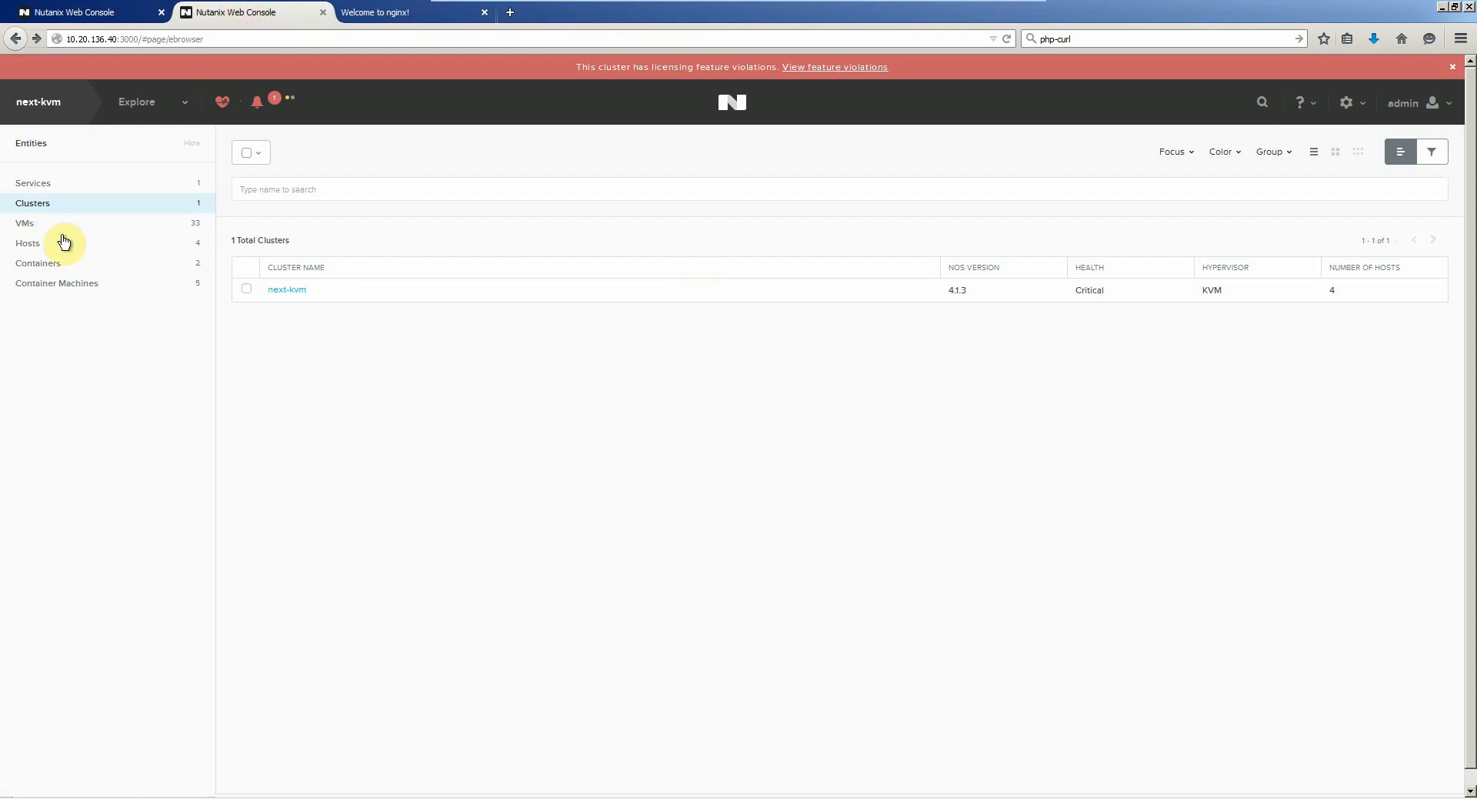
mouse_move(106, 314)
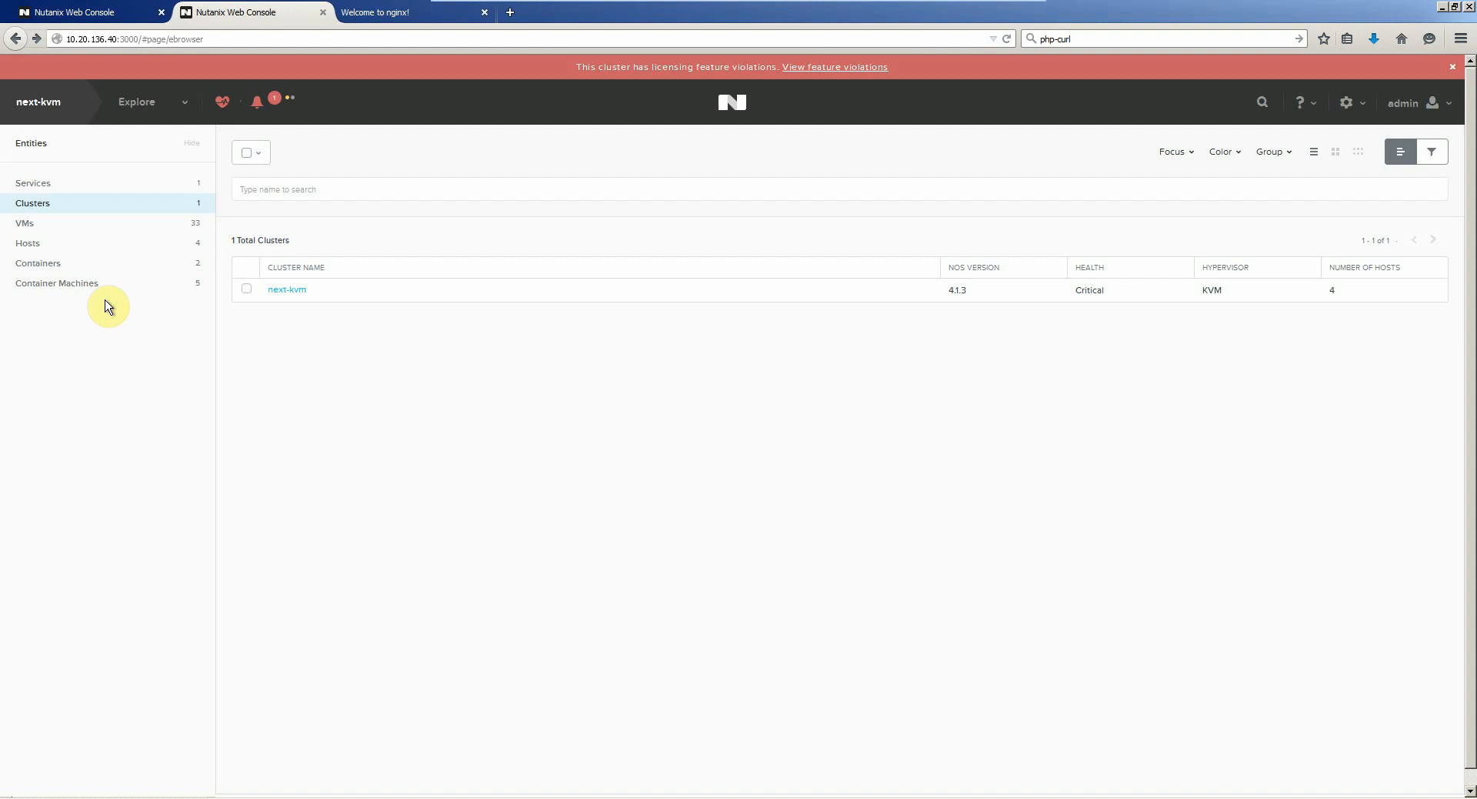
mouse_move(74, 284)
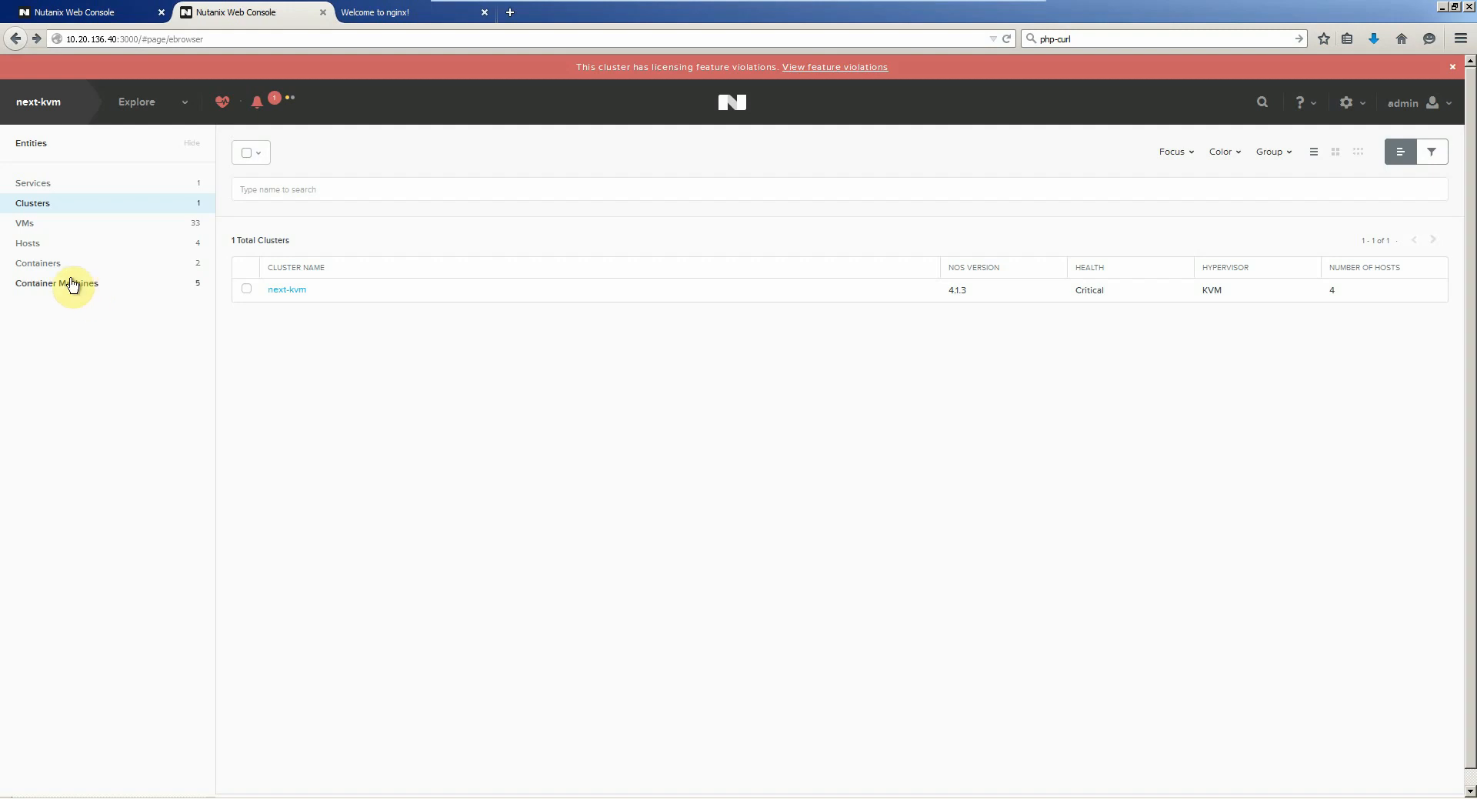
left_click(57, 283)
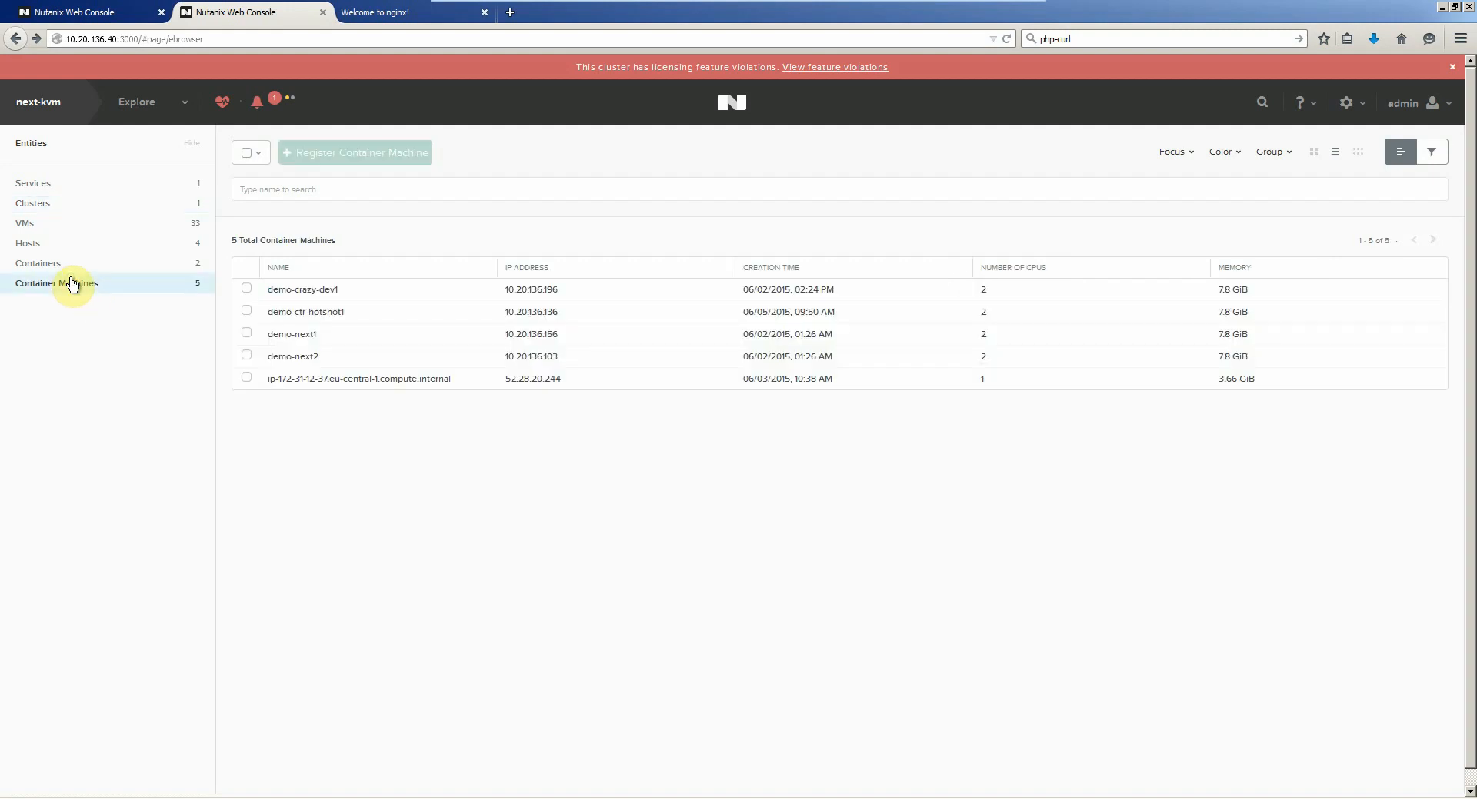
mouse_move(274, 289)
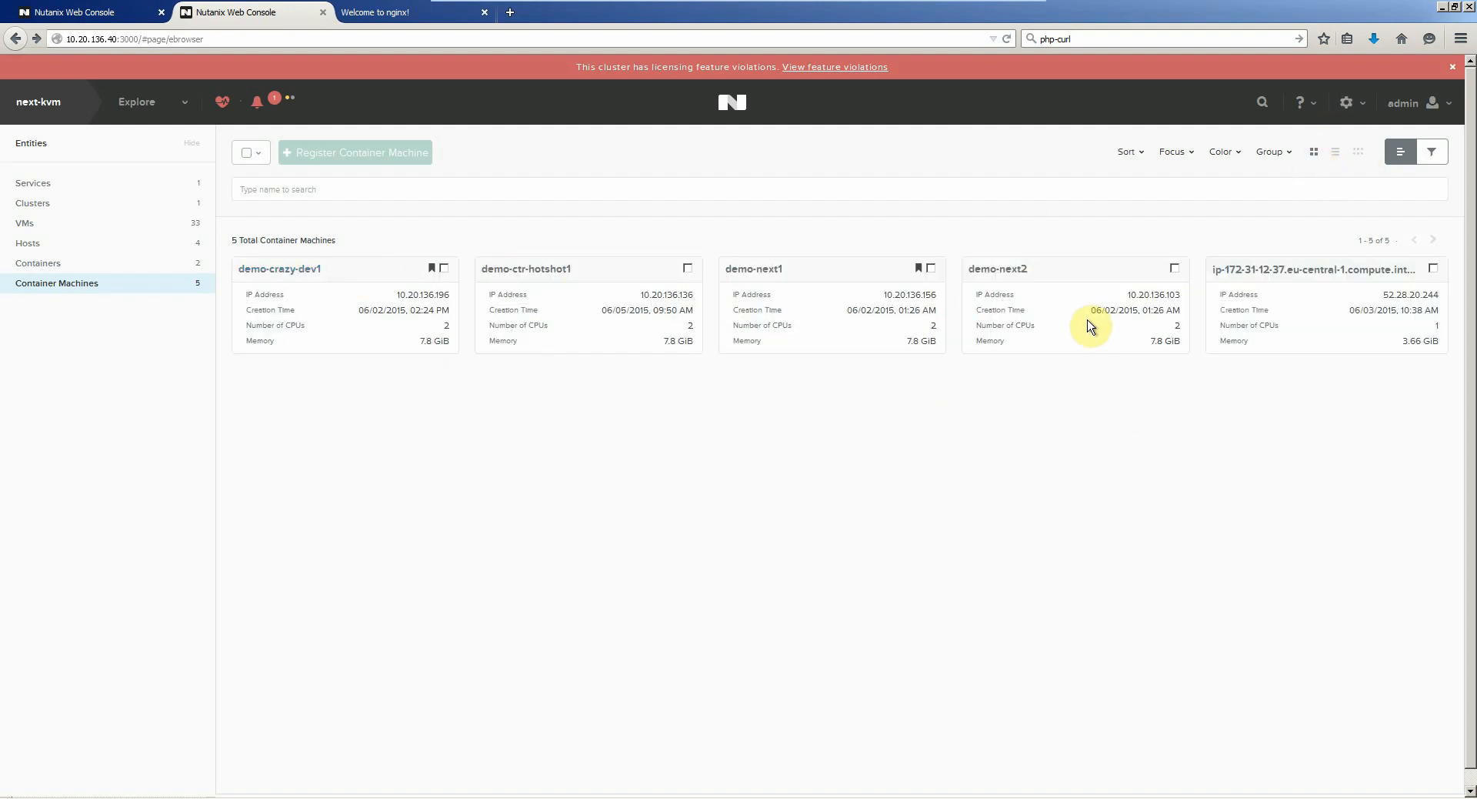
mouse_move(44, 235)
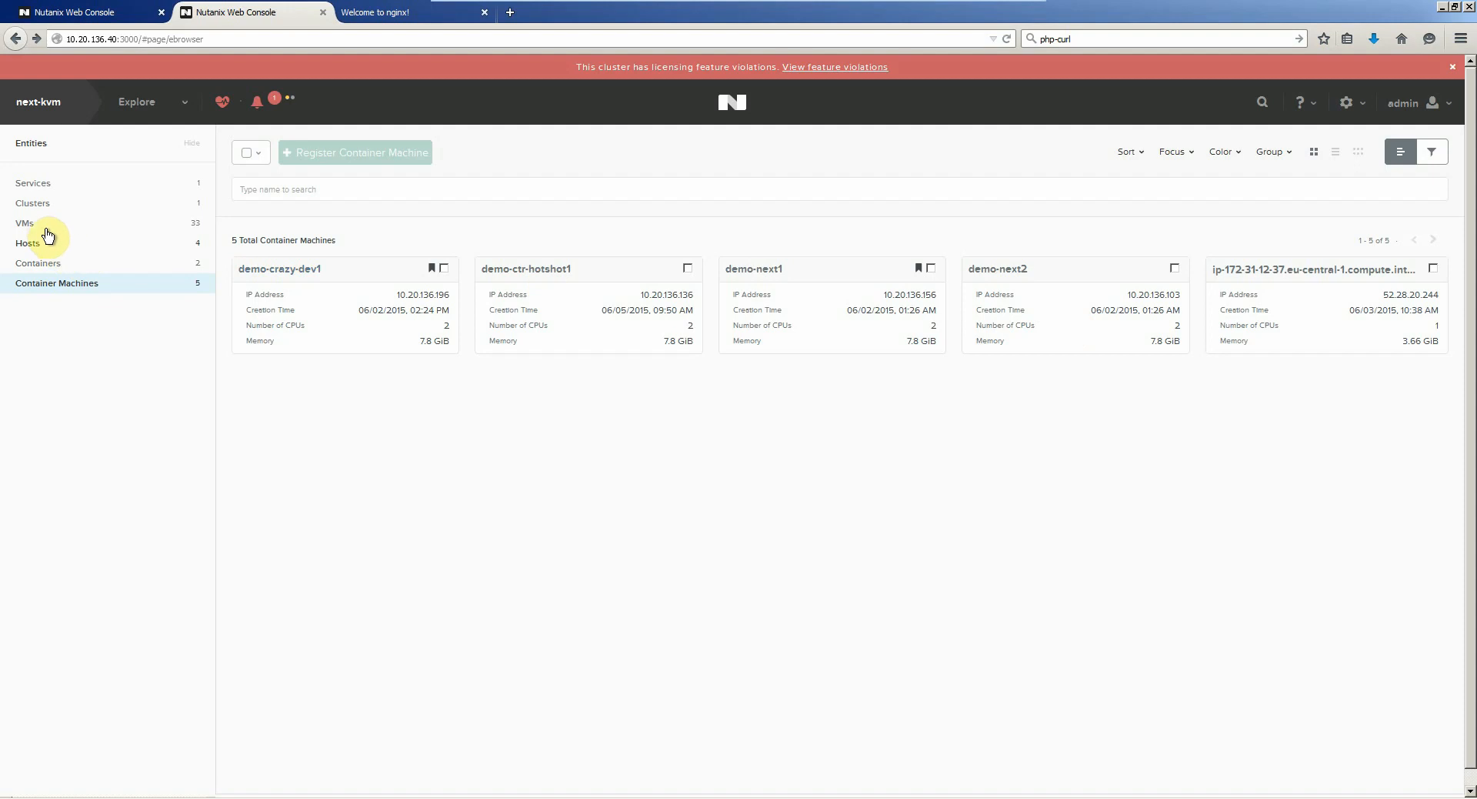
- List the cluster's 33 VMs and select ctr-gold-image to see its actions
left_click(26, 223)
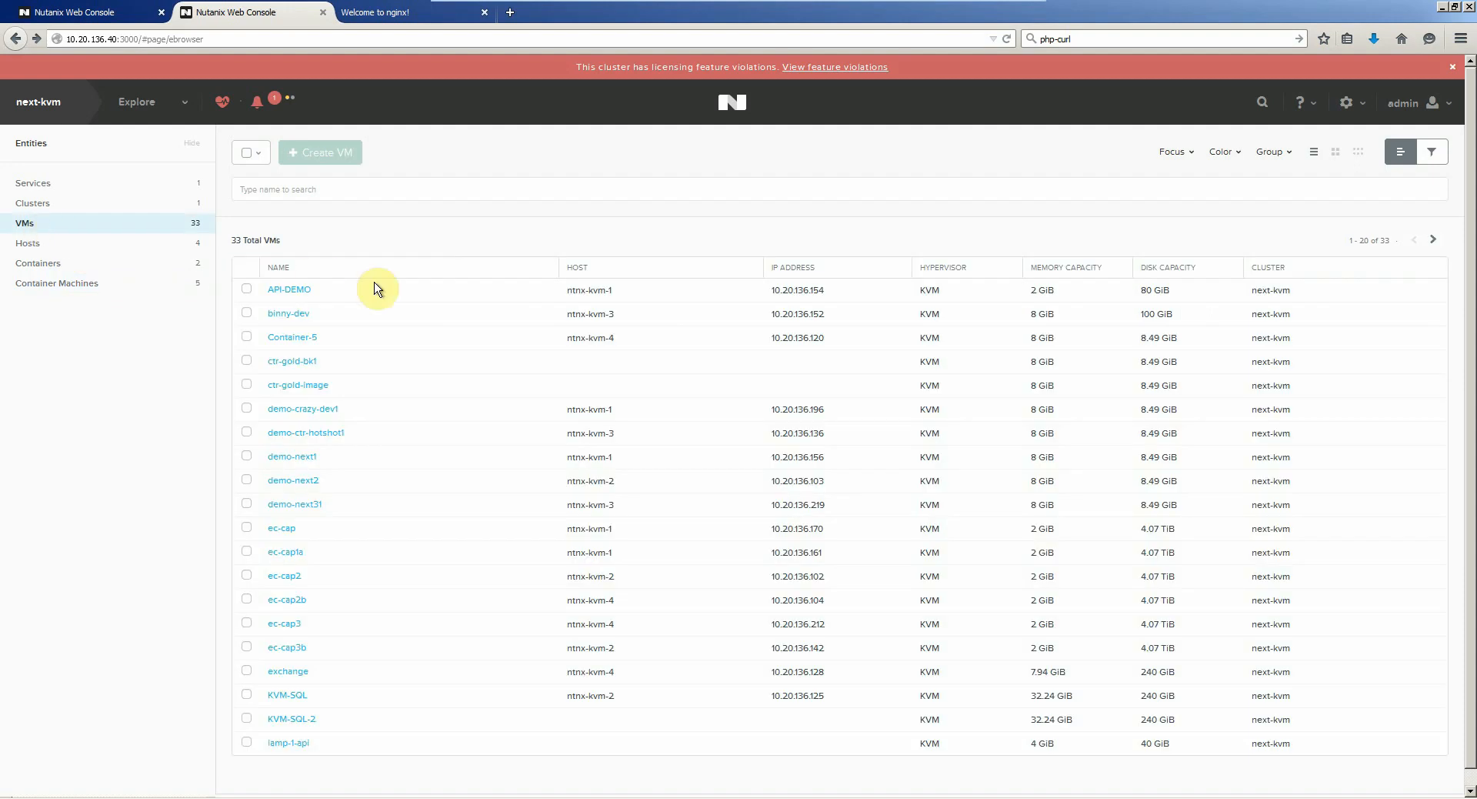
mouse_move(237, 390)
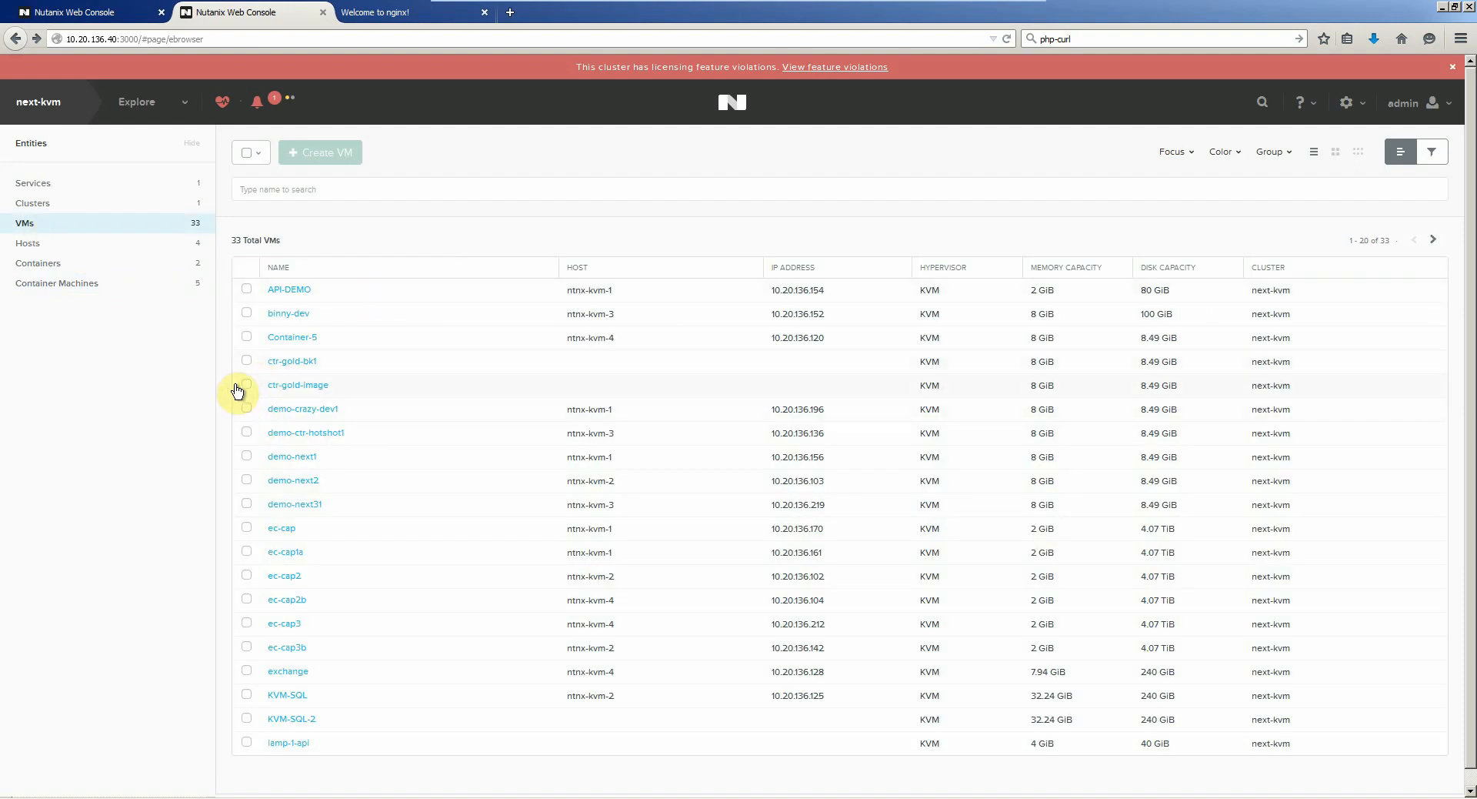
left_click(246, 360)
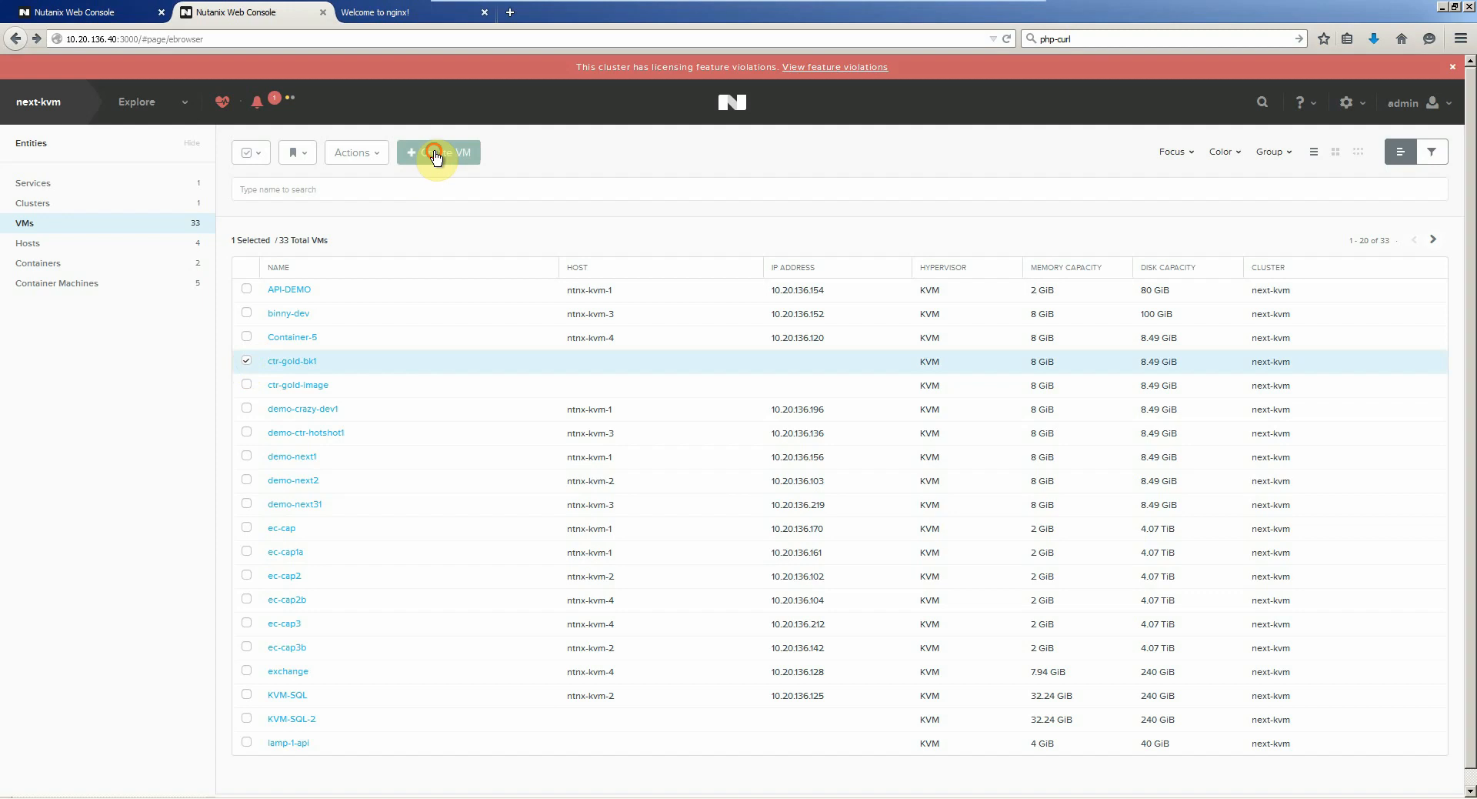
left_click(437, 152)
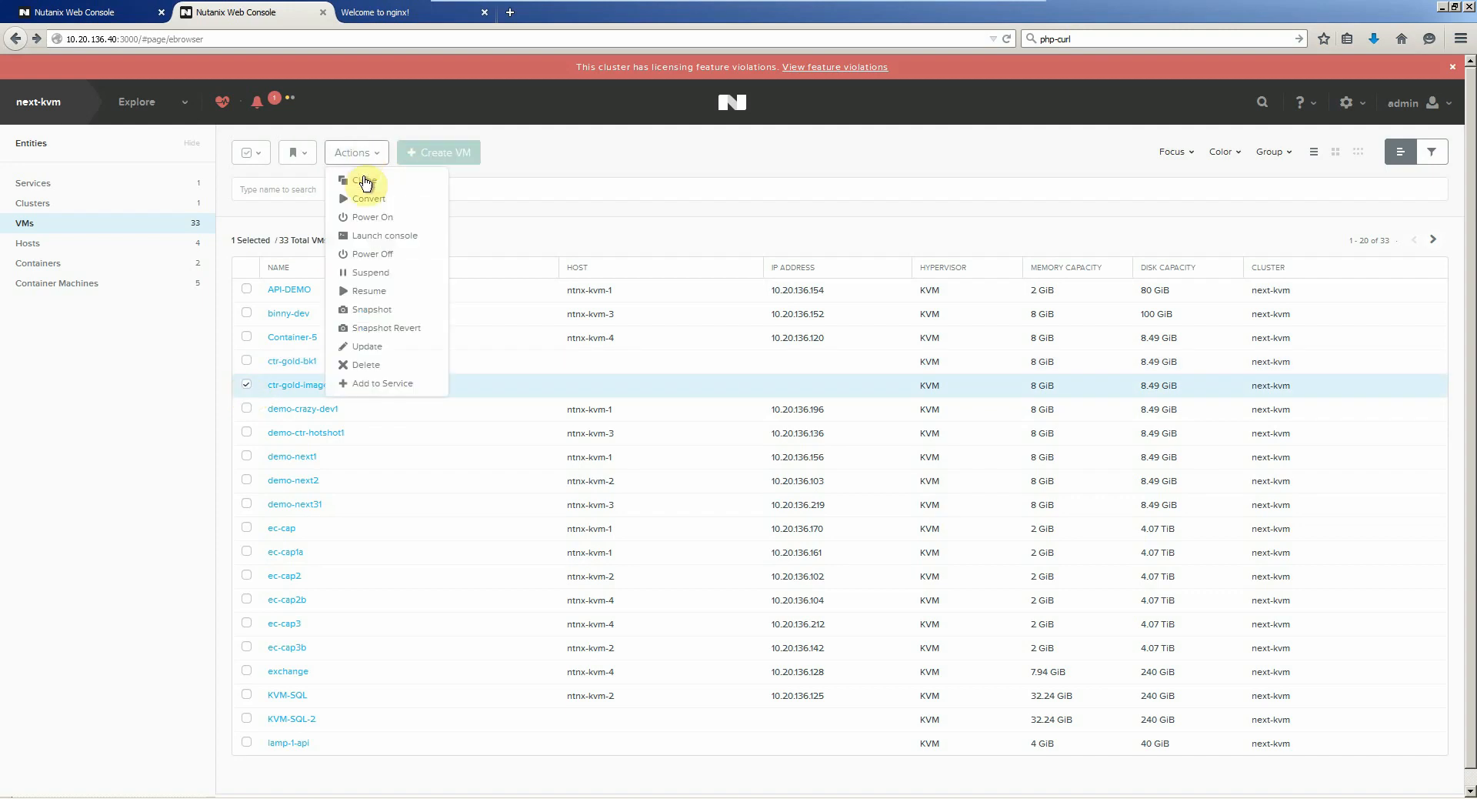
- Start a clone of ctr-gold-image named ctr-demo-web
left_click(363, 180)
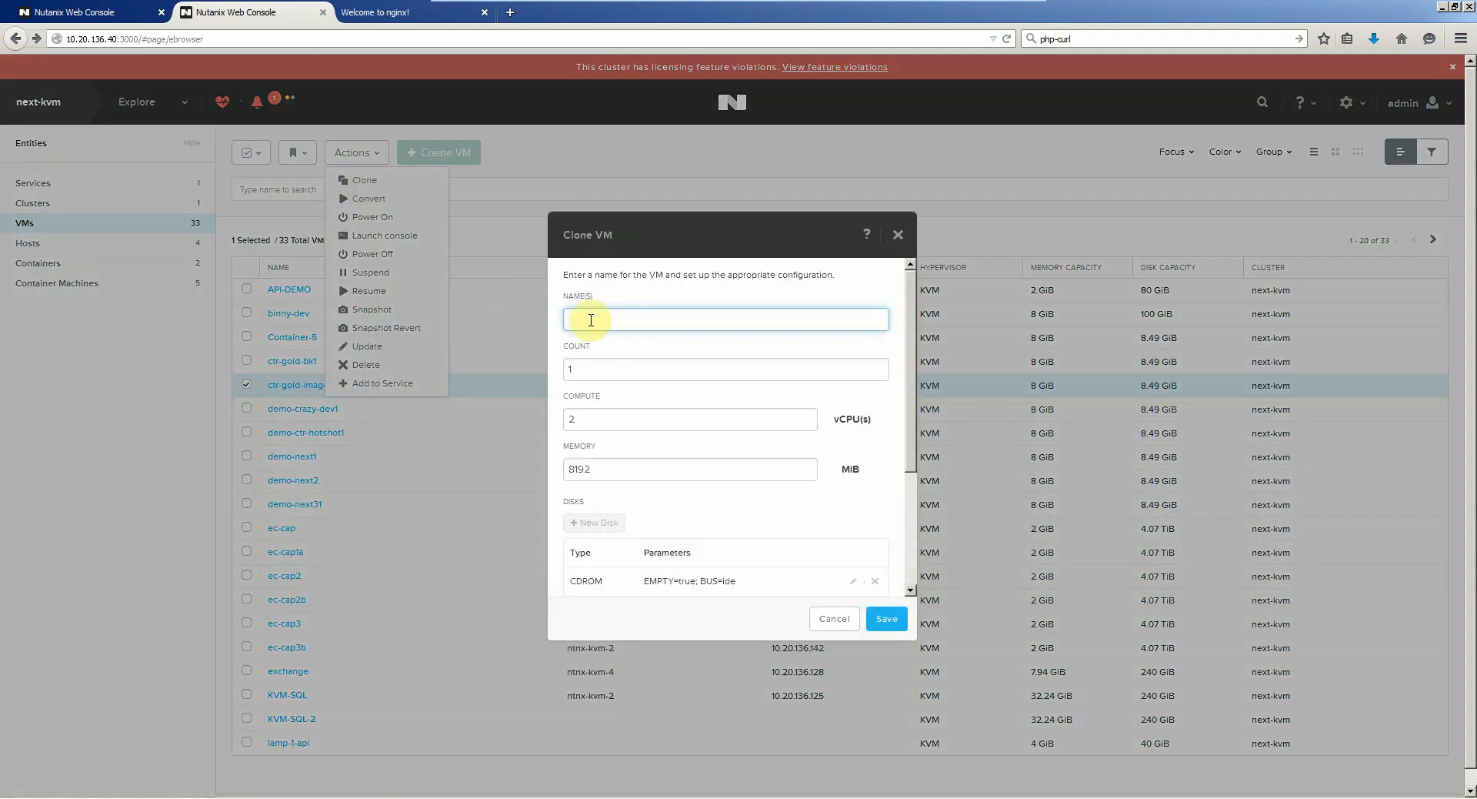
type("c")
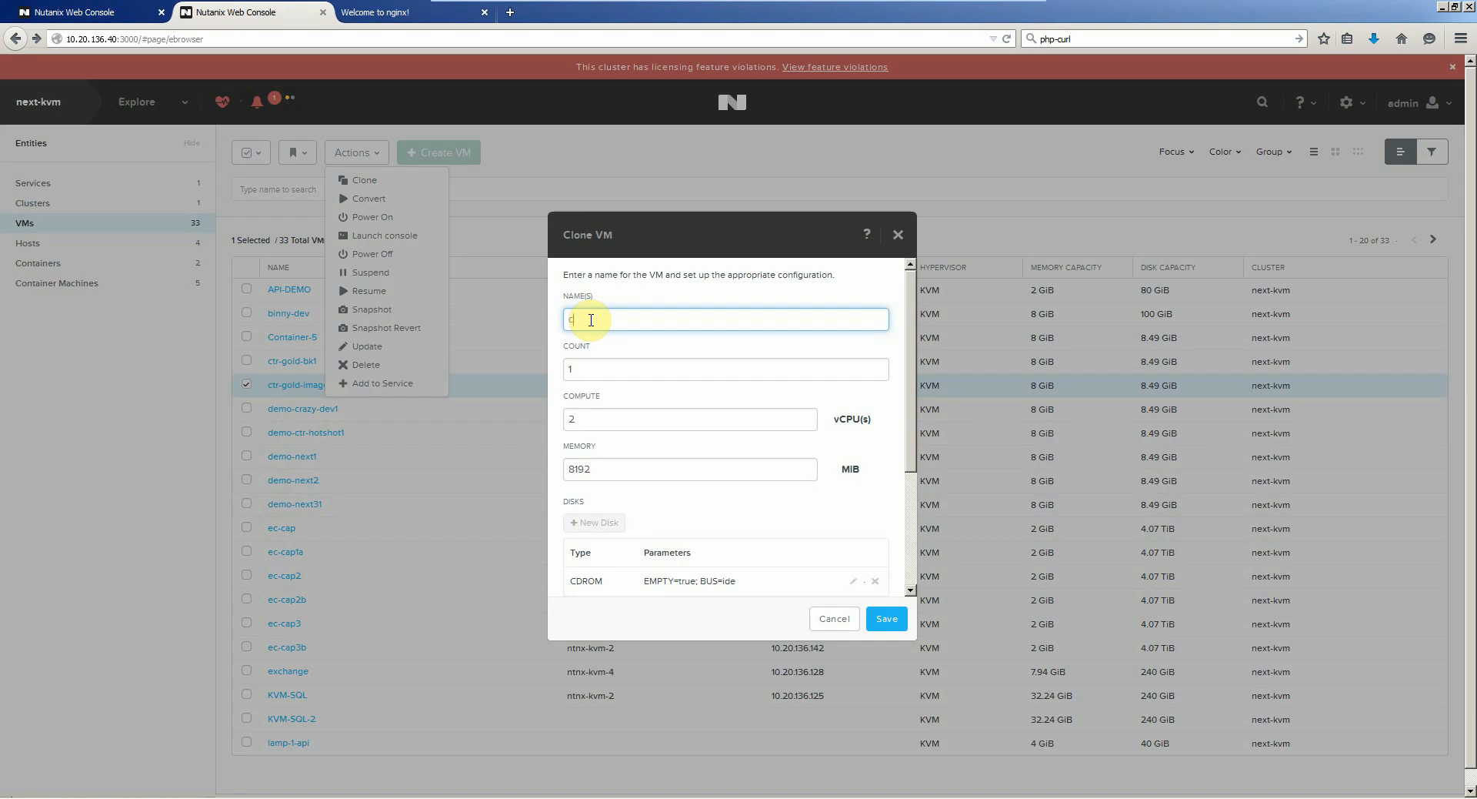
type("ctr-demo")
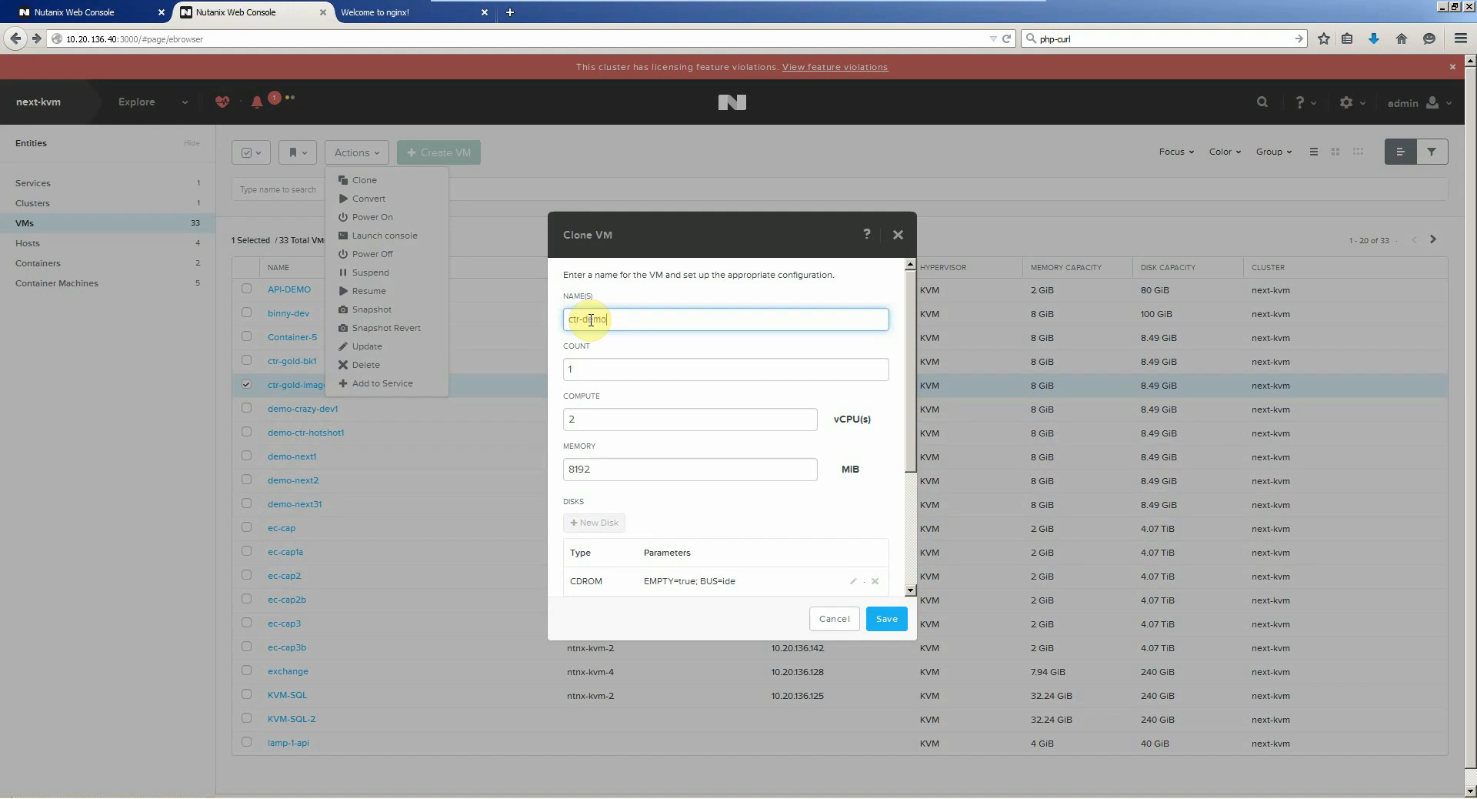
type("-web")
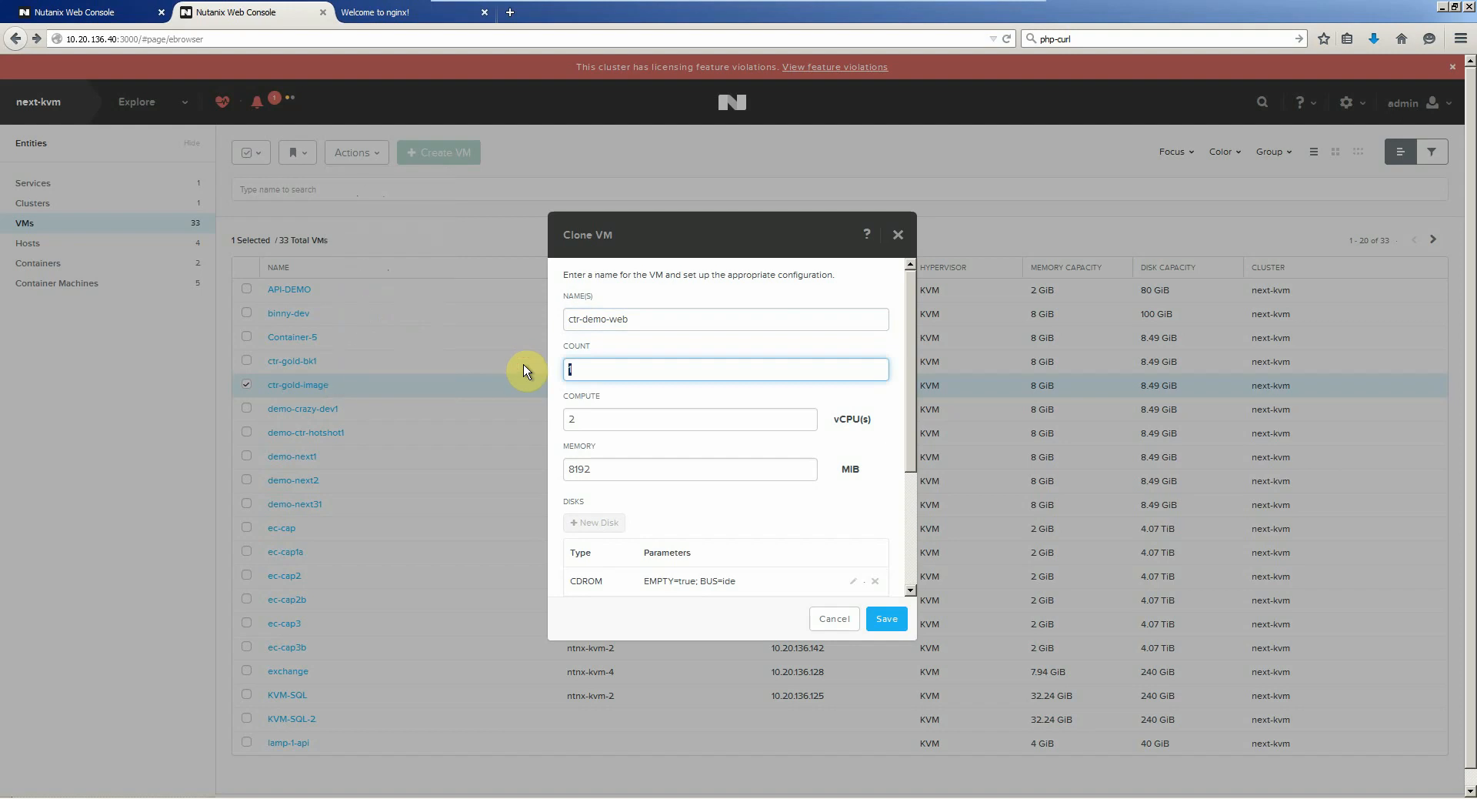
- Give the clone 1 copy, 2 vCPUs and 4056 MiB memory, and save it
left_click(689, 419)
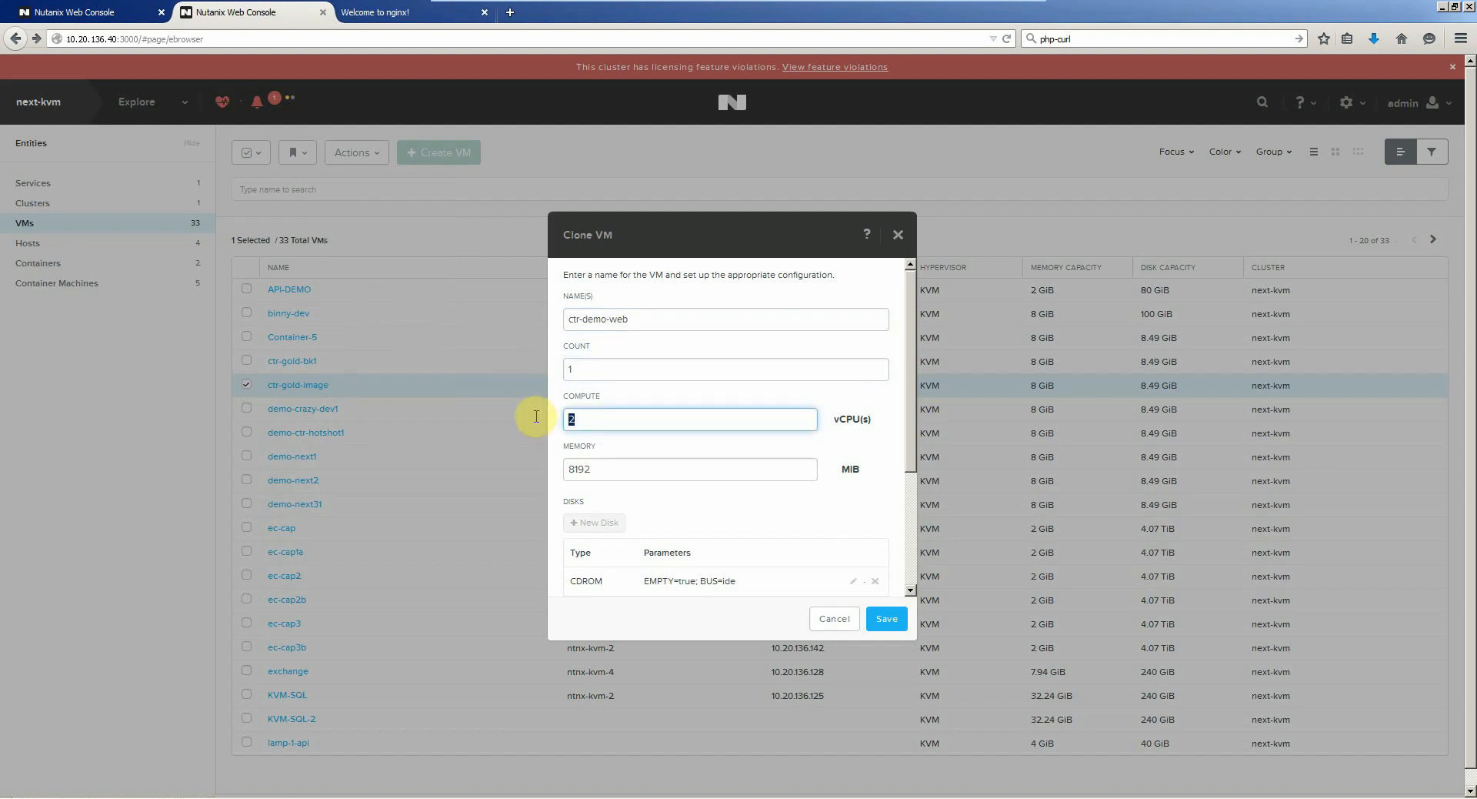
left_click(689, 469)
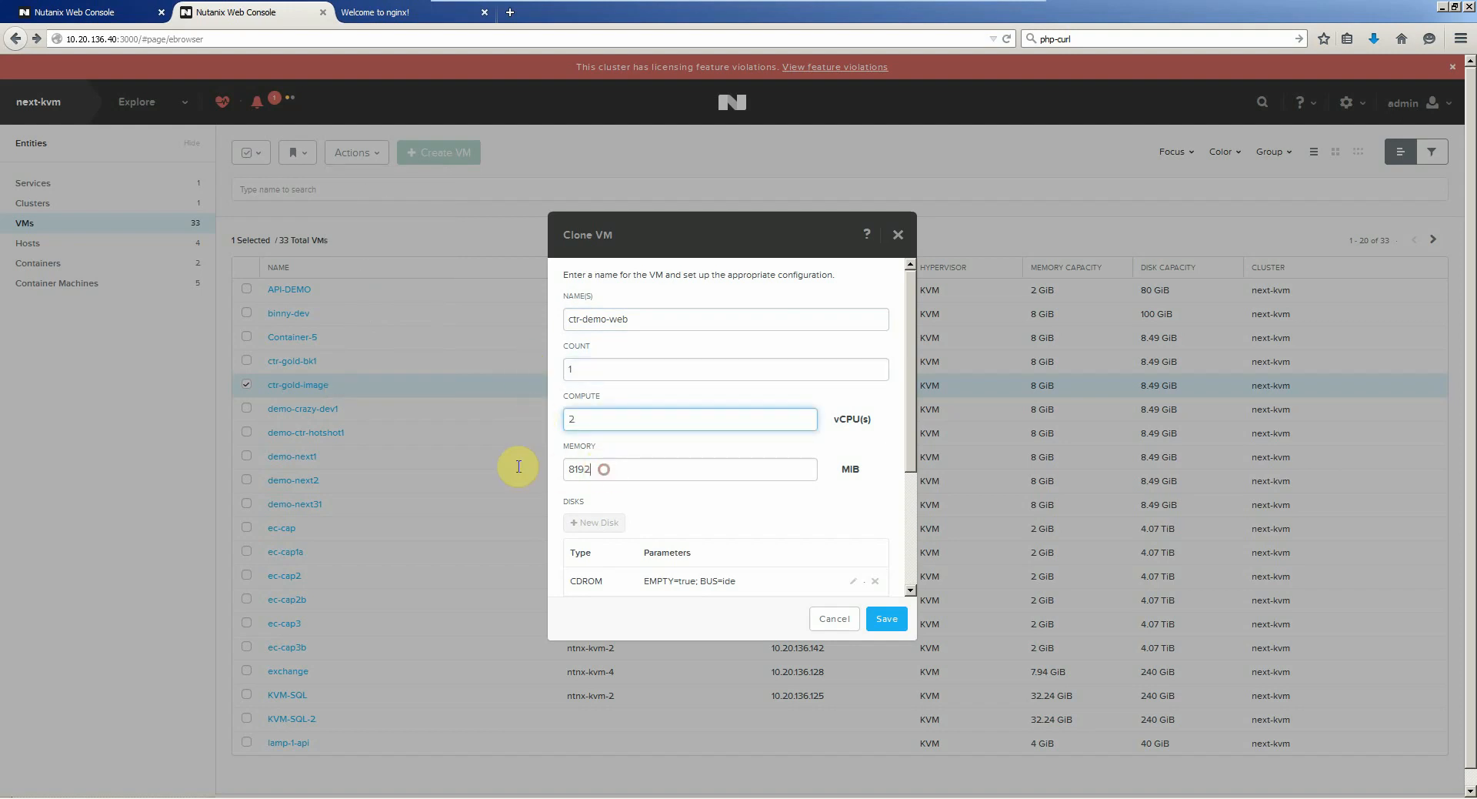
type("4")
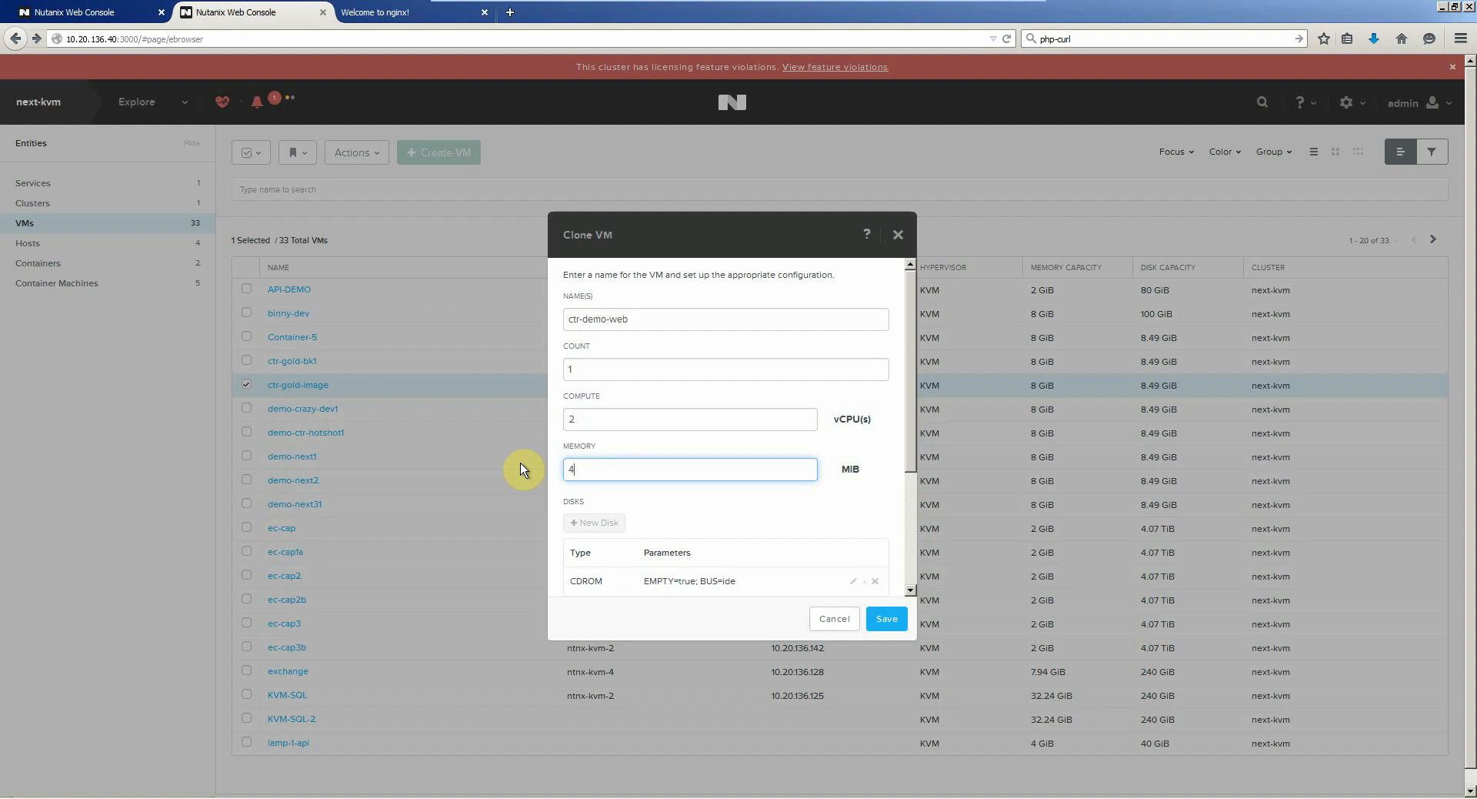
type("056")
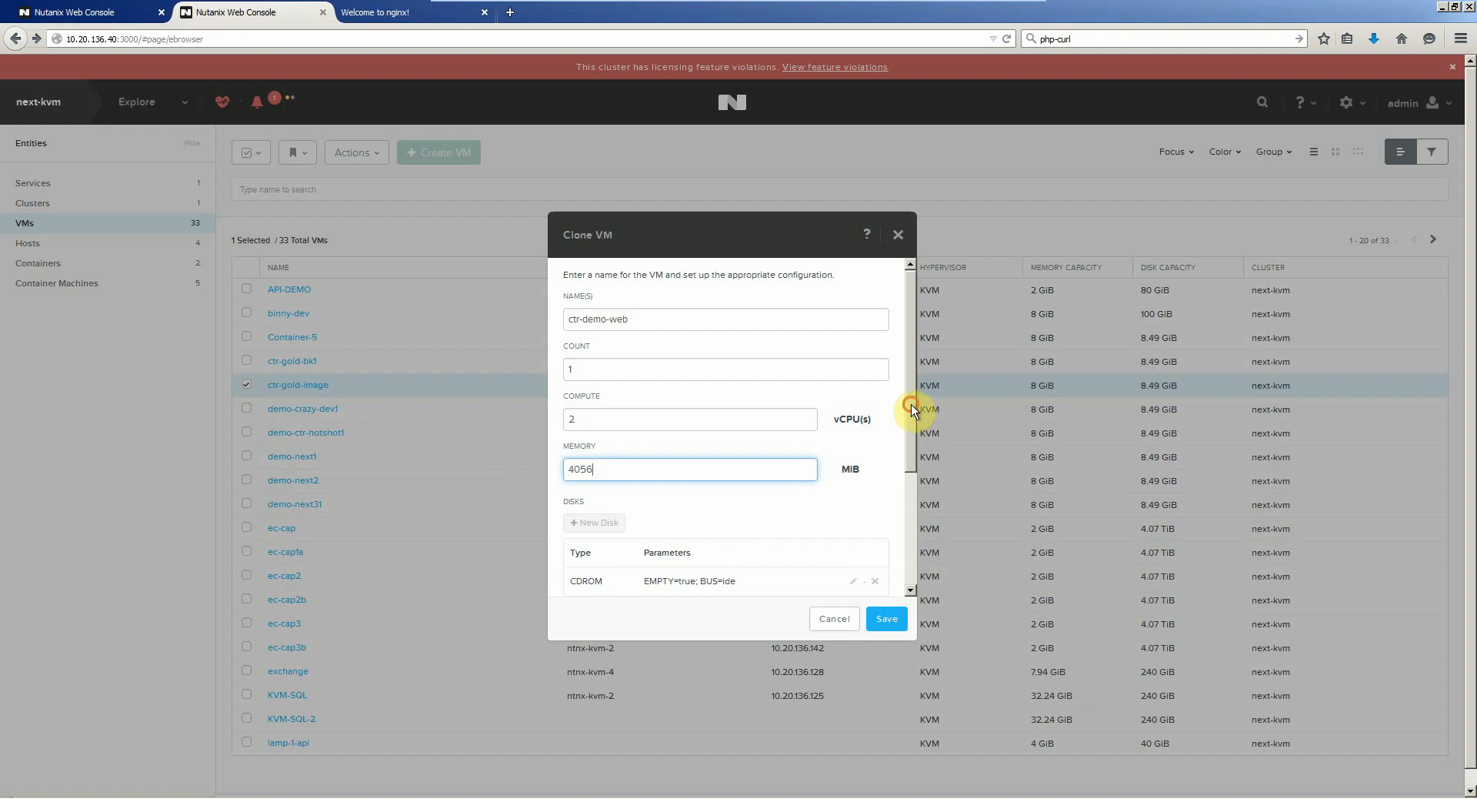
scroll("down", 3)
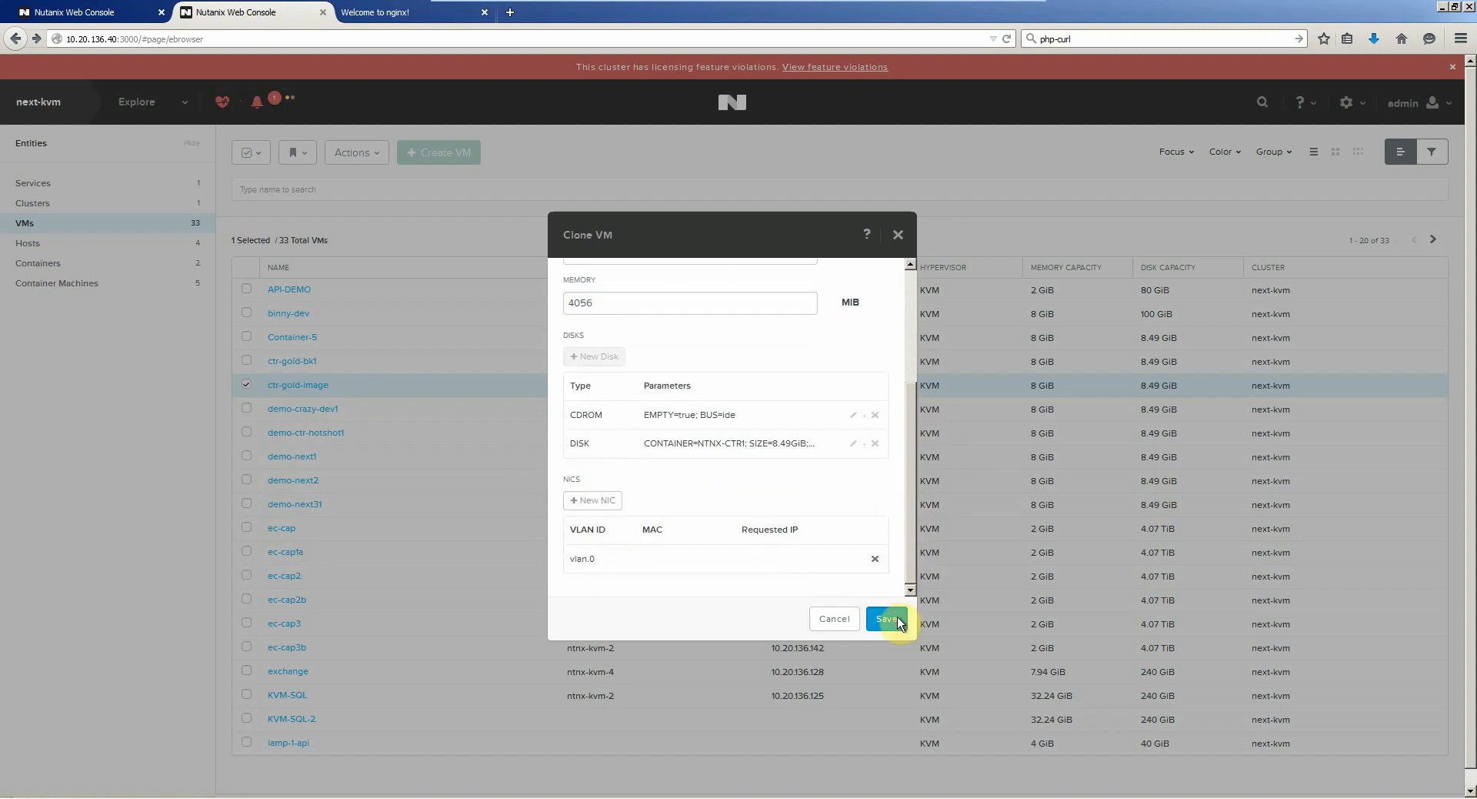
left_click(883, 618)
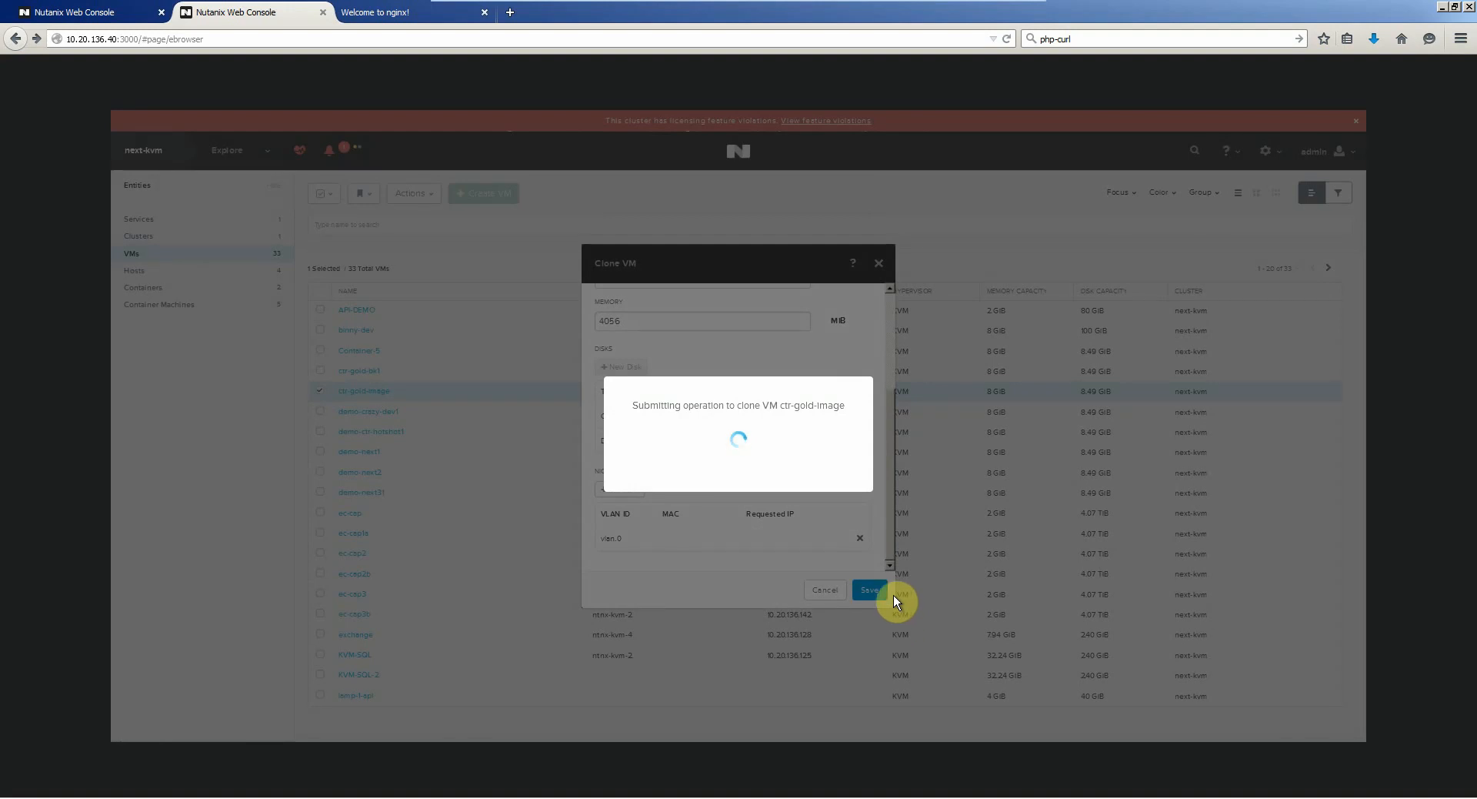
- Power on the new ctr-demo-web1 VM and confirm
left_click(866, 590)
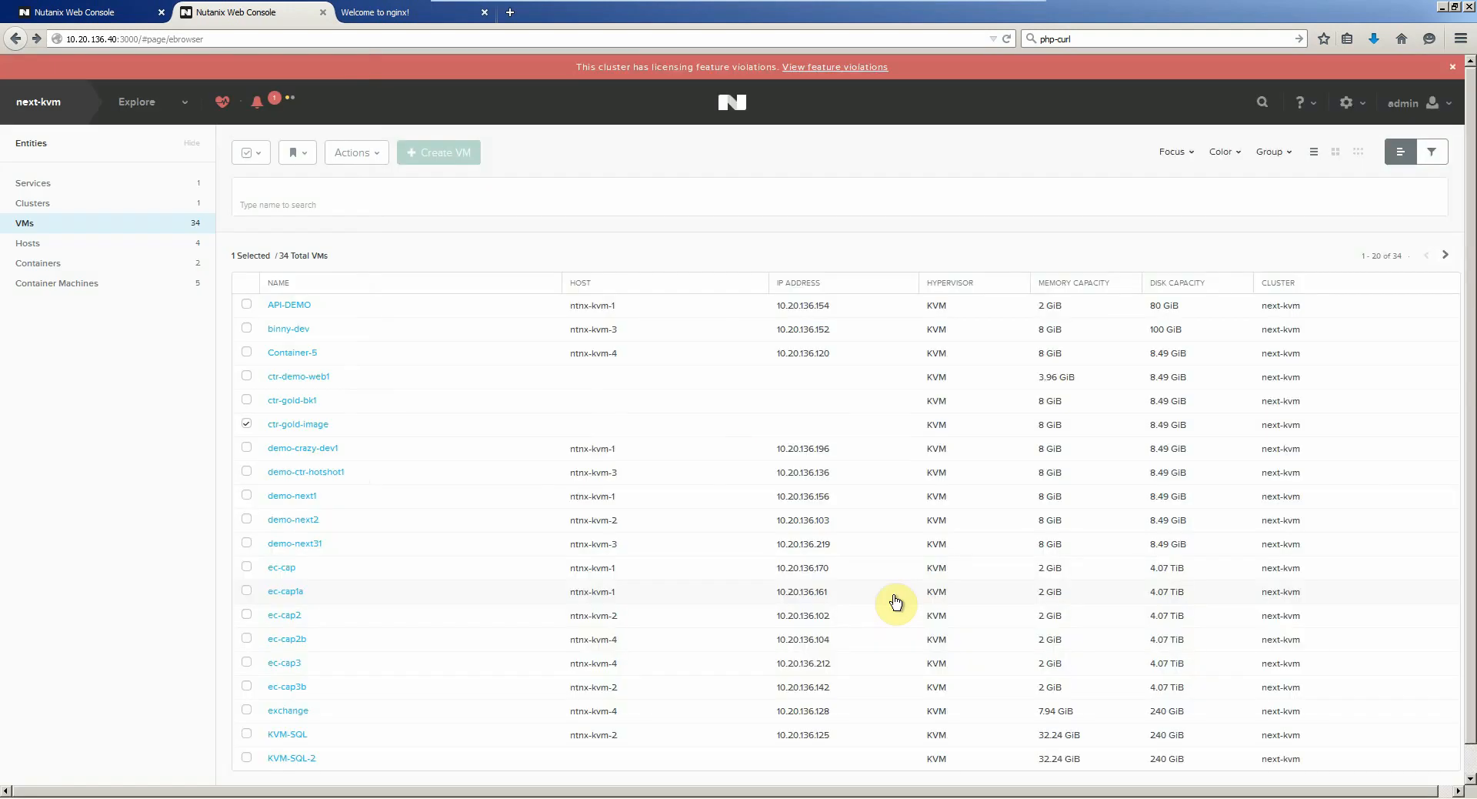
mouse_move(244, 384)
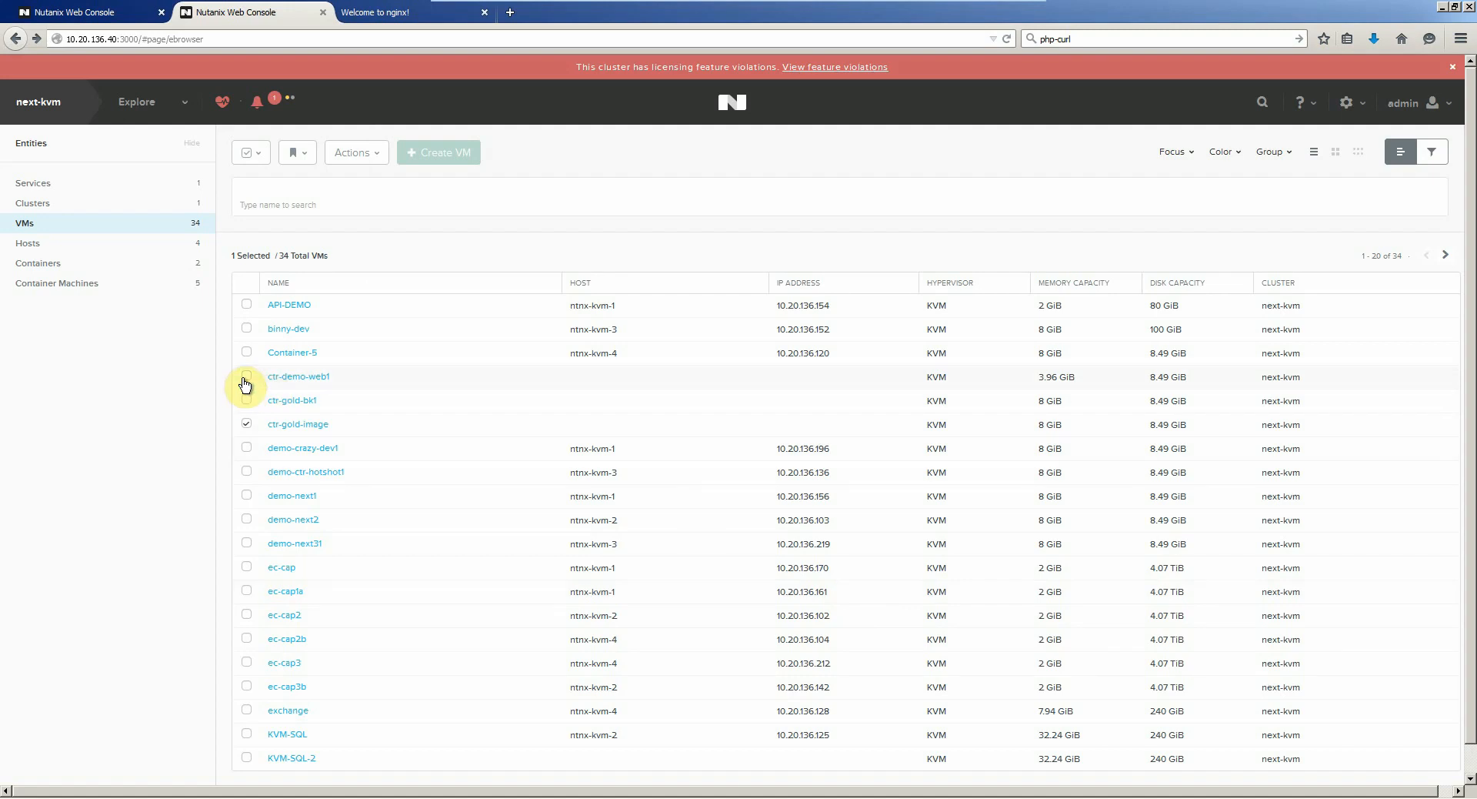
left_click(246, 375)
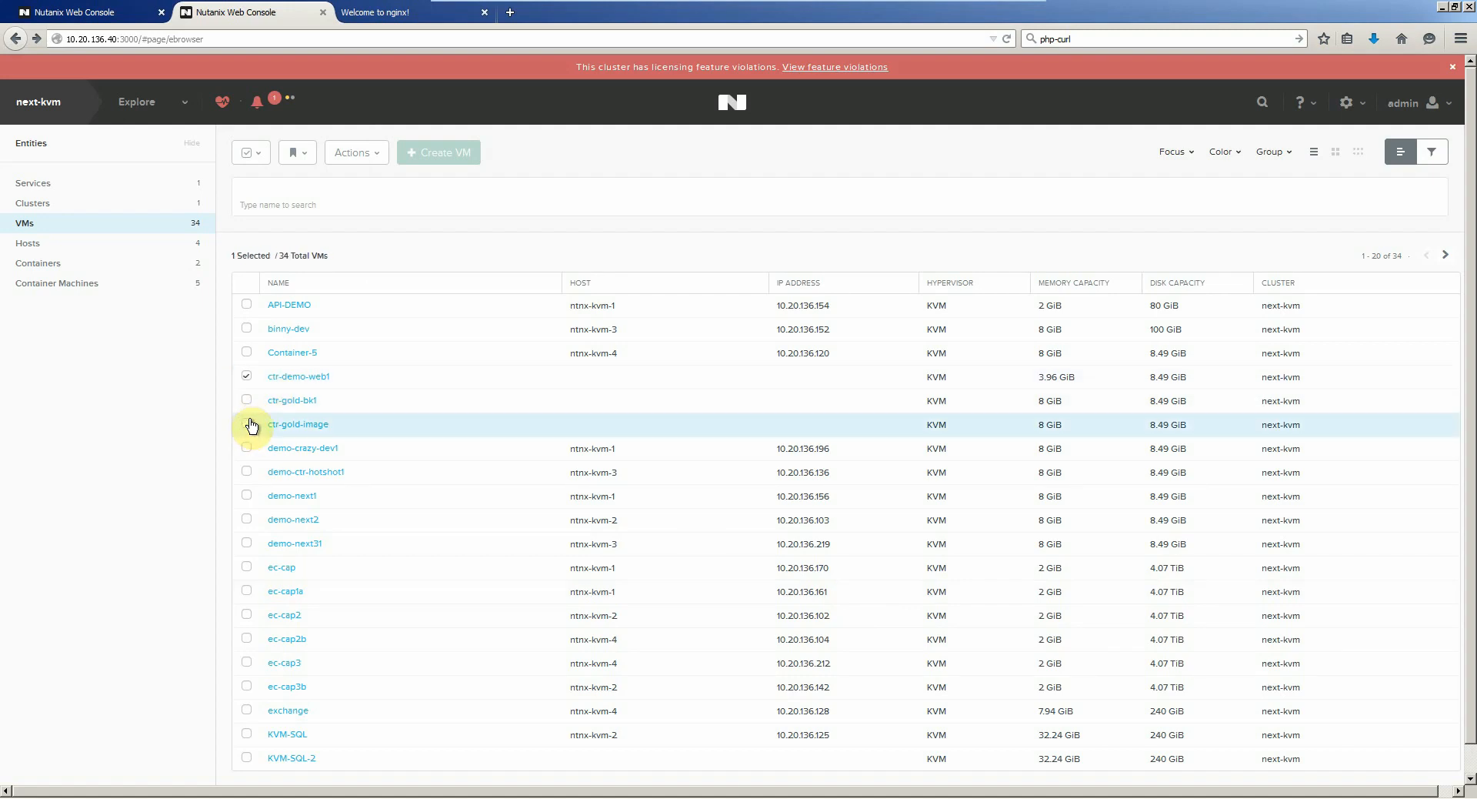
left_click(354, 152)
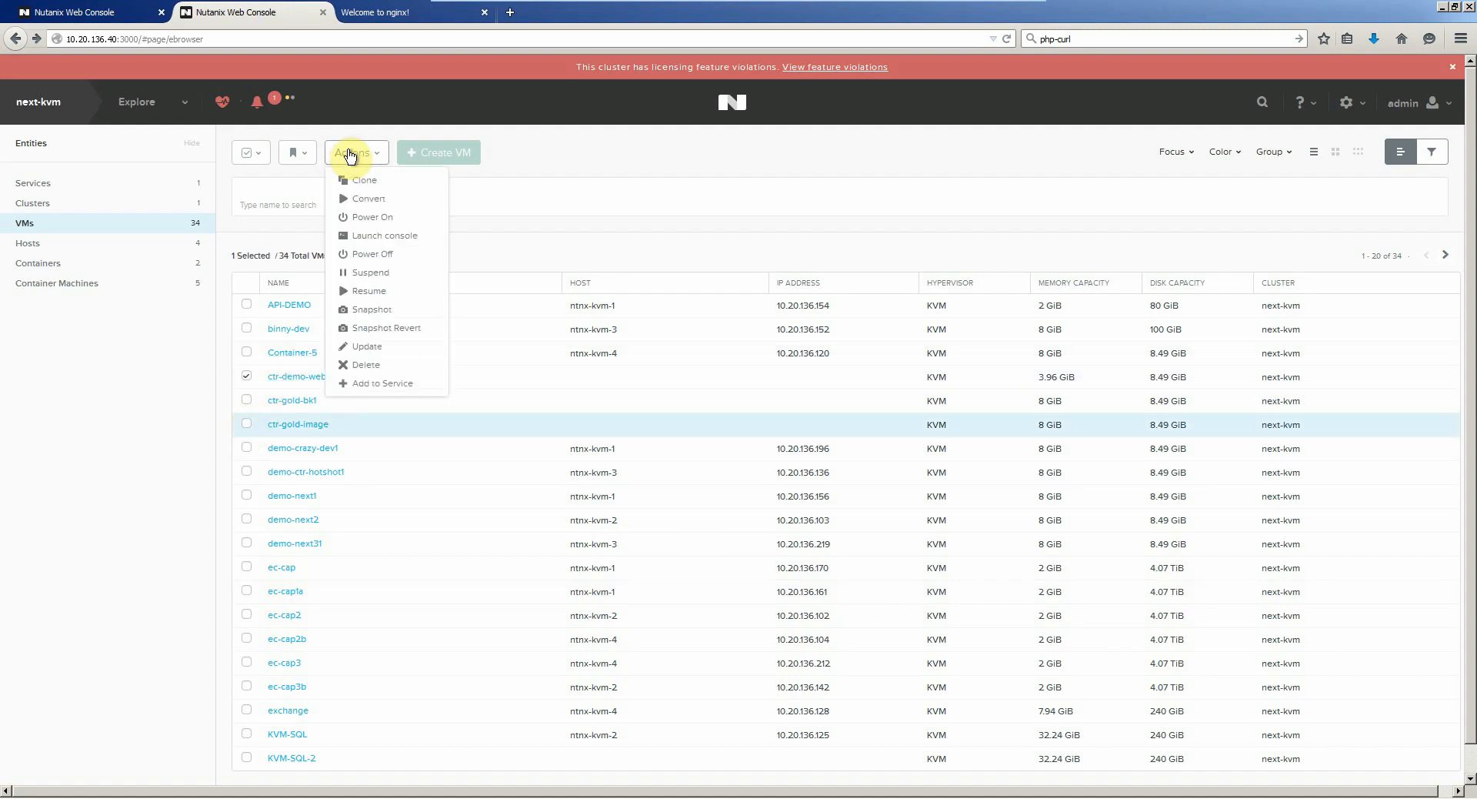
mouse_move(366, 217)
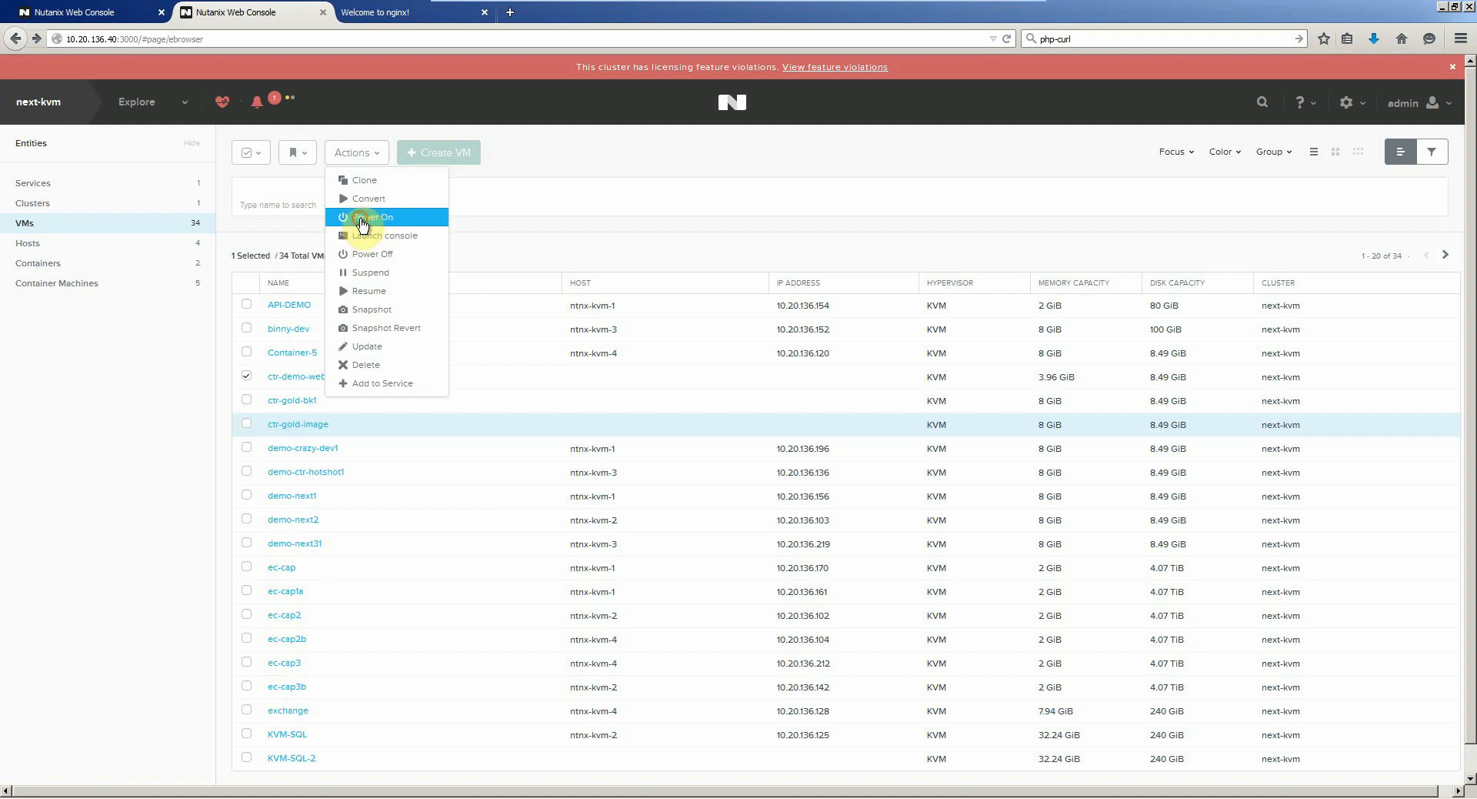
left_click(372, 217)
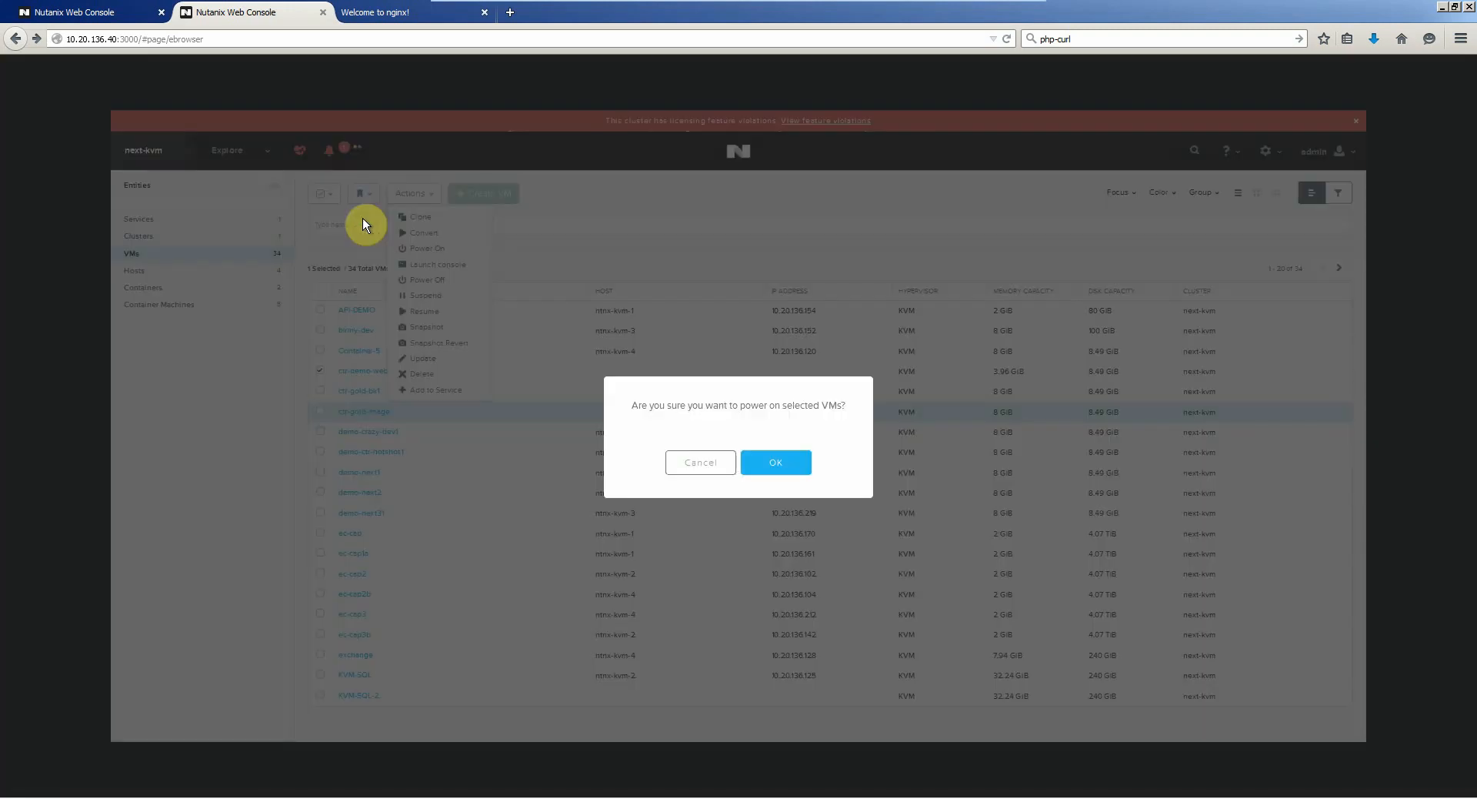
left_click(776, 461)
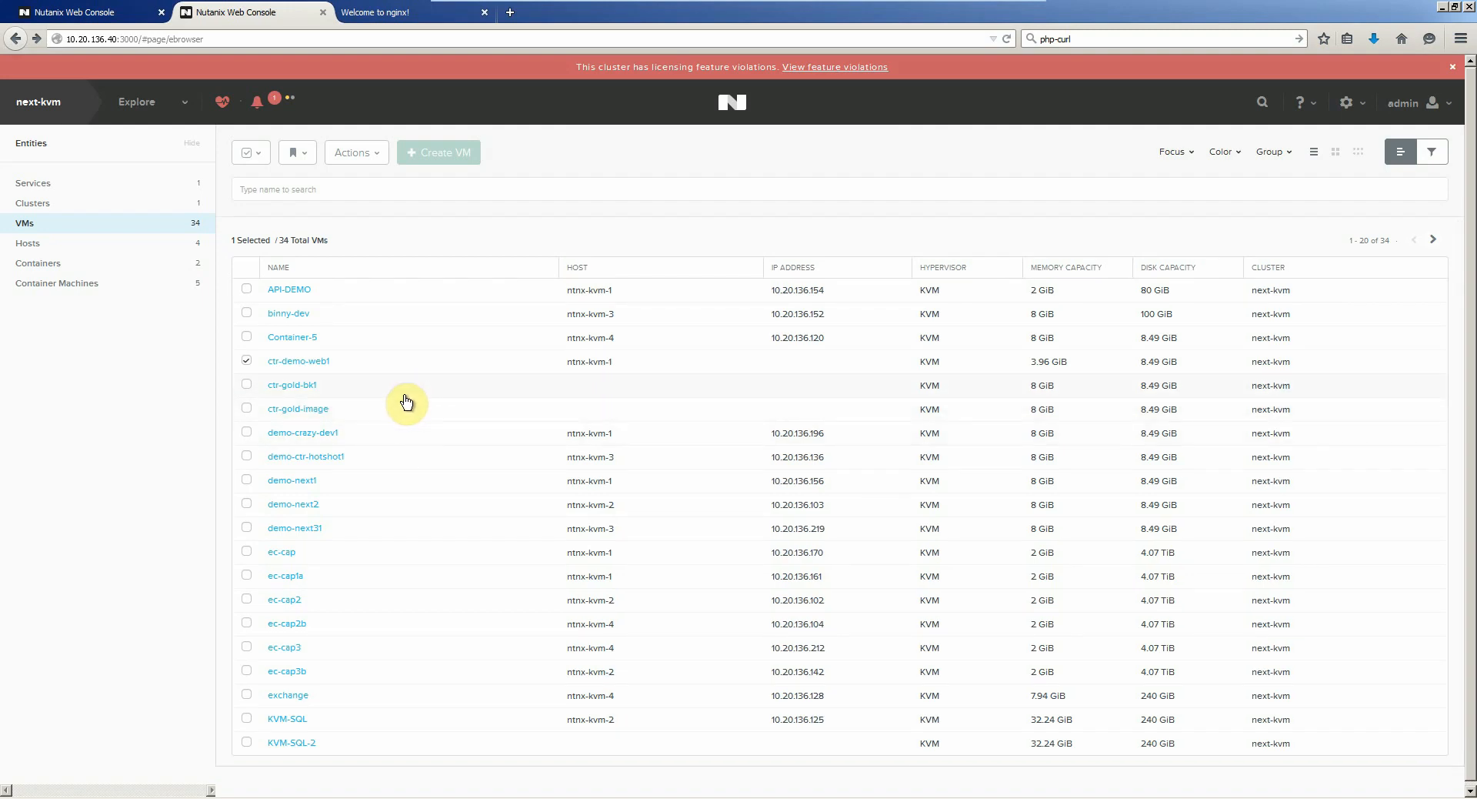
mouse_move(386, 380)
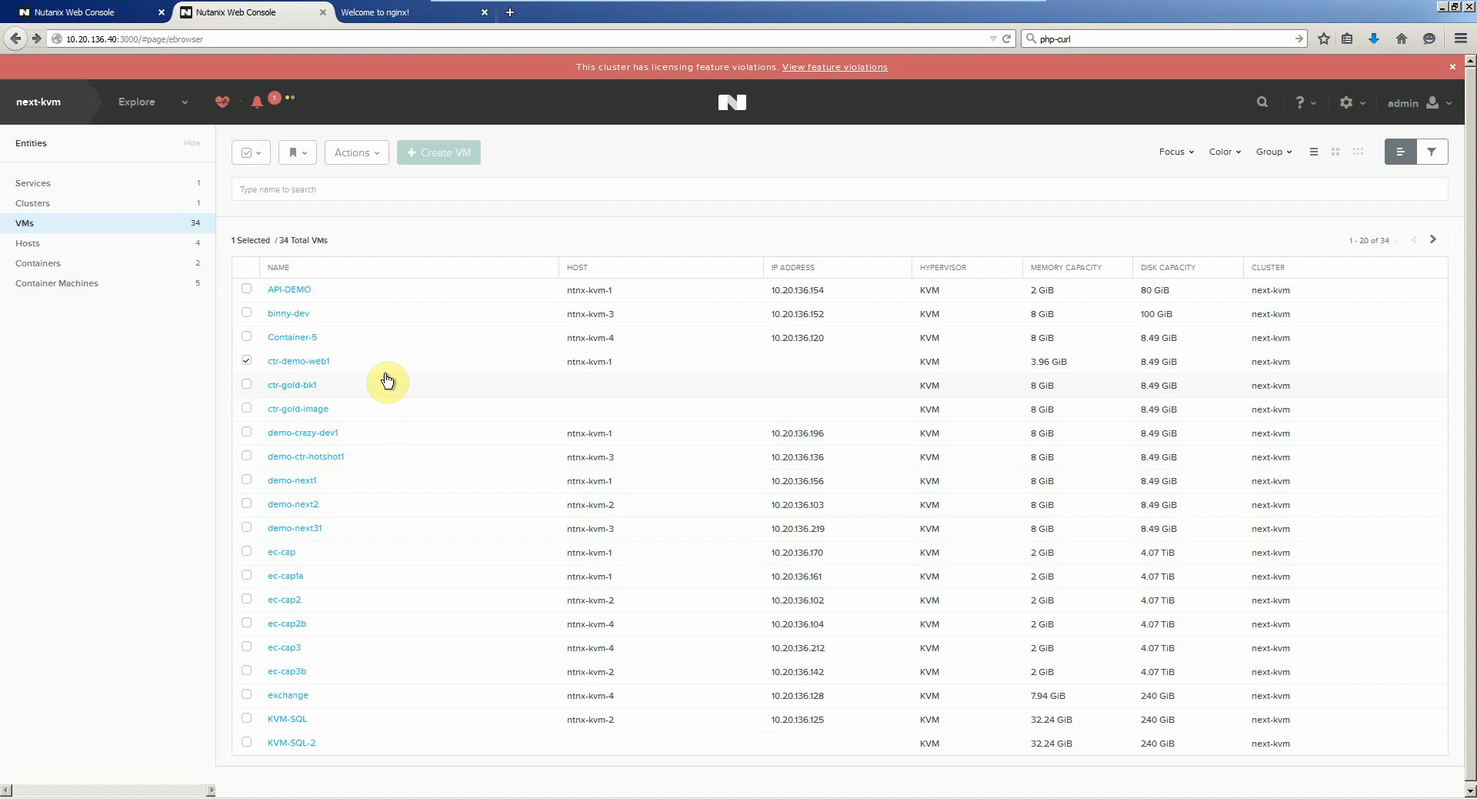
- View ctr-demo-web1's details: powered on, host ntnx-kvm-1, 2 vCPUs
left_click(297, 360)
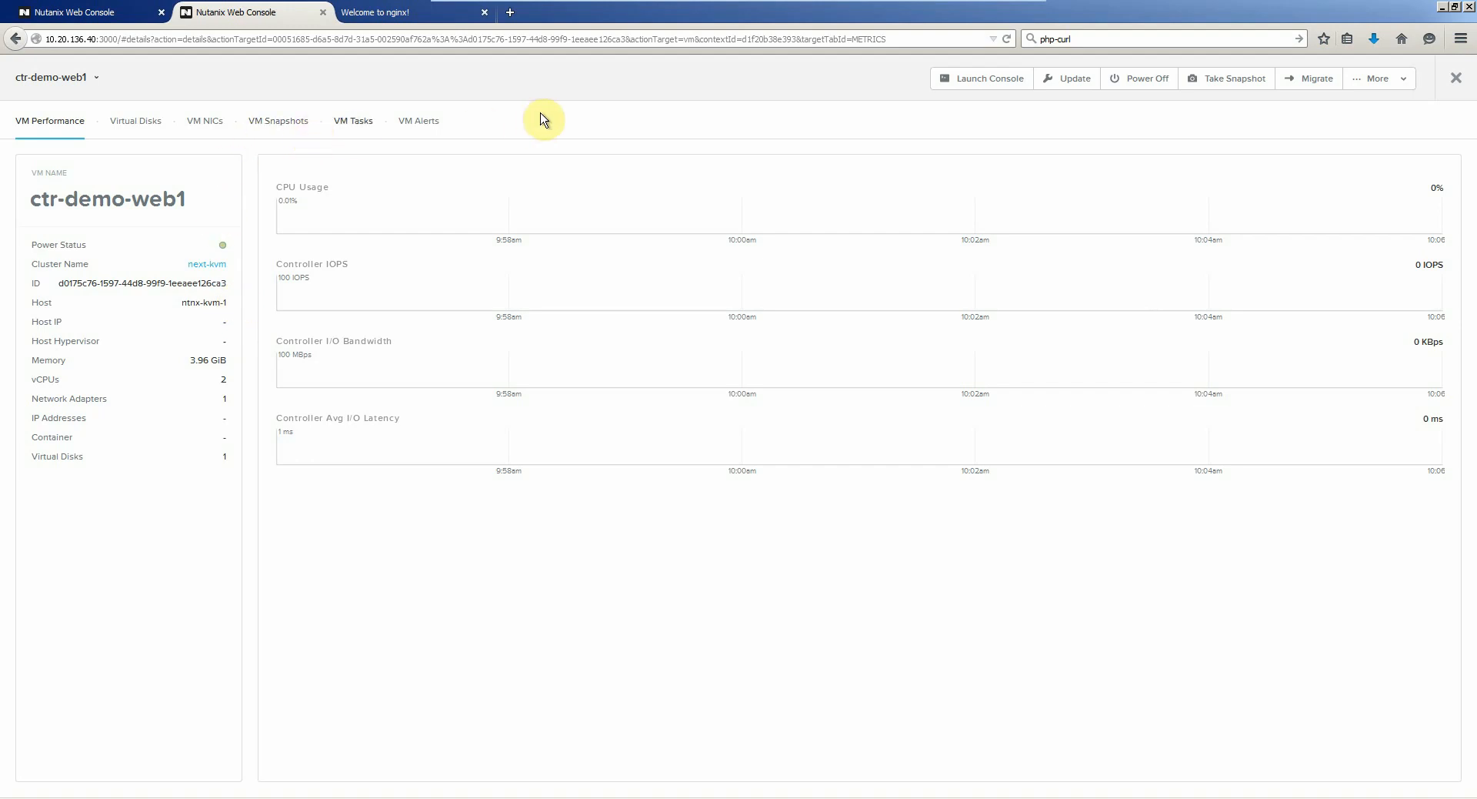
mouse_move(959, 137)
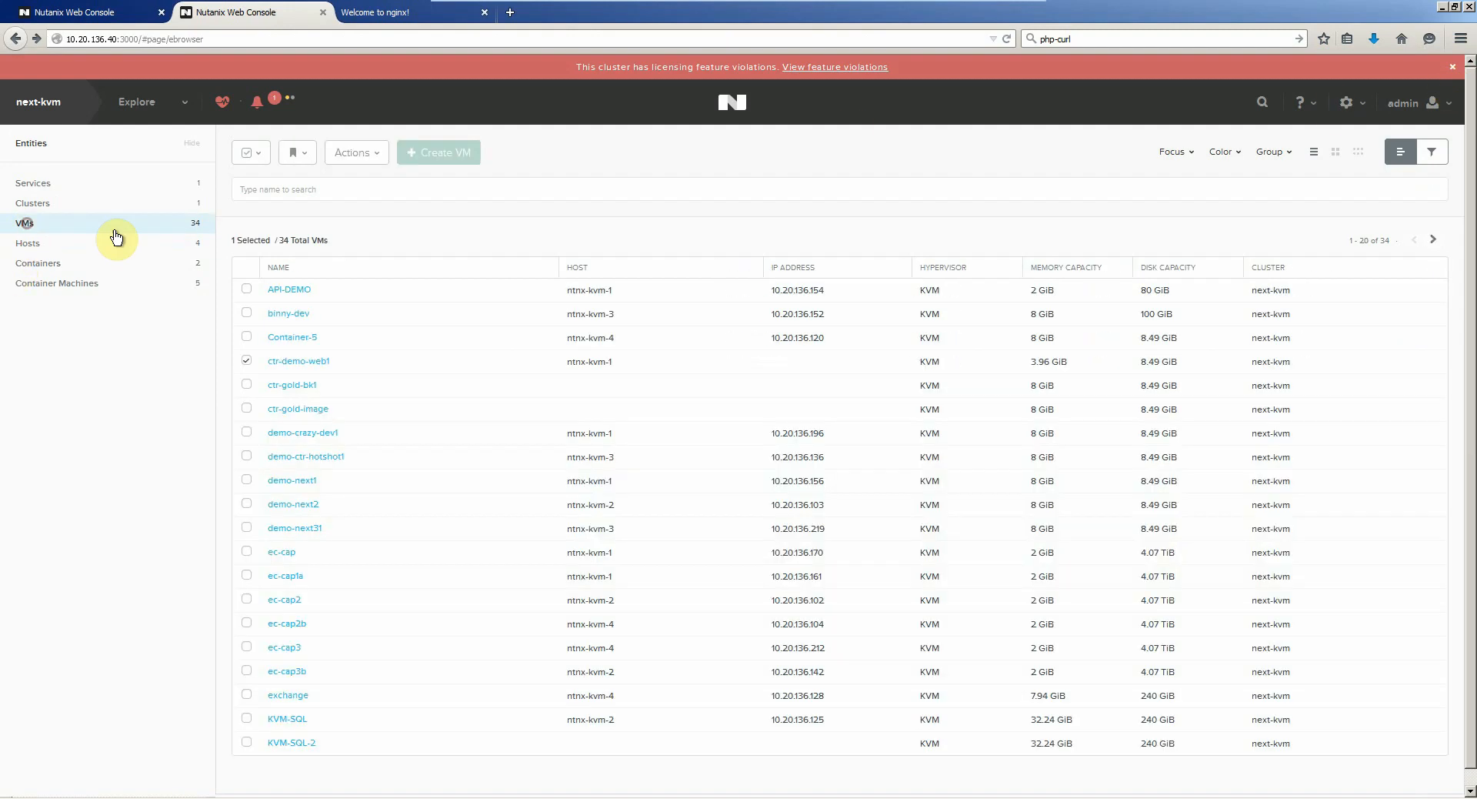
mouse_move(55, 292)
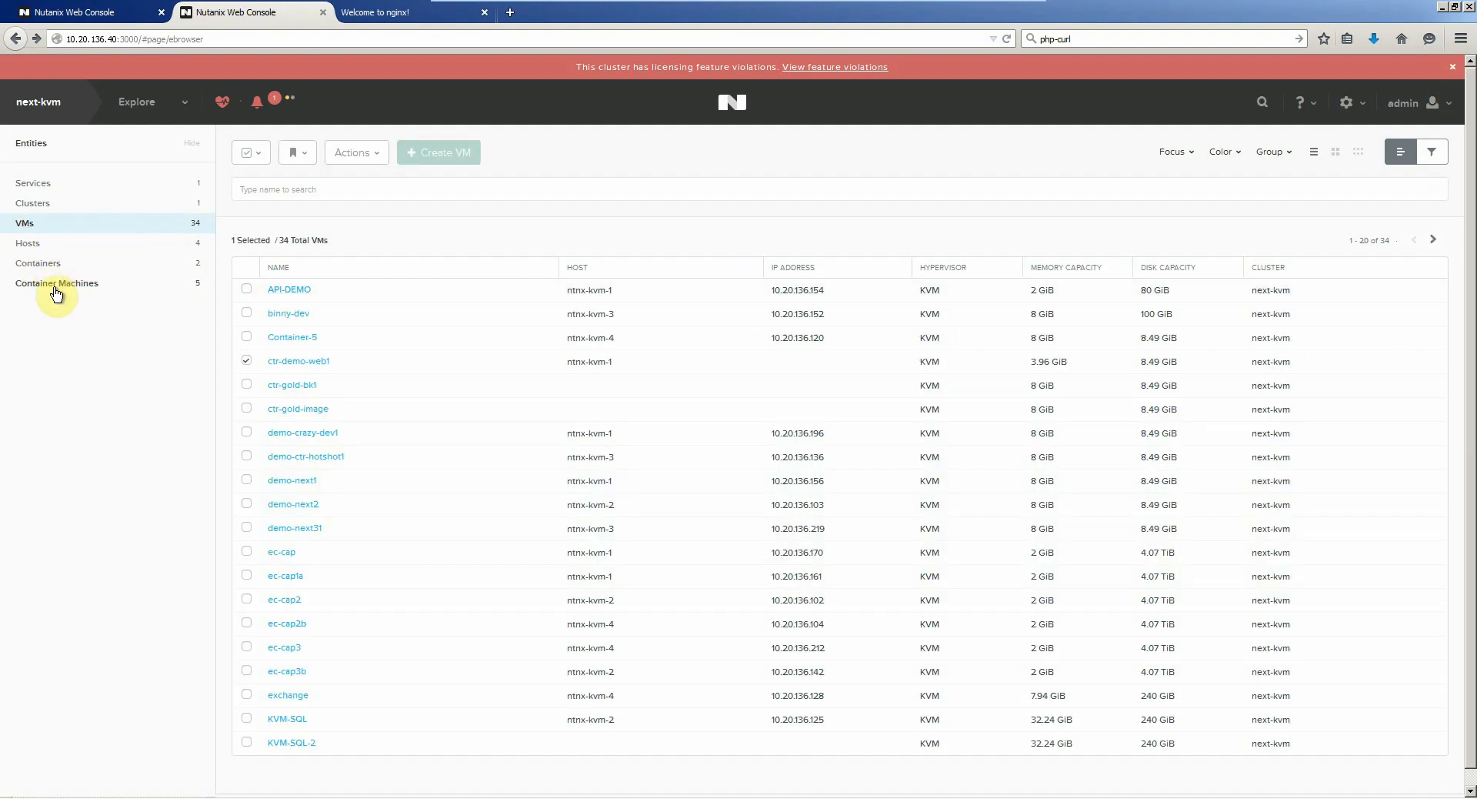
- Start the stopped helloworld container and view its HELLO WORLD logs
left_click(39, 263)
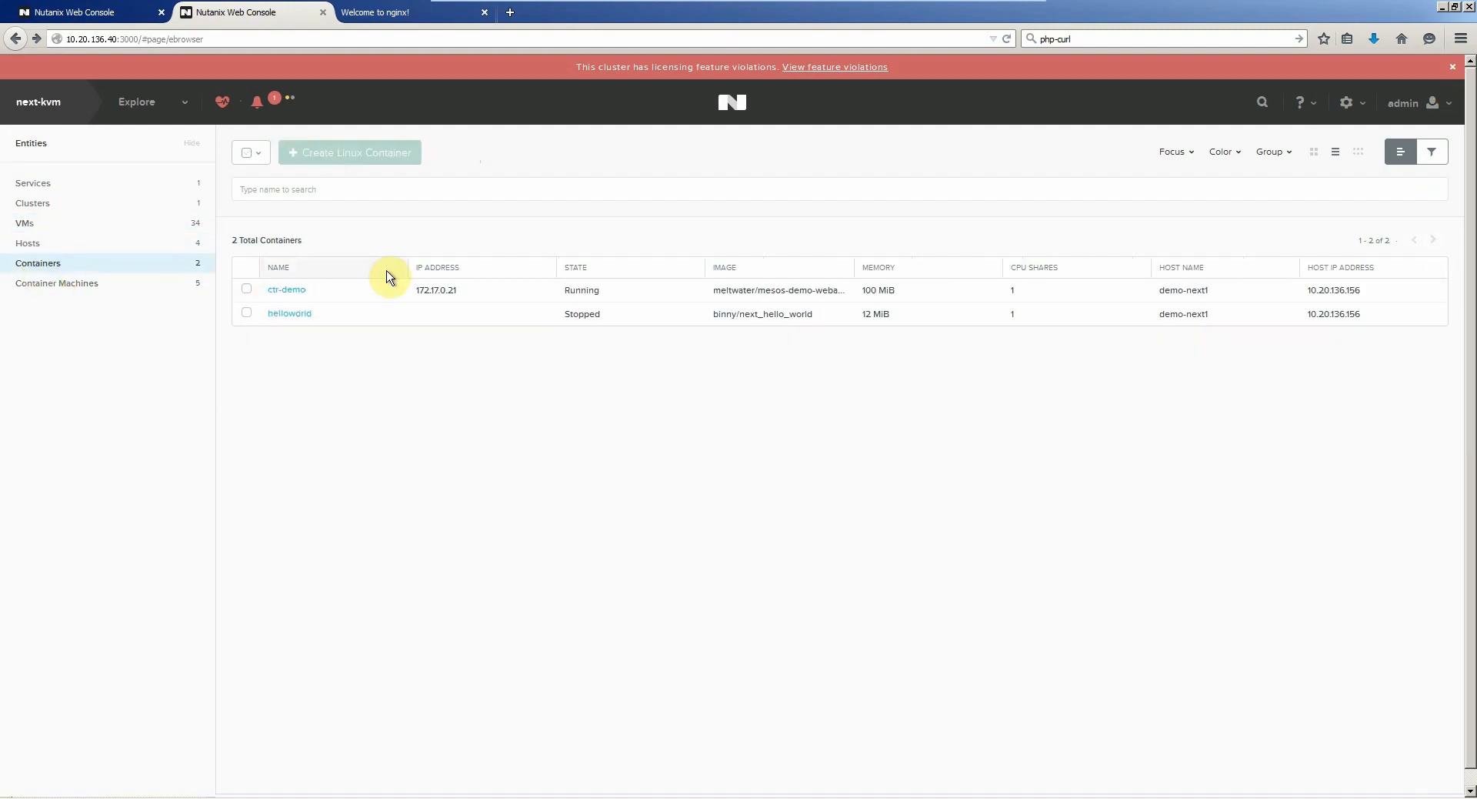
mouse_move(611, 291)
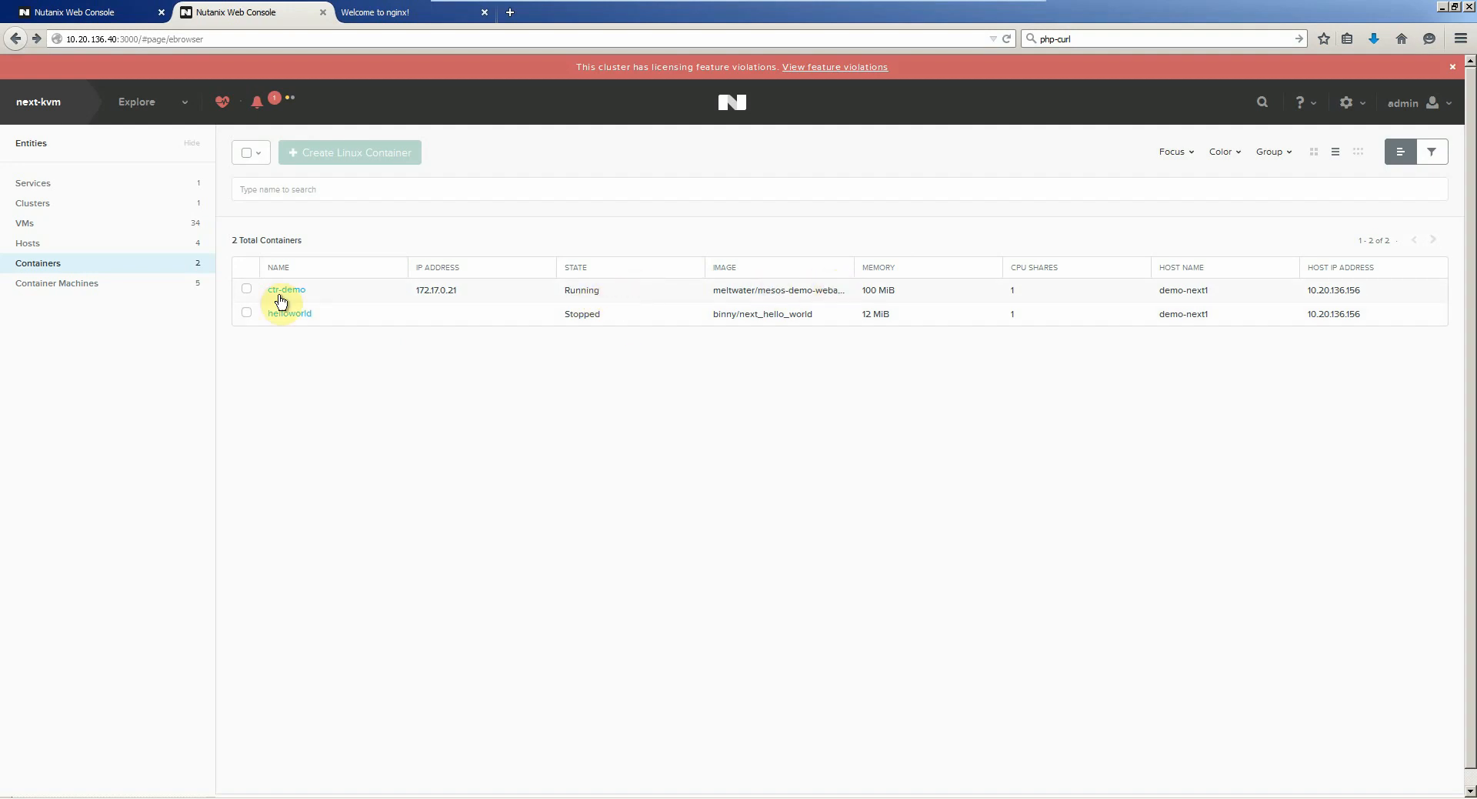
mouse_move(812, 326)
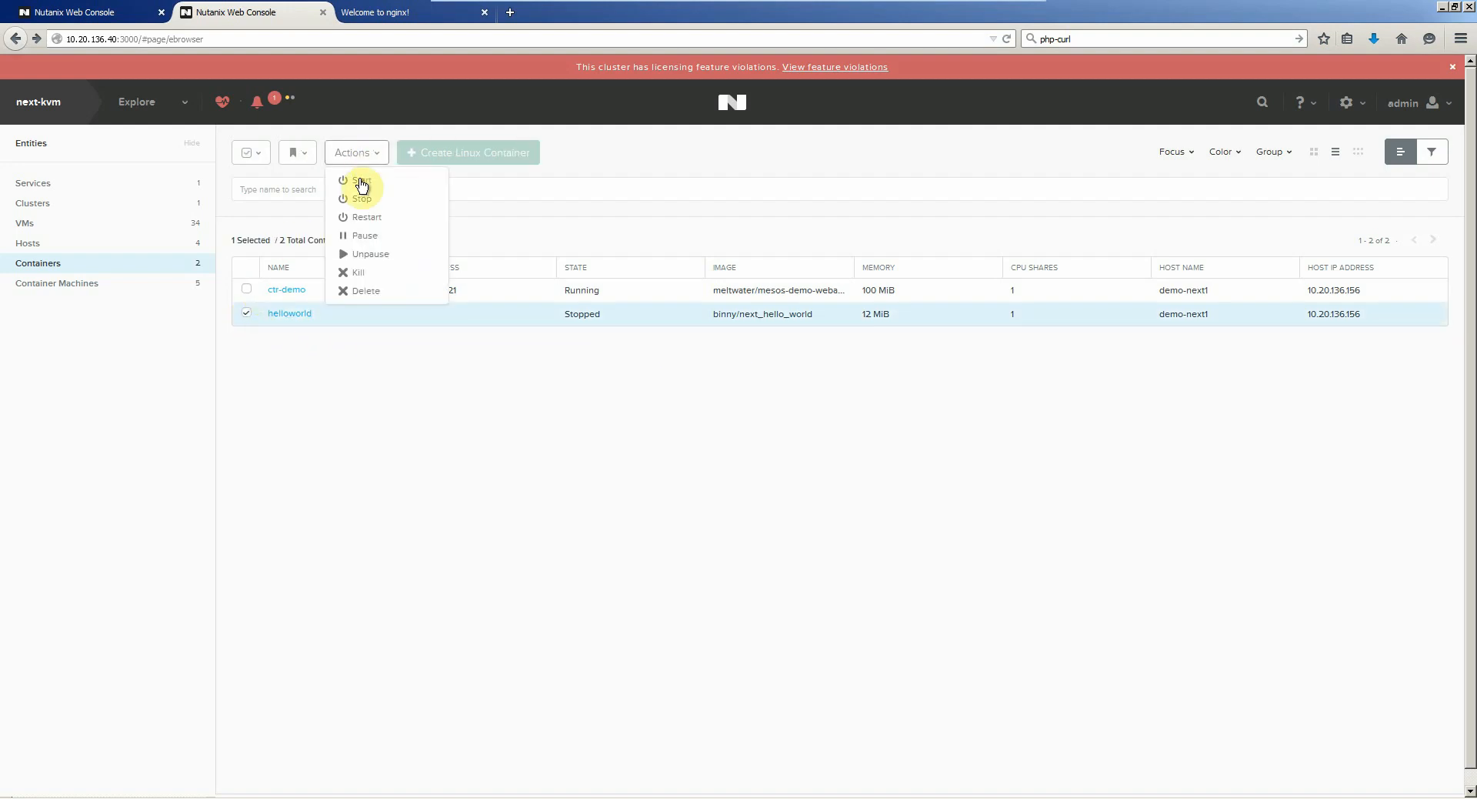
left_click(362, 182)
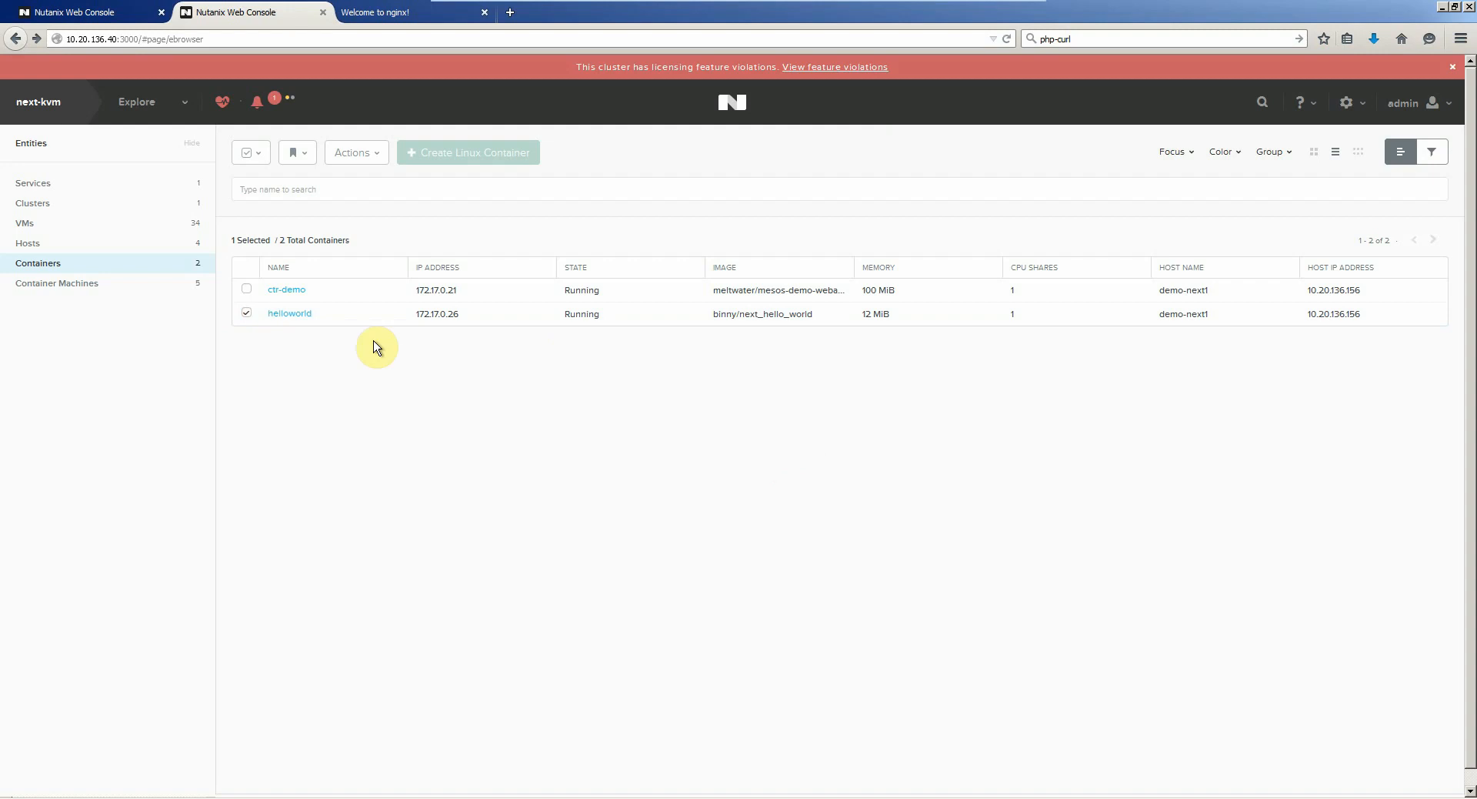
left_click(290, 313)
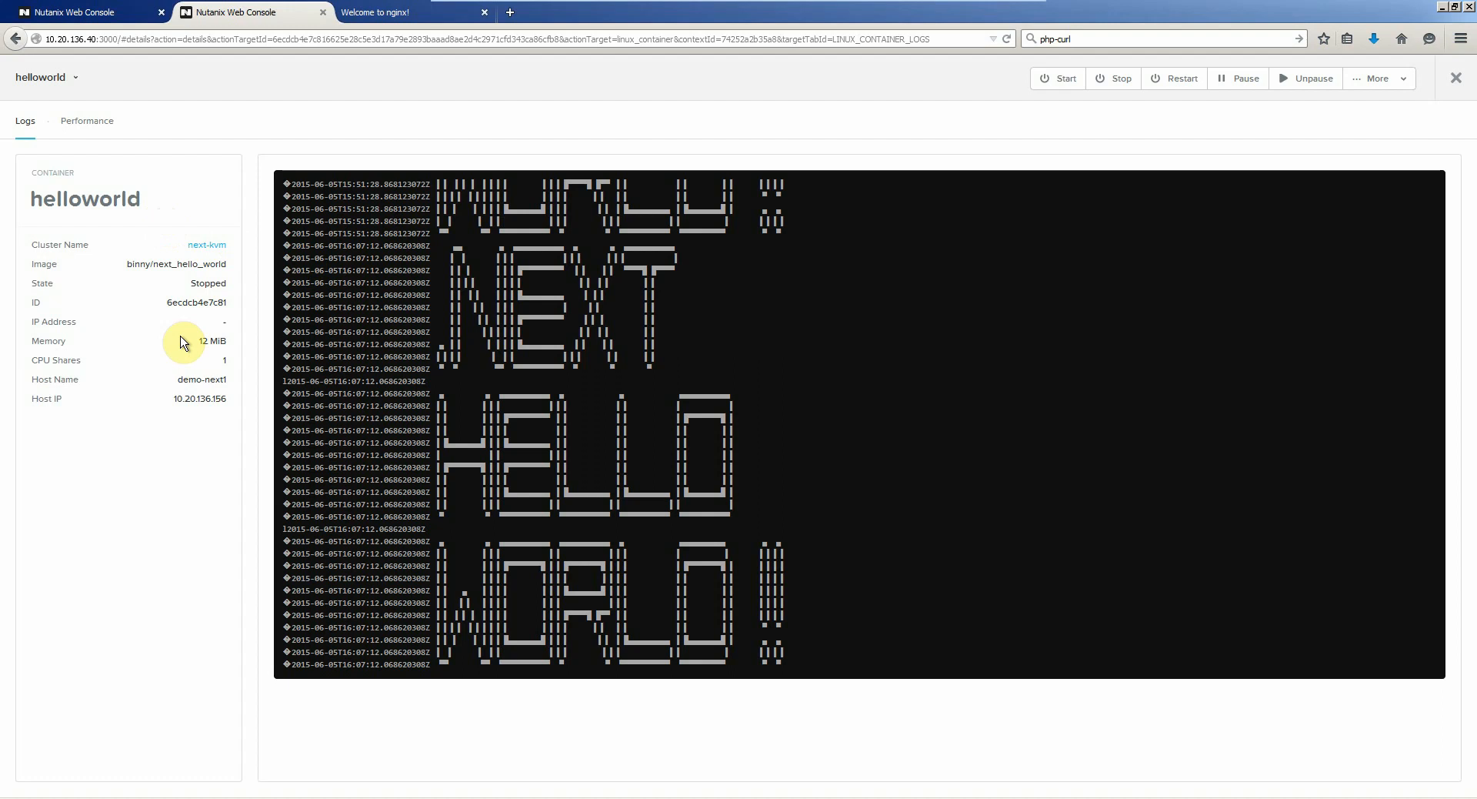
- Check helloworld's performance charts, then close its details
left_click(86, 120)
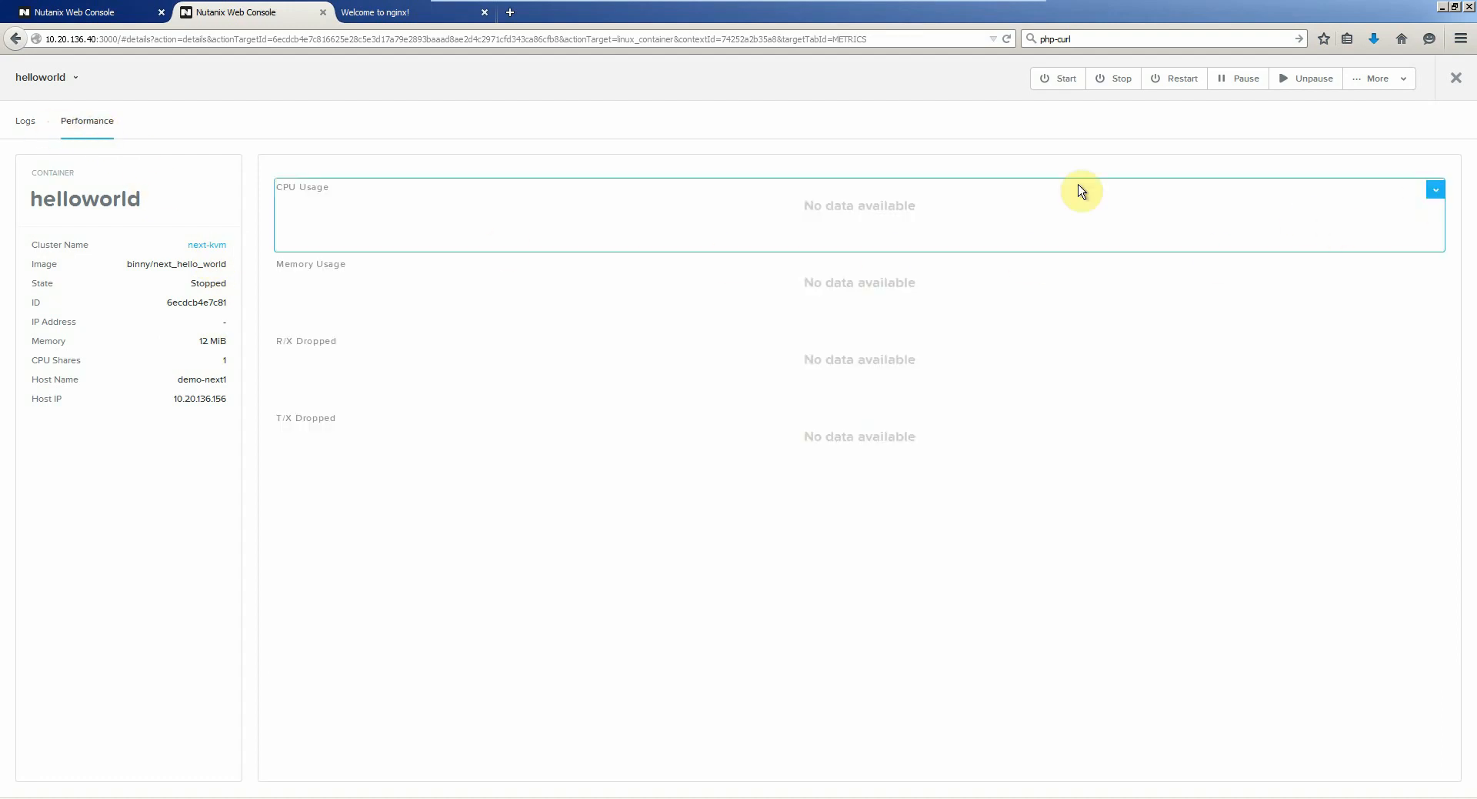
left_click(24, 120)
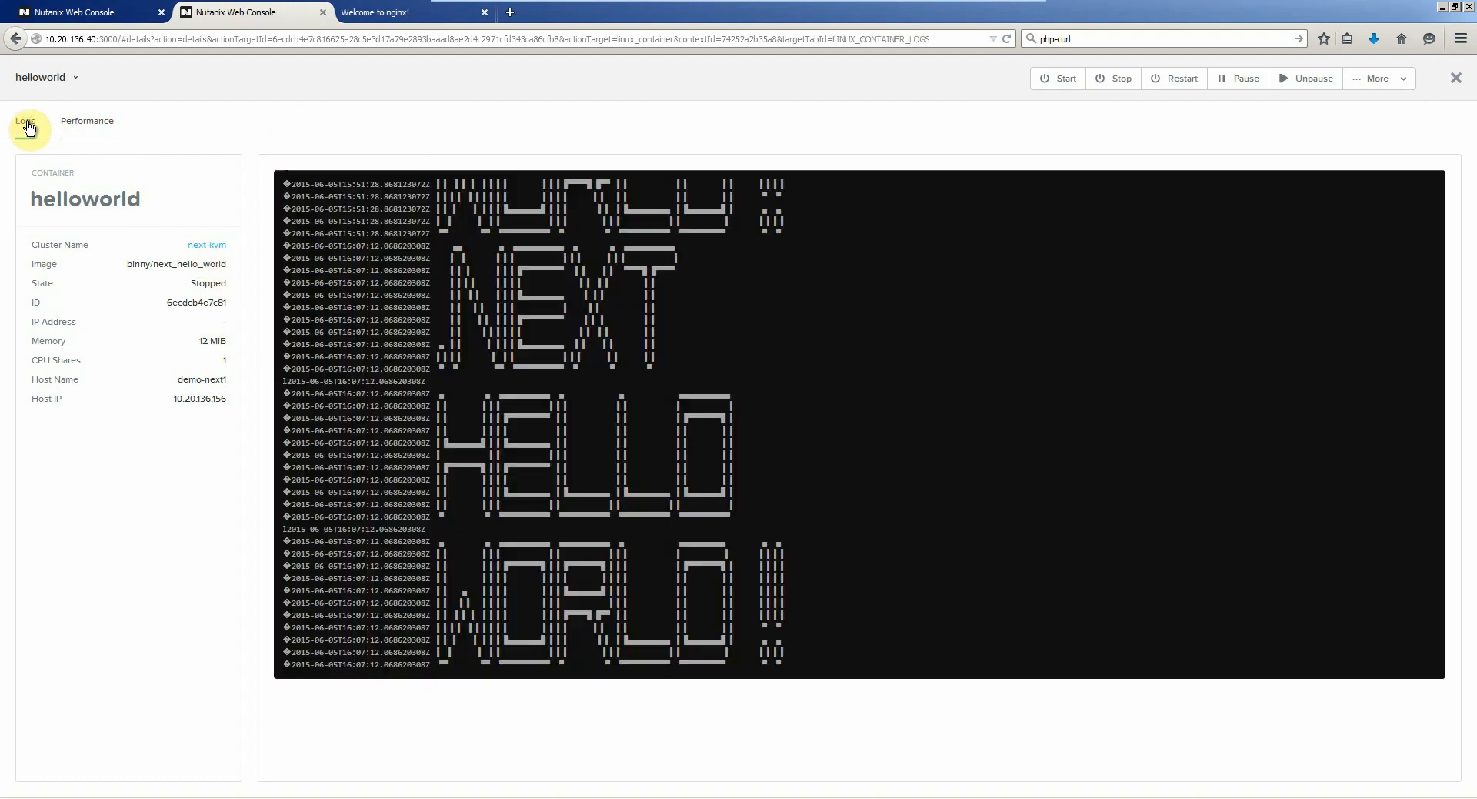
left_click(25, 120)
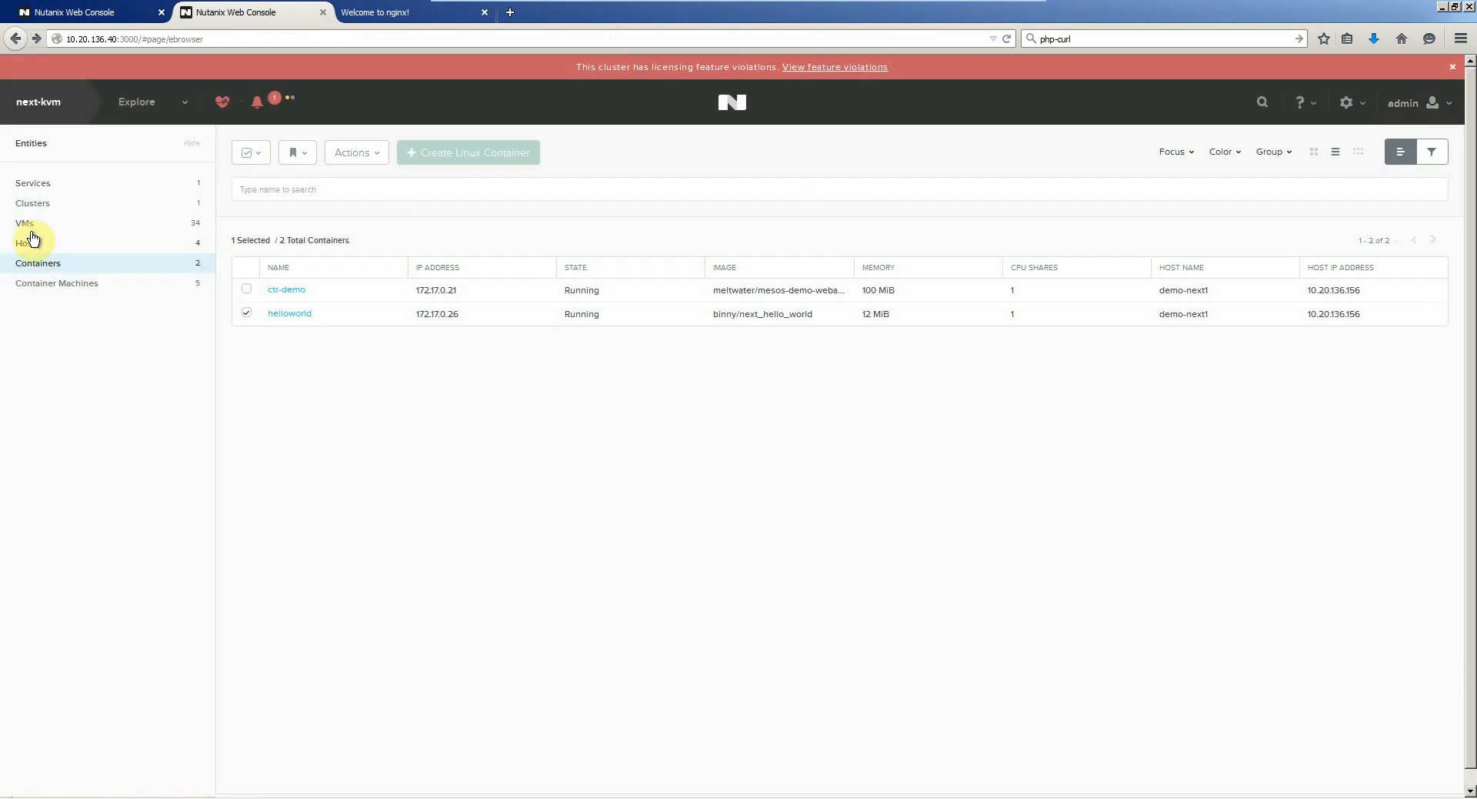
- Return to the VM list showing ctr-demo-web1 at 10.20.136.204
left_click(25, 221)
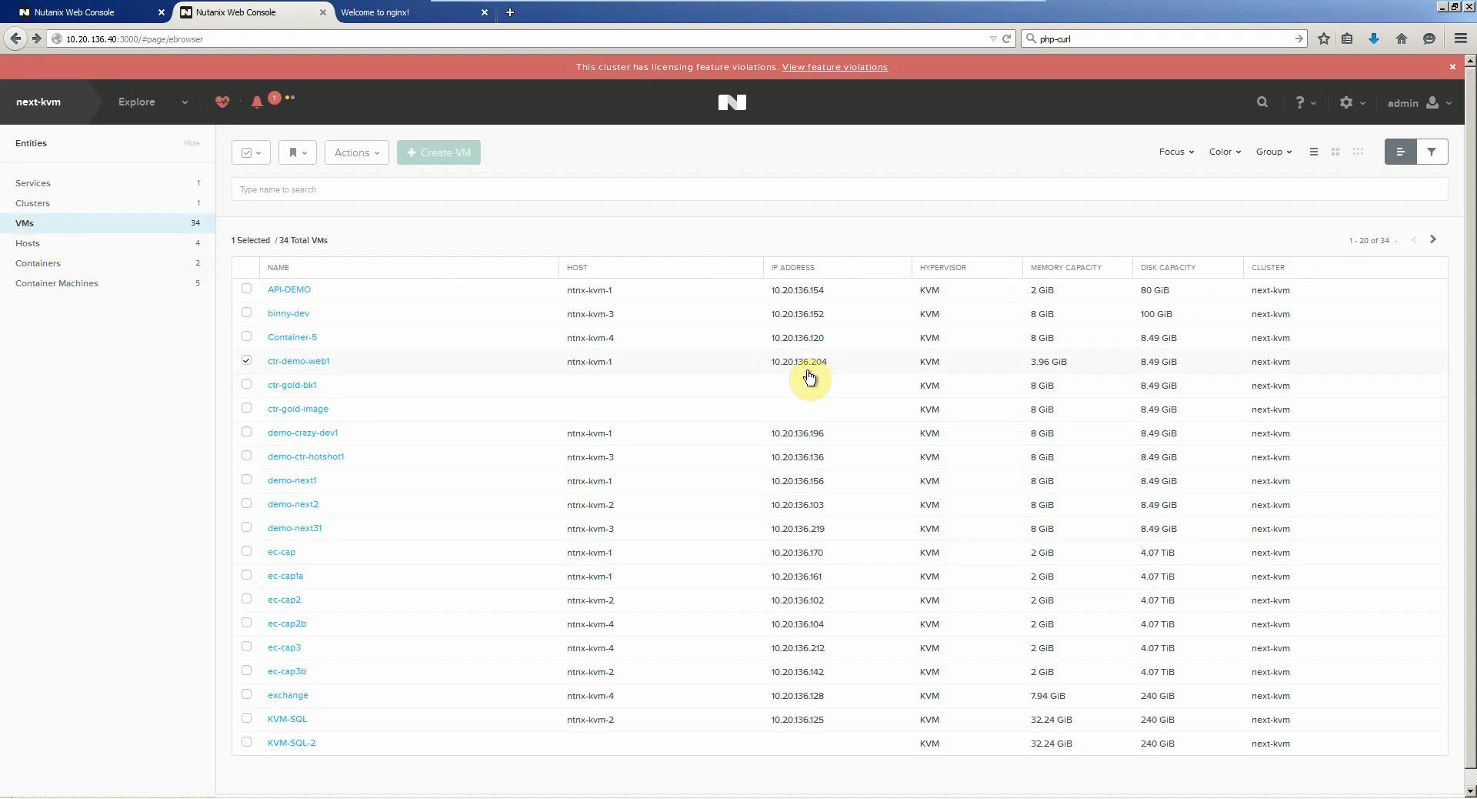
mouse_move(817, 377)
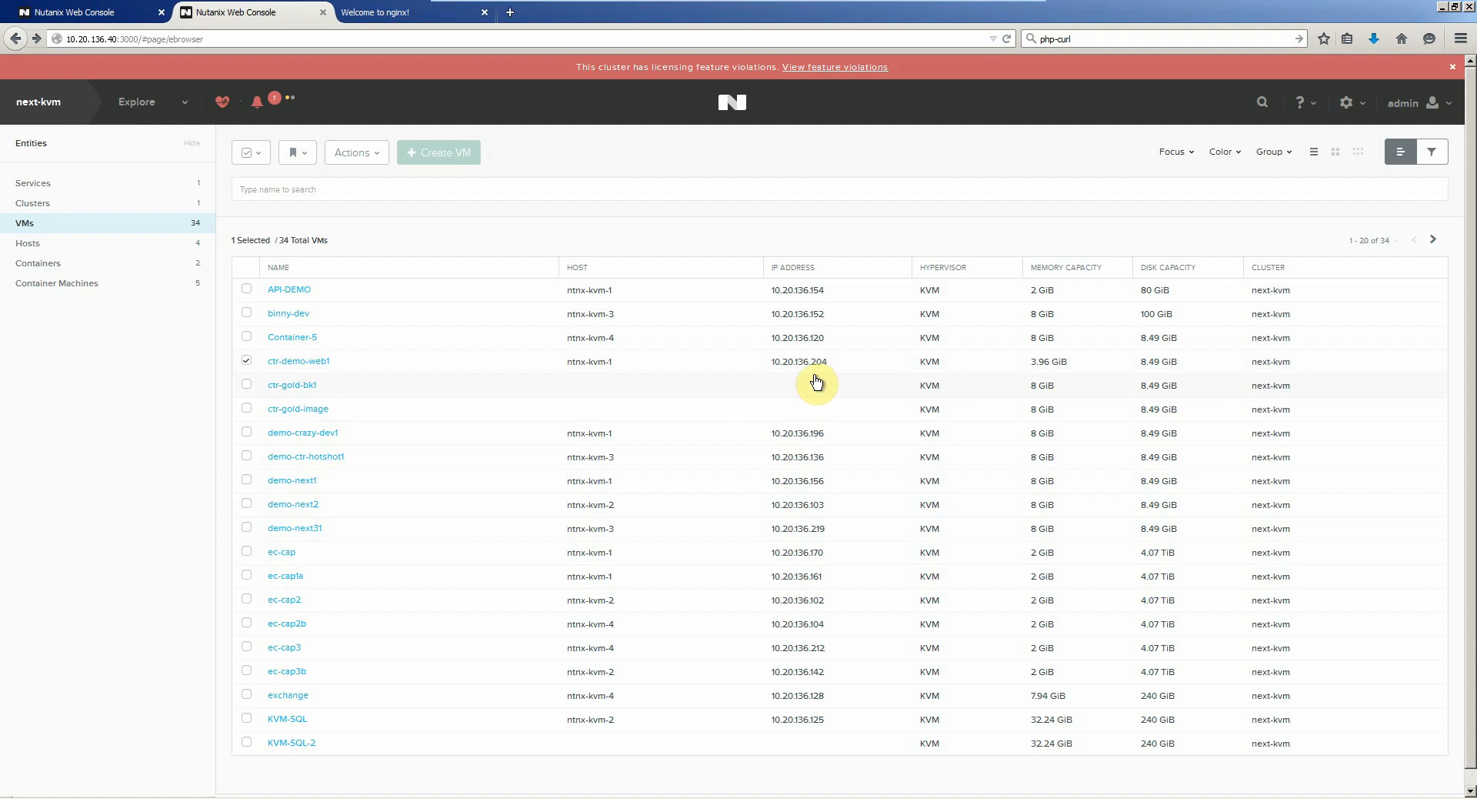
mouse_move(153, 277)
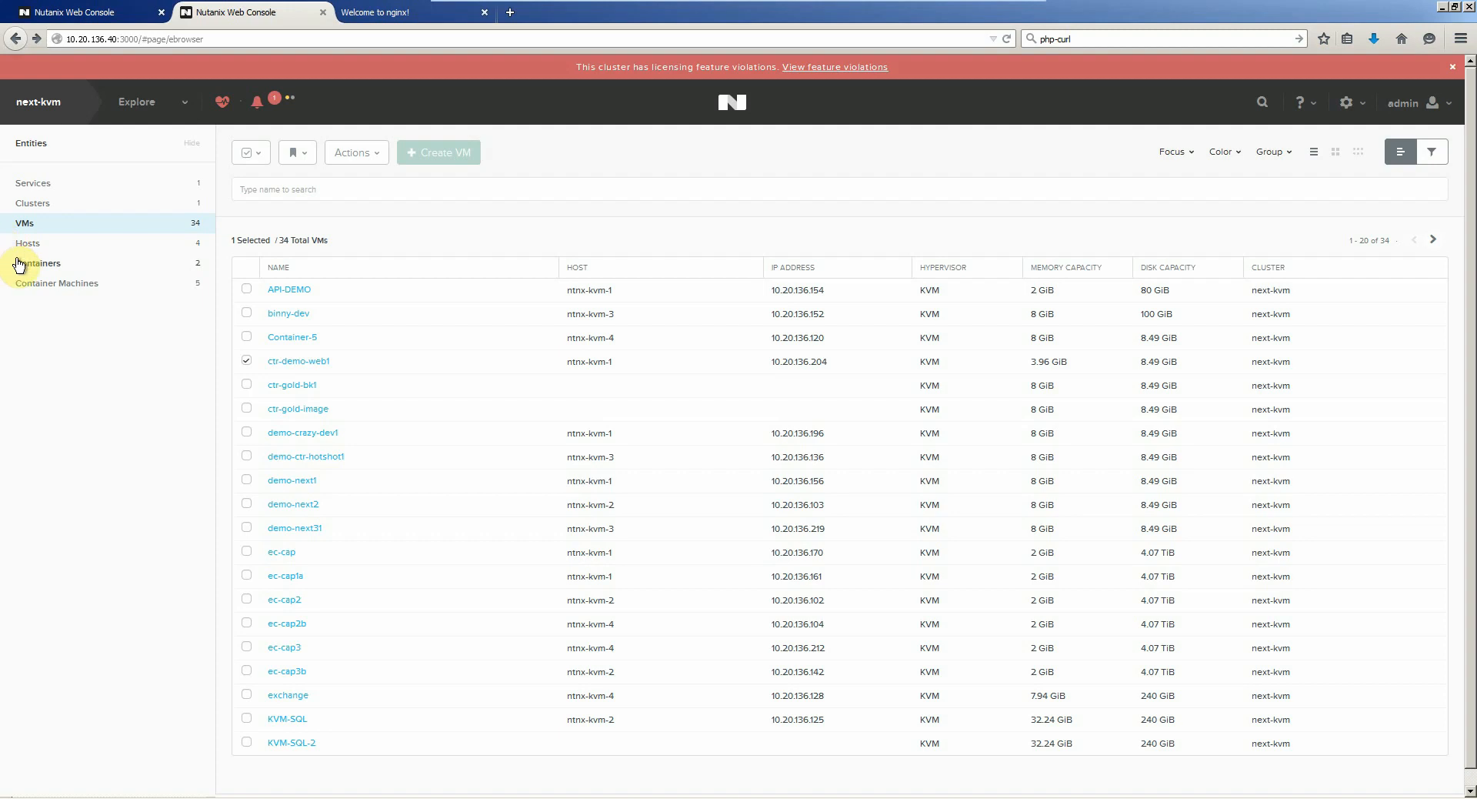
- Register 10.20.136.204 as a sixth container machine
left_click(57, 283)
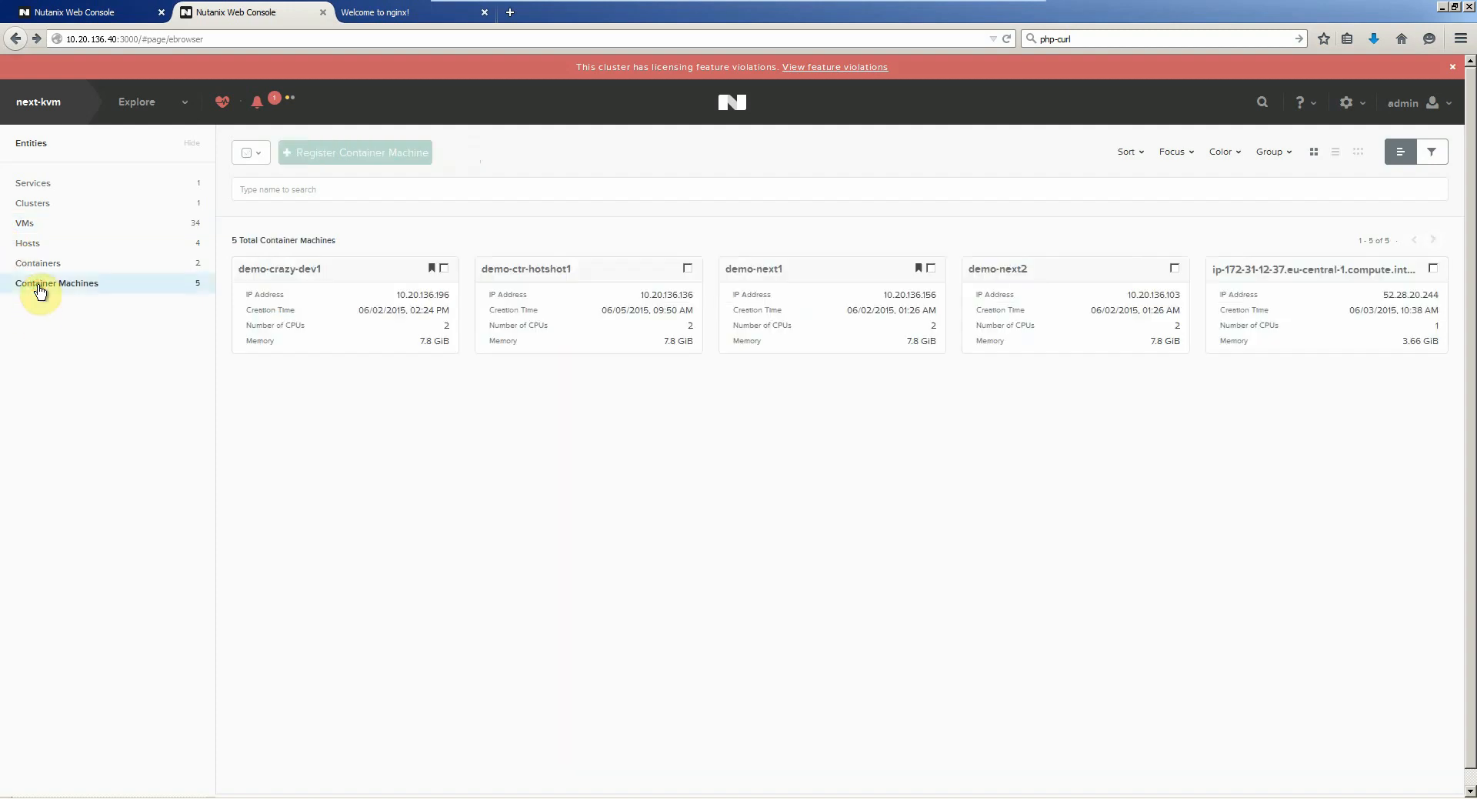
left_click(355, 153)
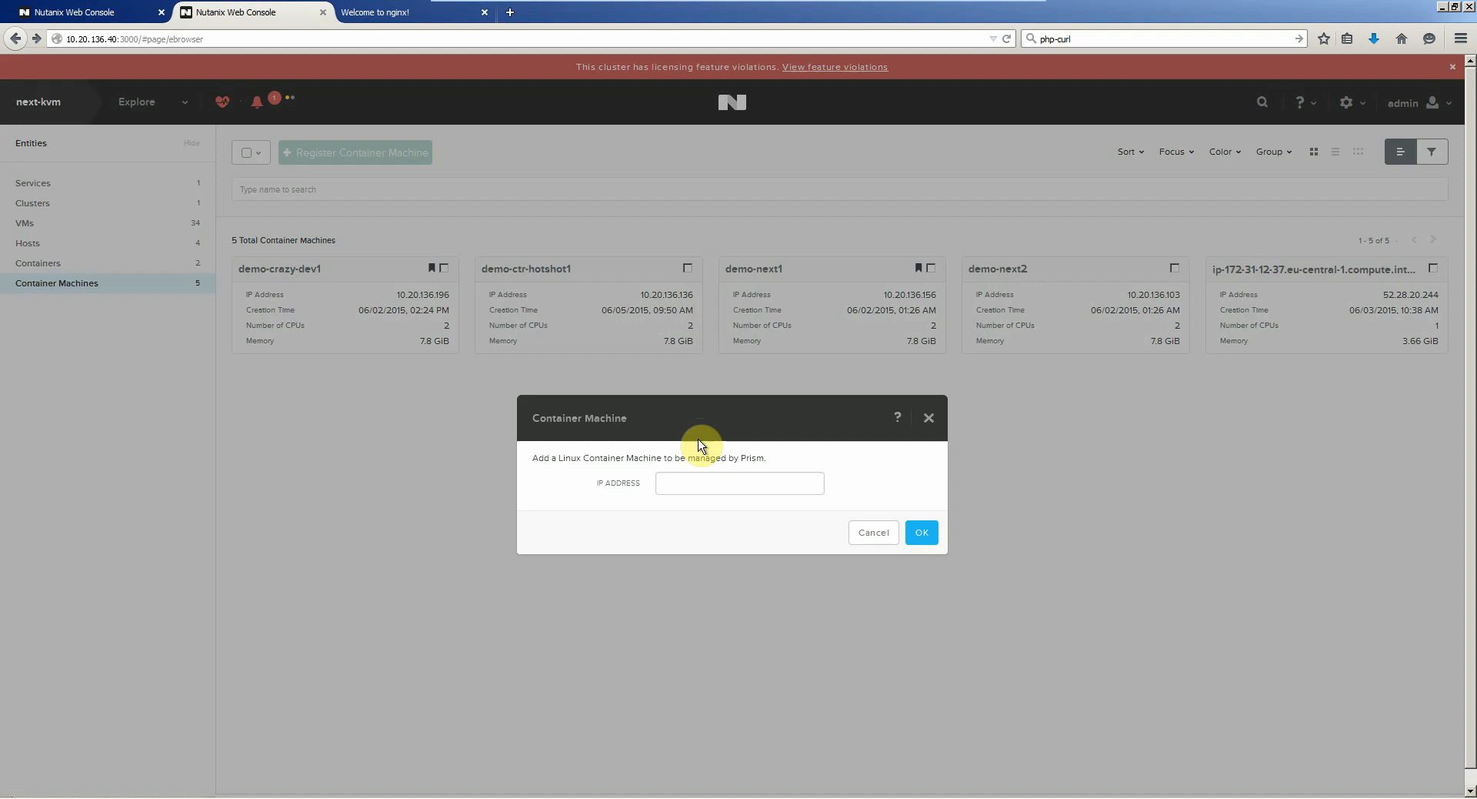
type("10.20.136.204")
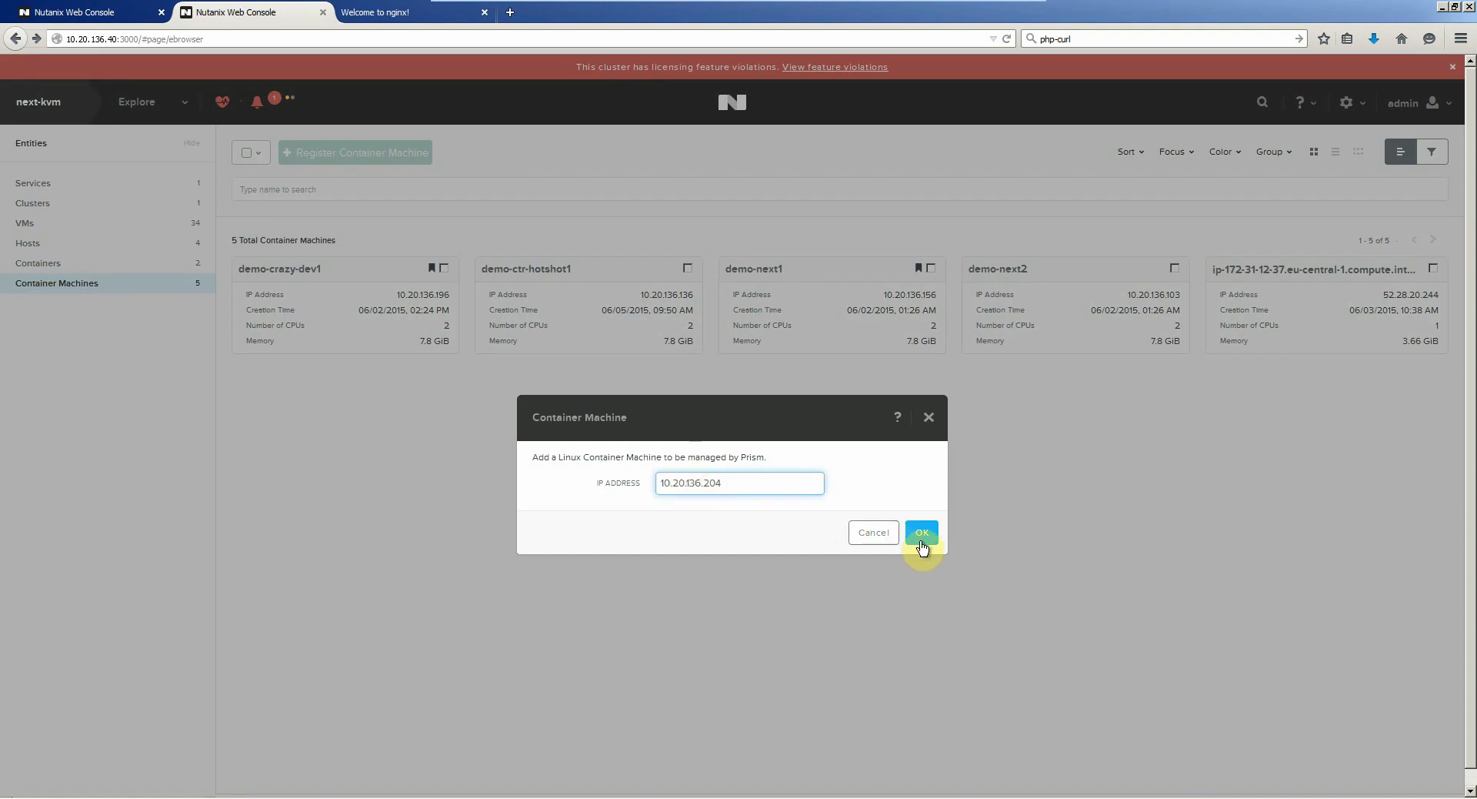
left_click(921, 532)
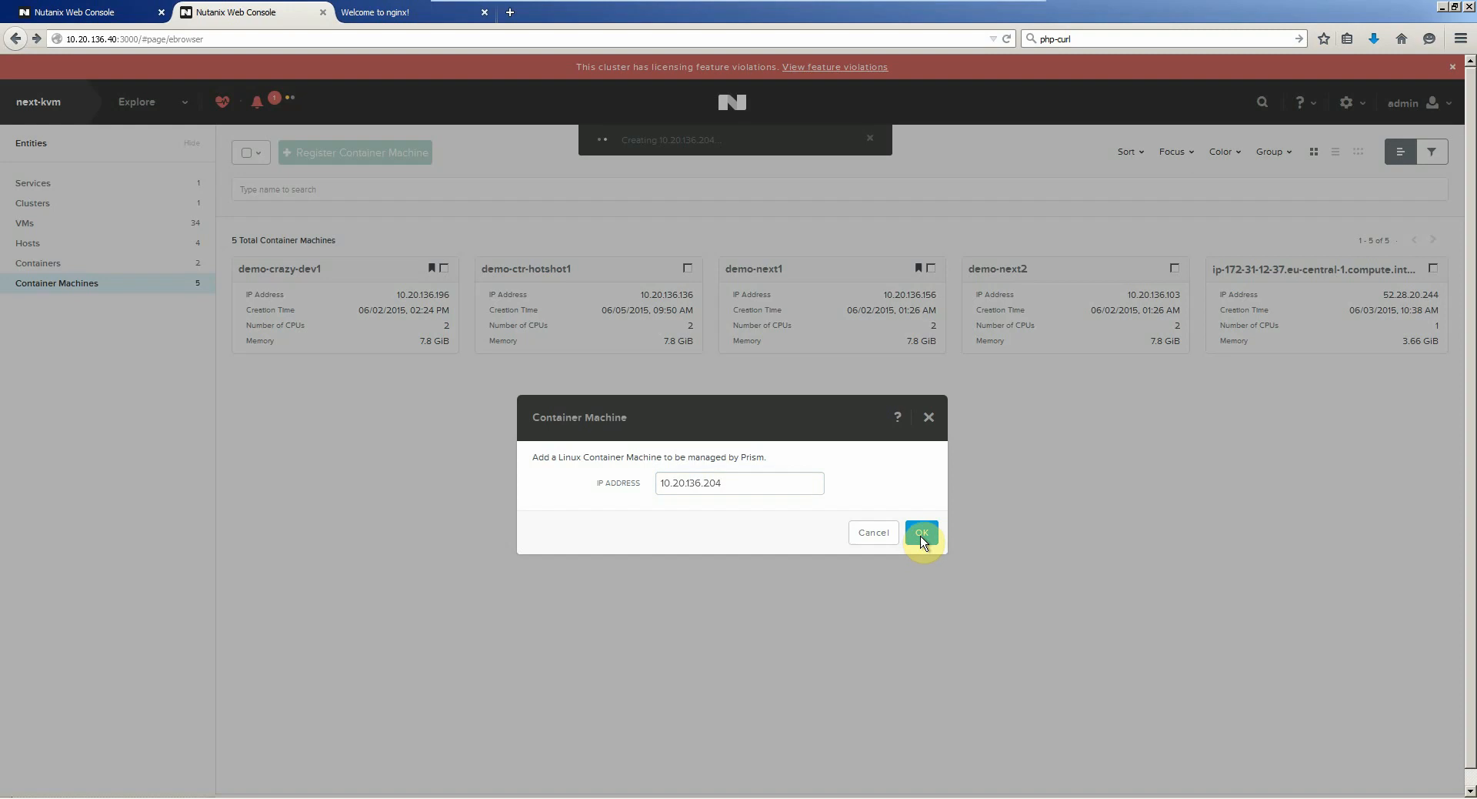
left_click(922, 533)
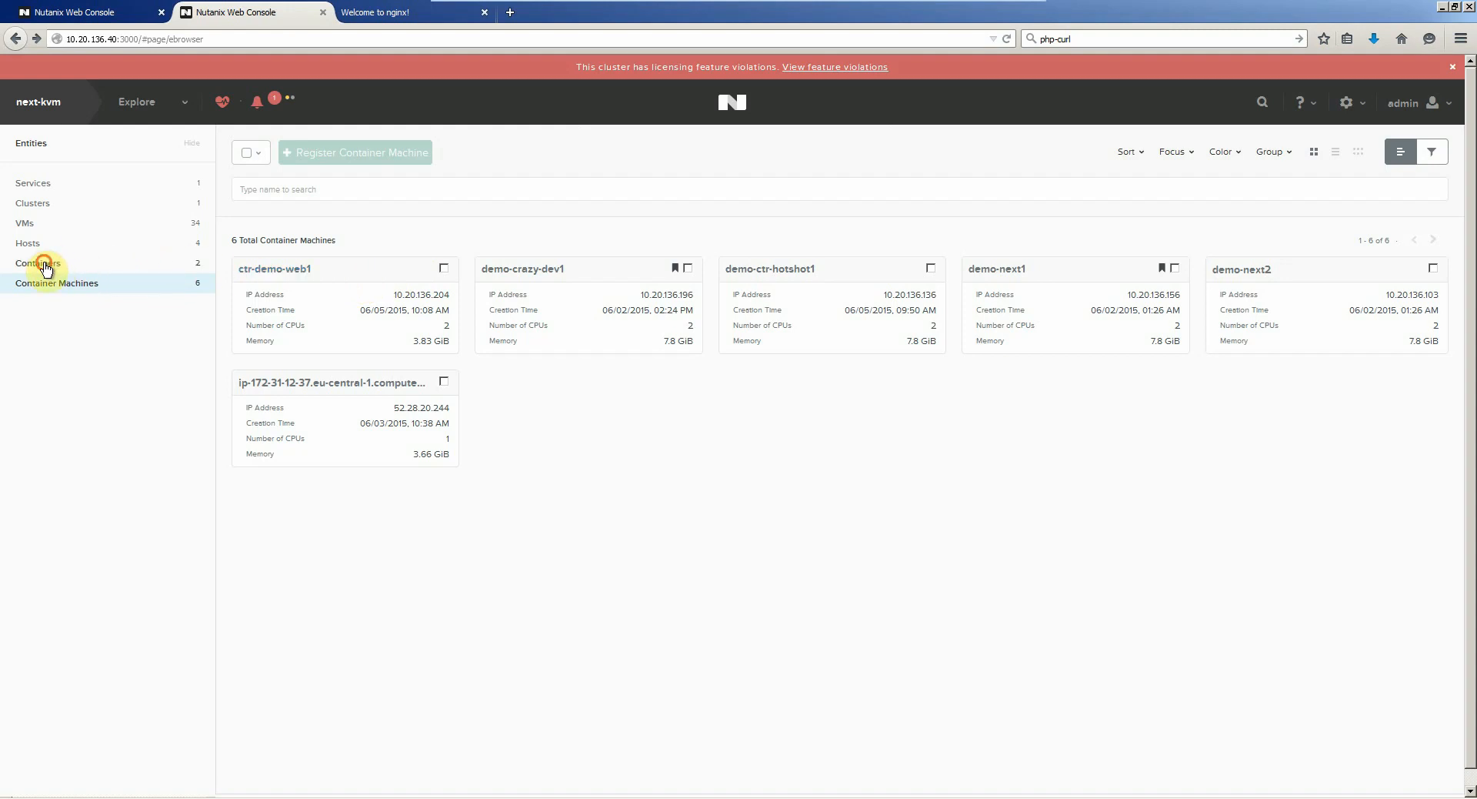
- Colour and group the containers list by host name
left_click(37, 263)
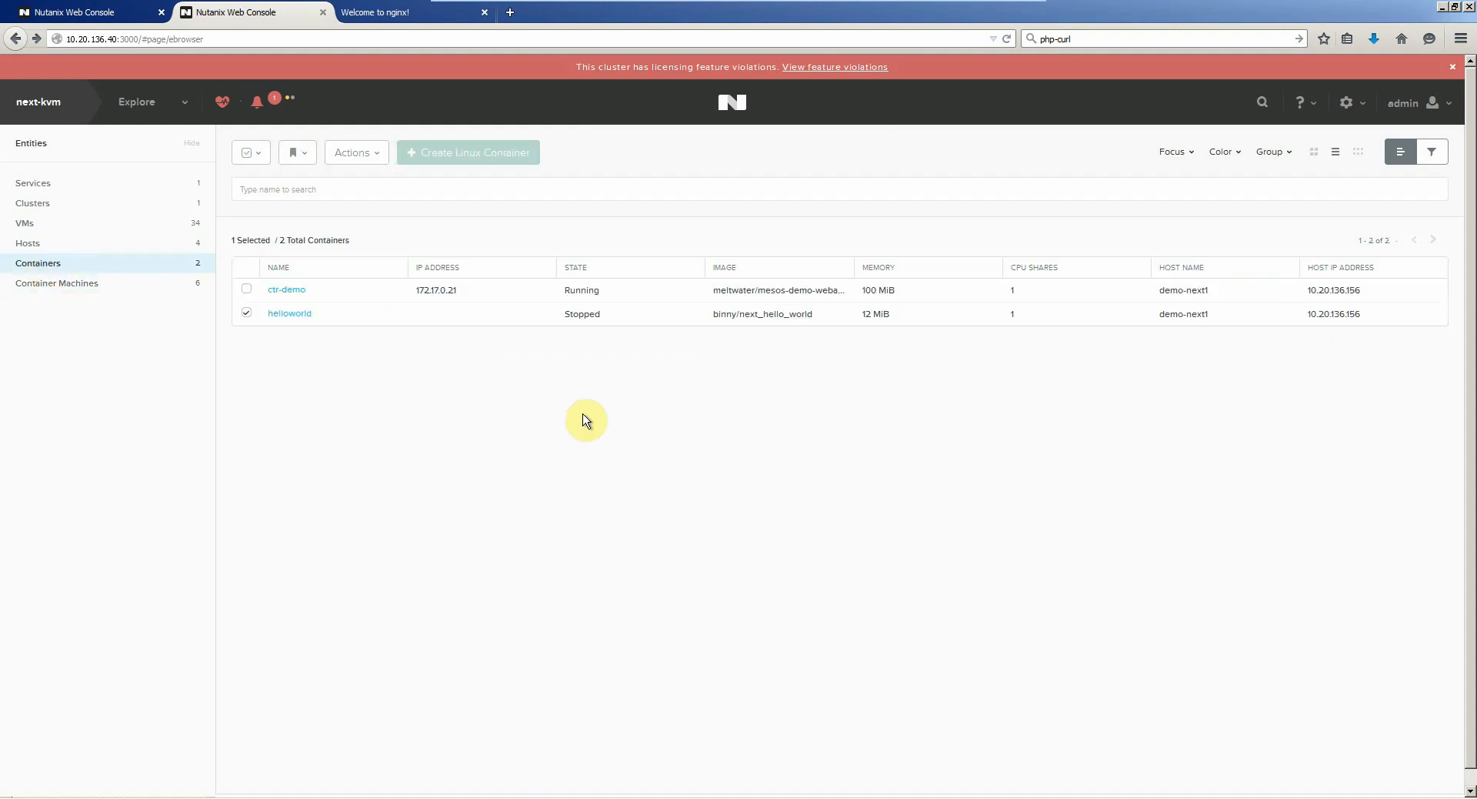
mouse_move(493, 212)
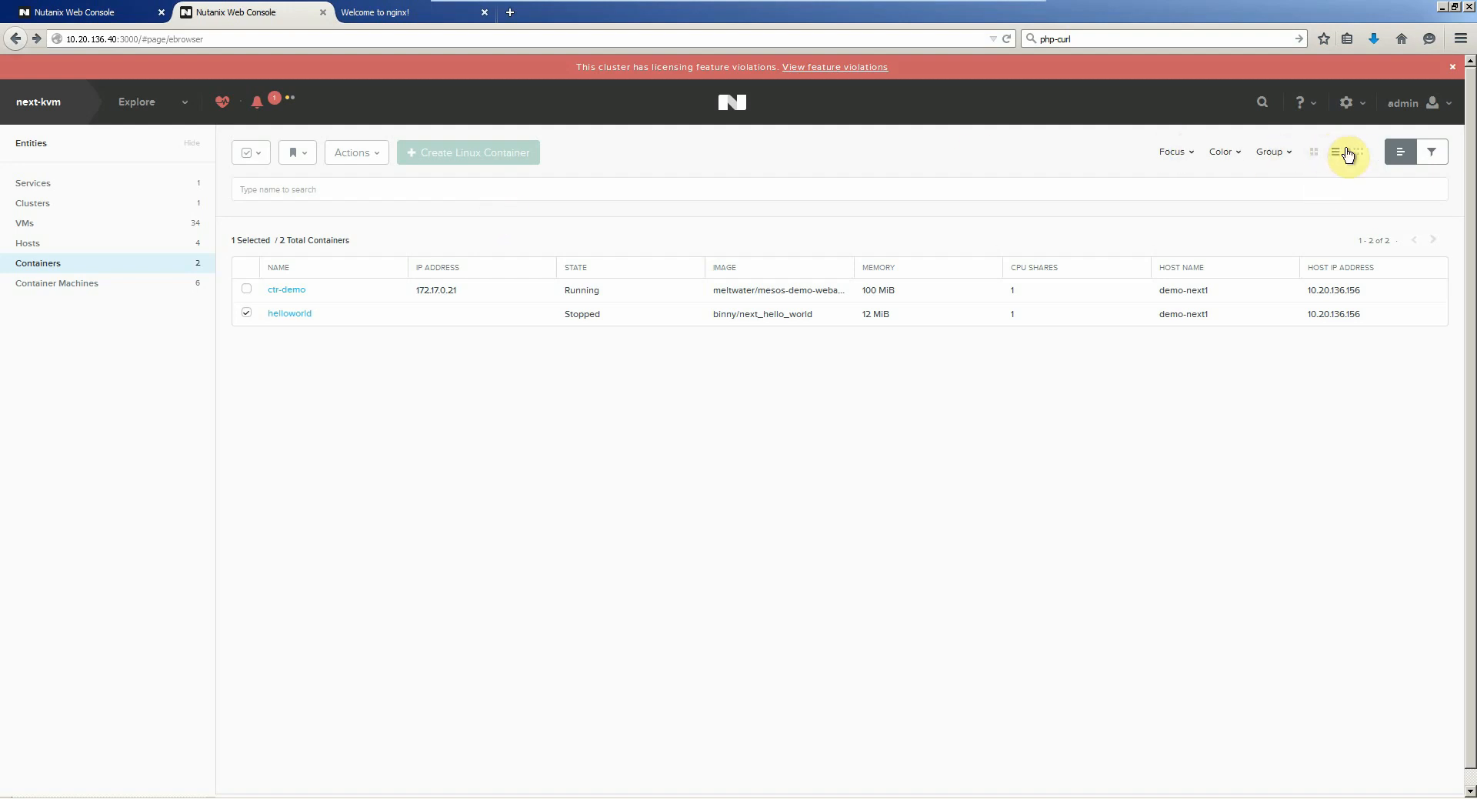
left_click(1339, 152)
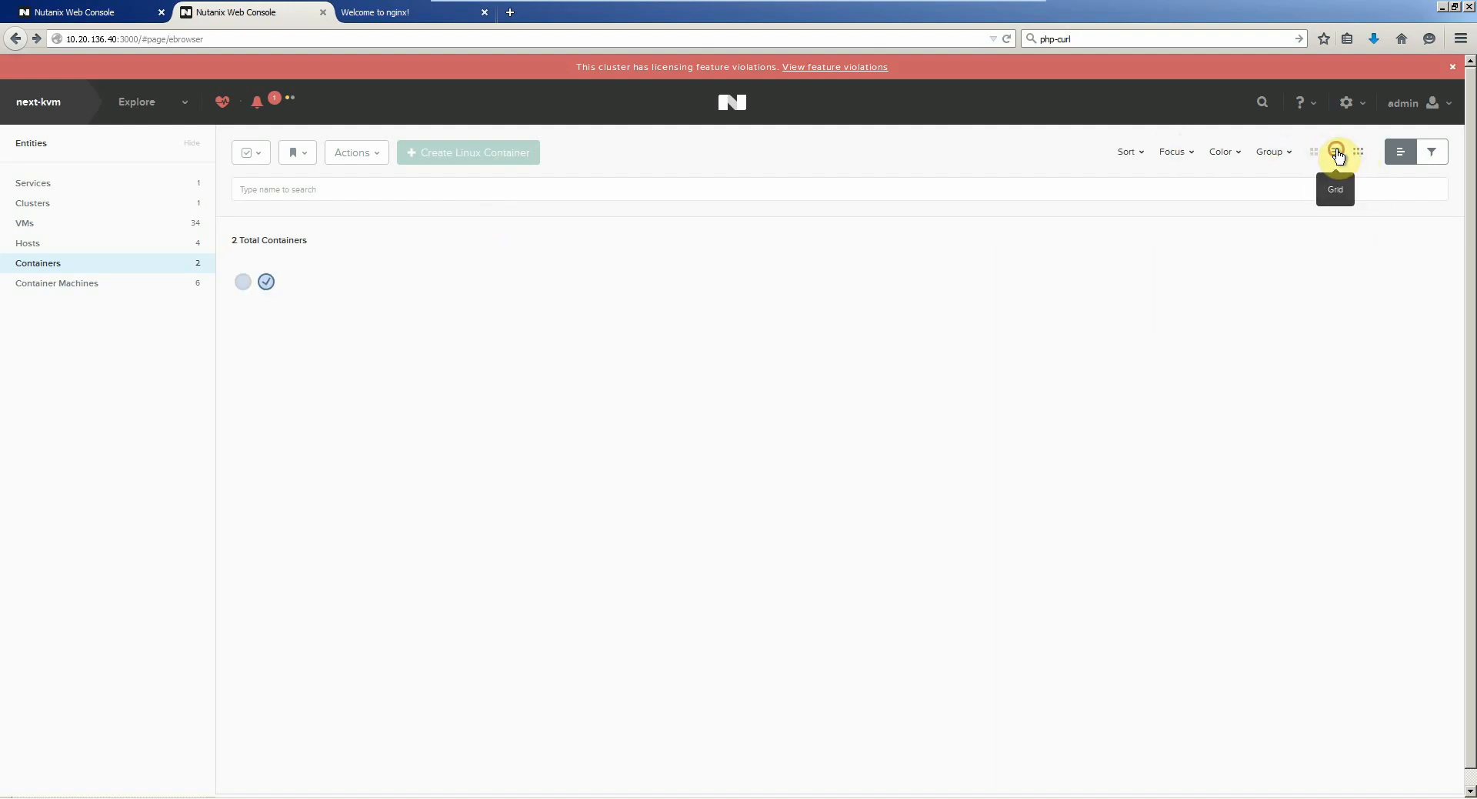
left_click(1400, 152)
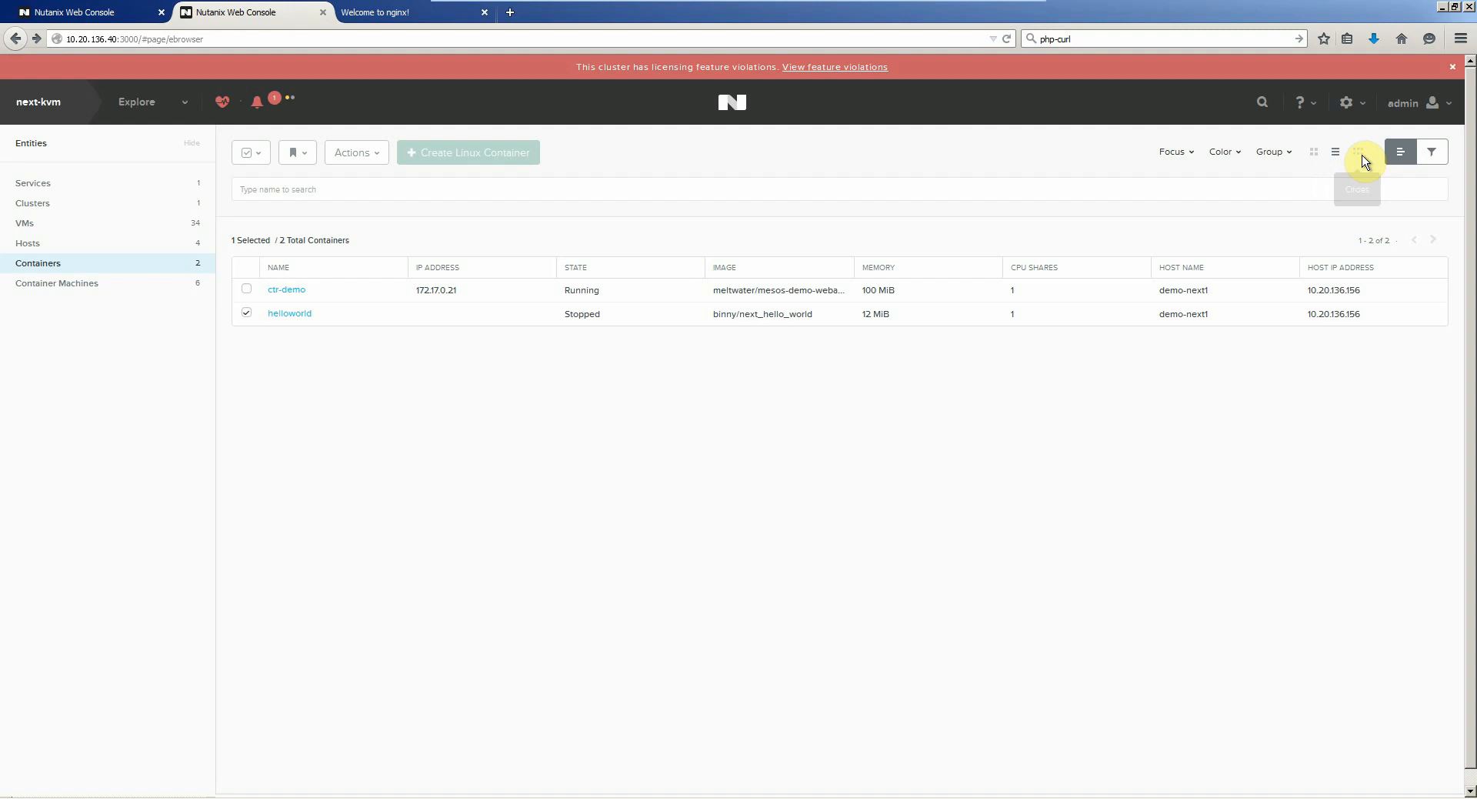
left_click(1223, 152)
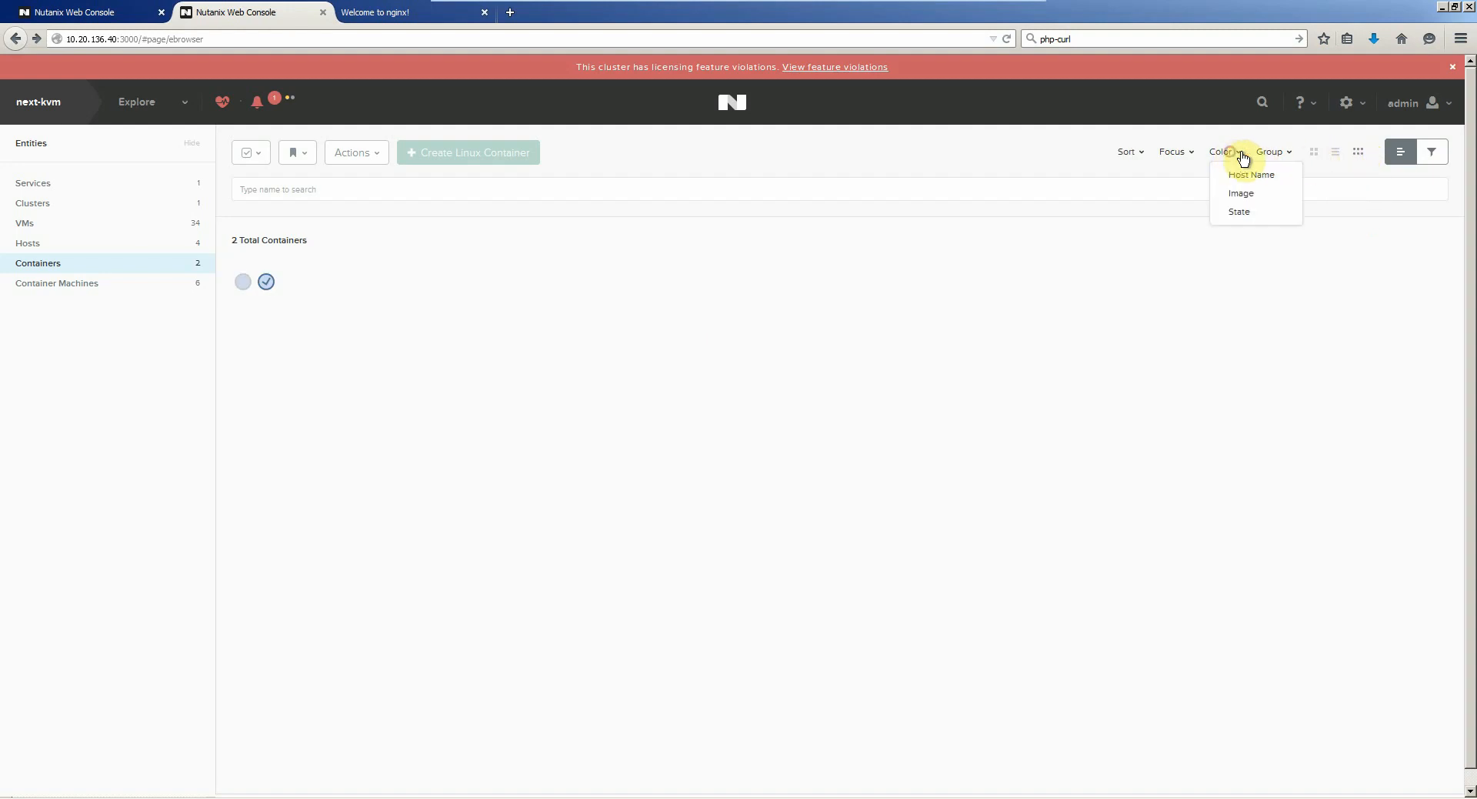
left_click(1251, 175)
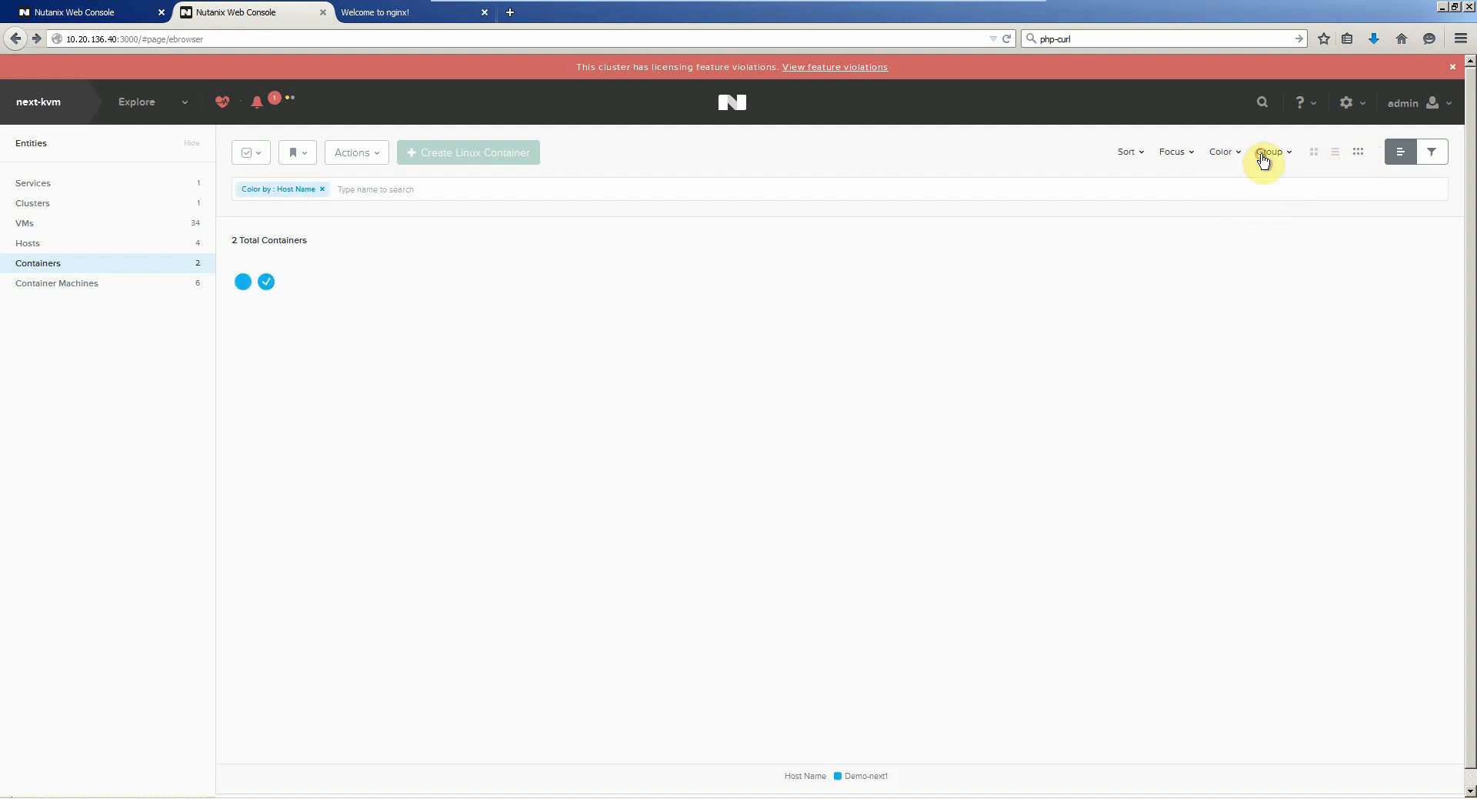
left_click(1269, 152)
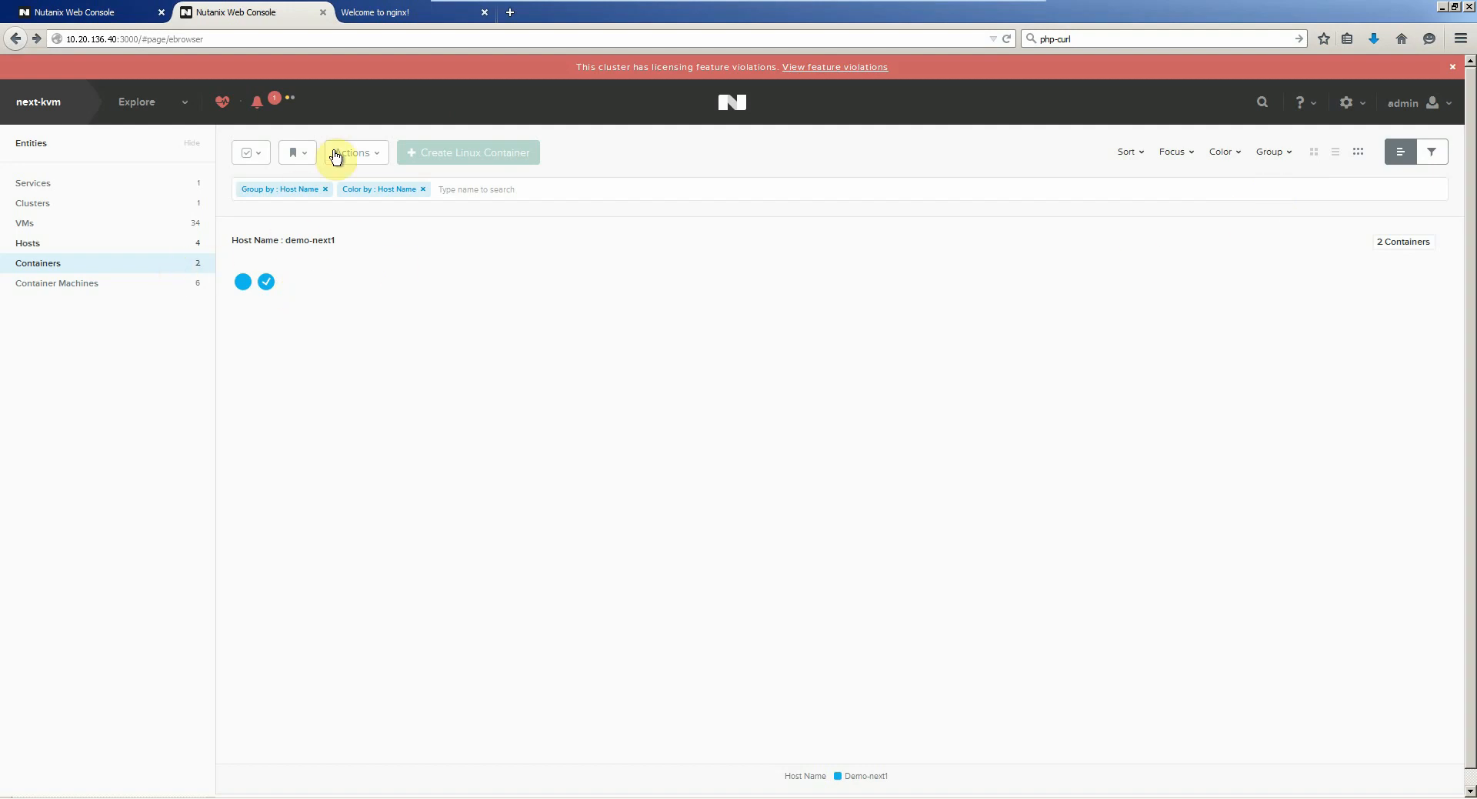
- Begin creating a new Linux container
left_click(468, 152)
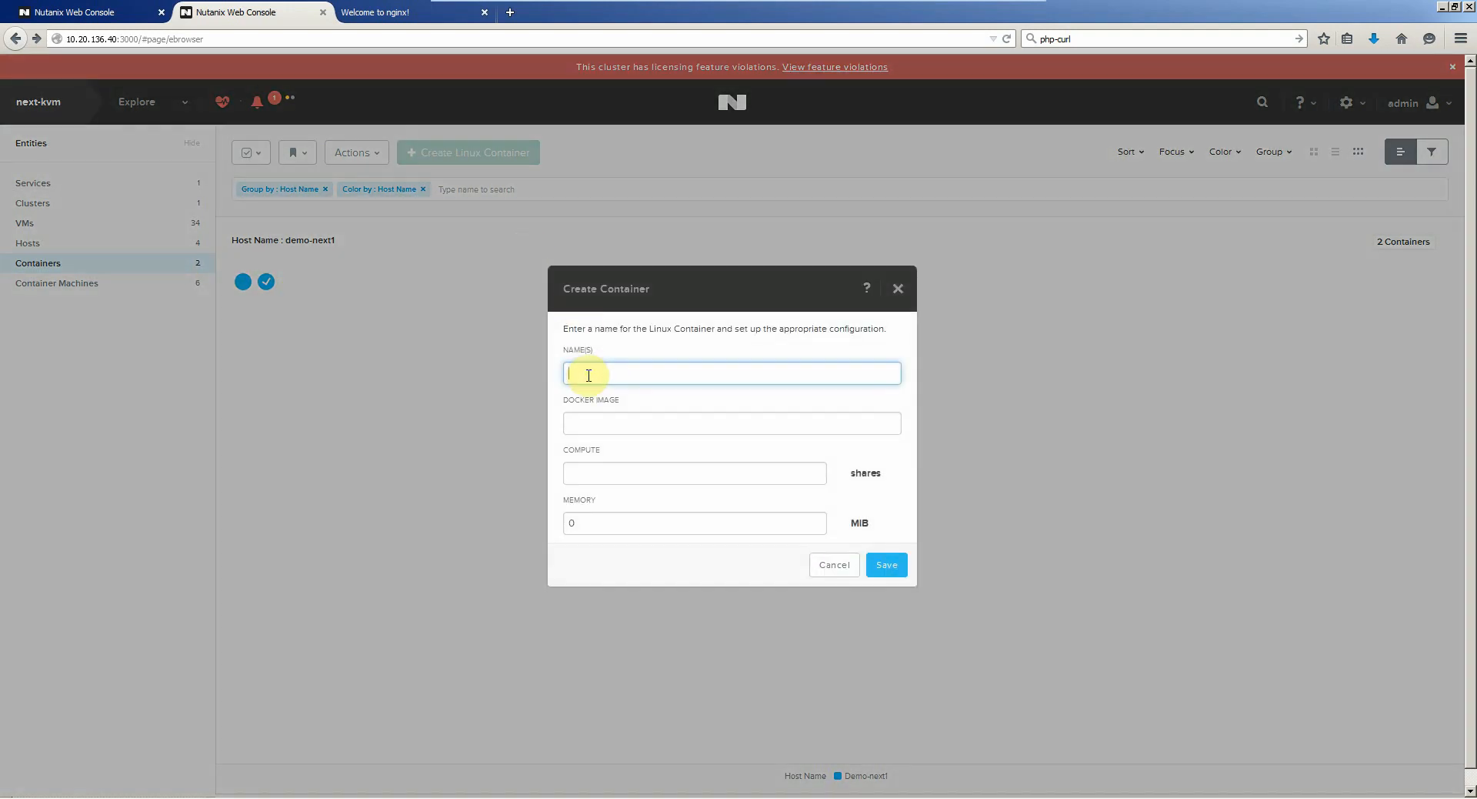
- Request containers nginx_{1-50} from the nginx image with 100 MiB memory and 1 compute share
type("nginx_[1-")
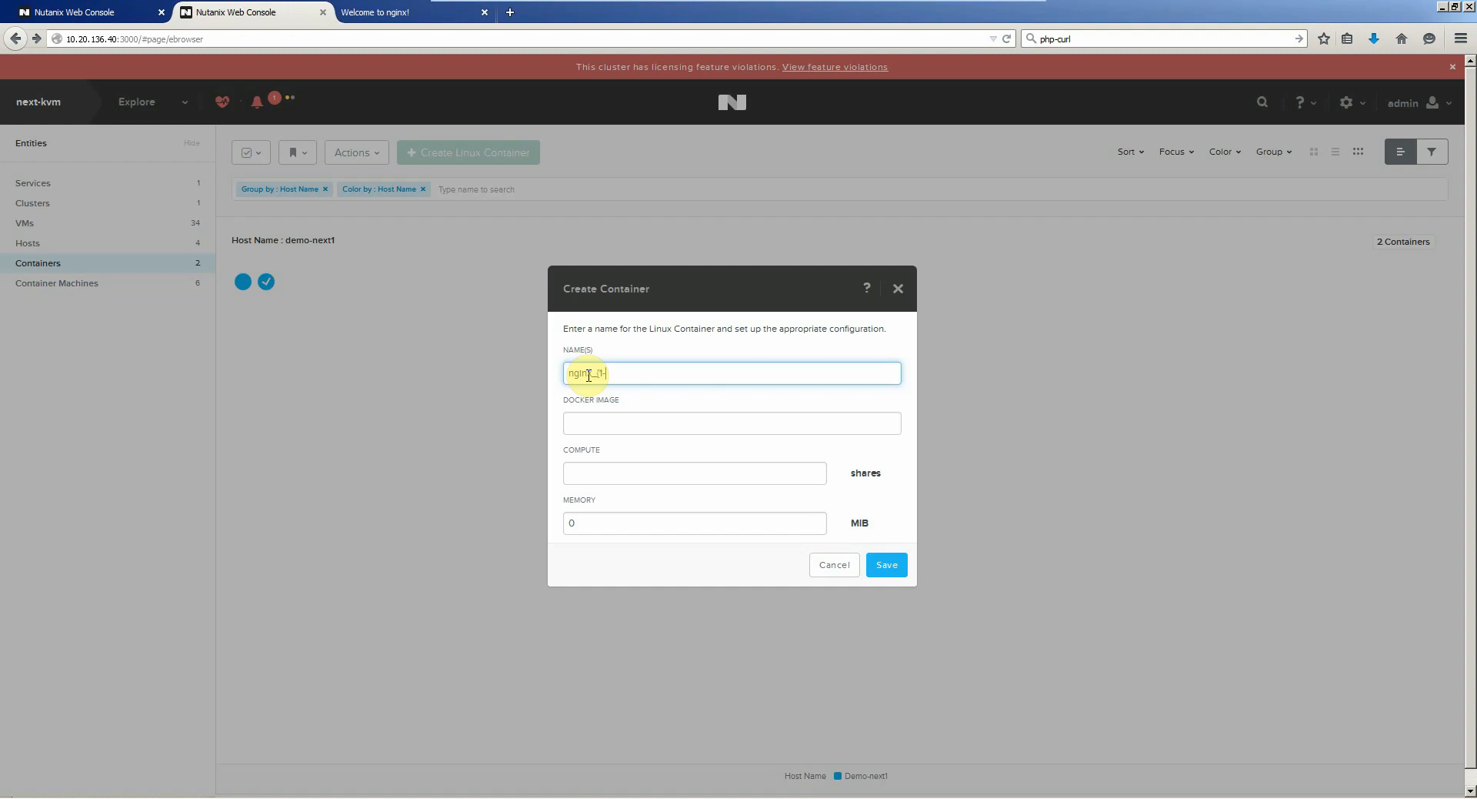
left_click(733, 422)
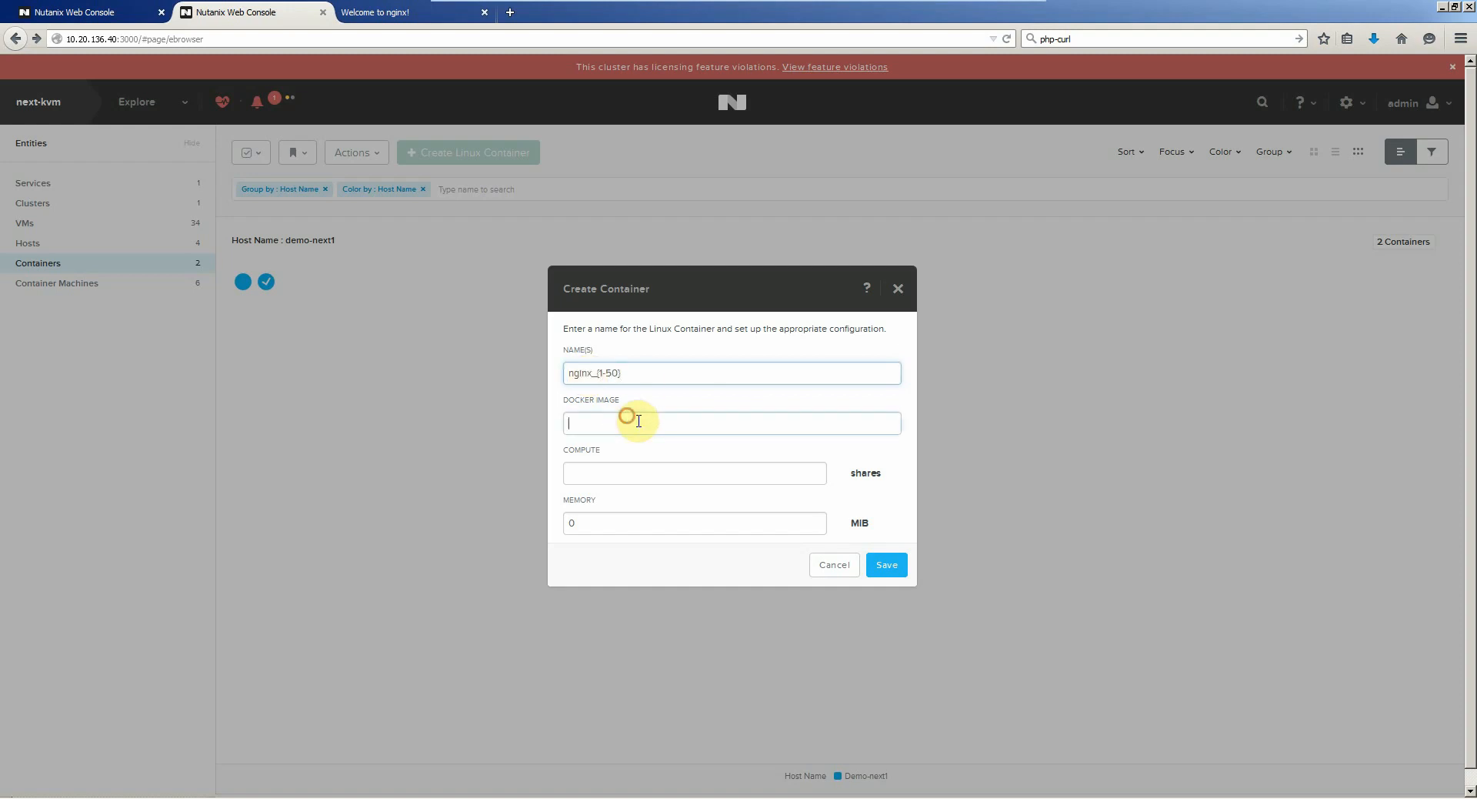
type("100")
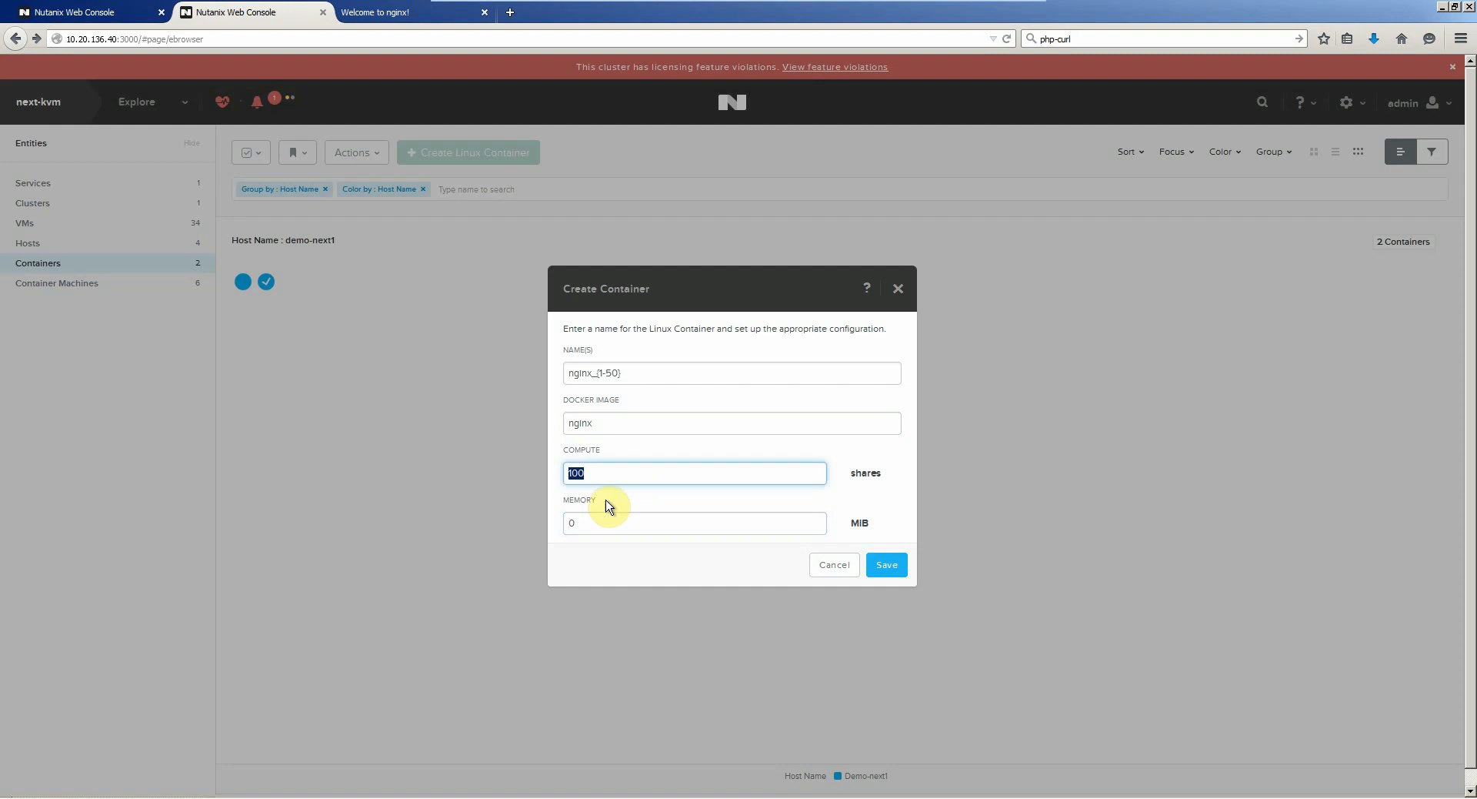
type("1")
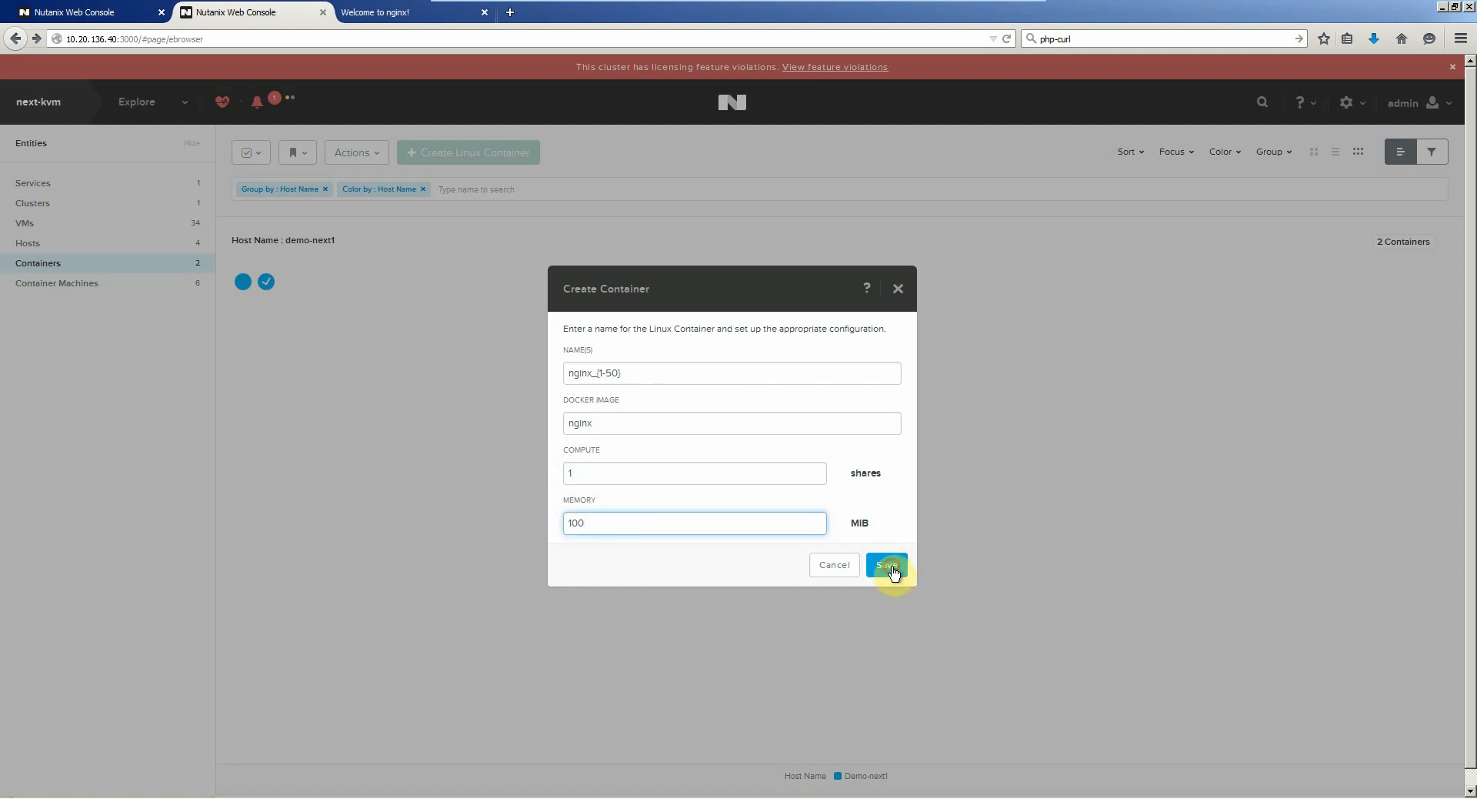
left_click(887, 564)
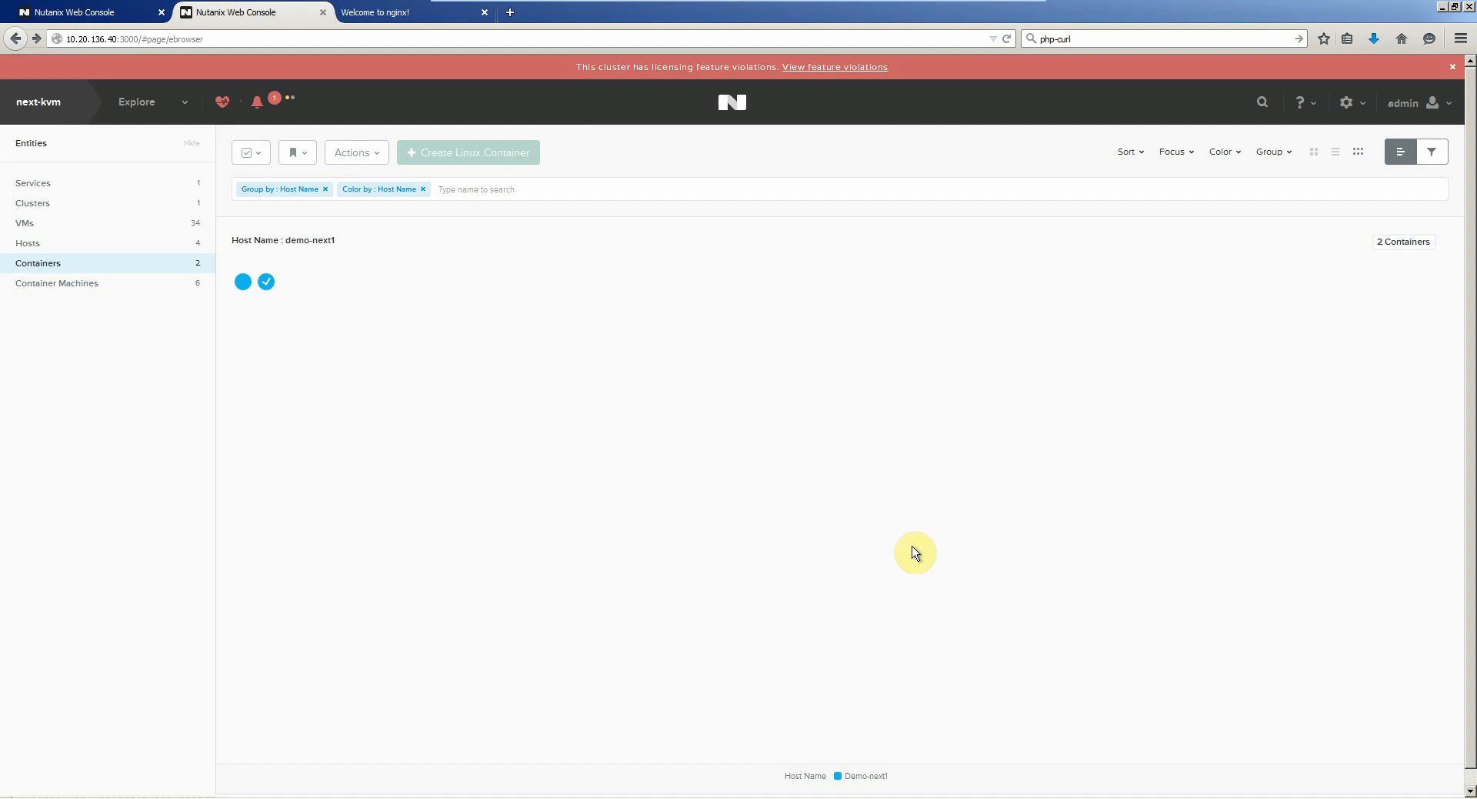
mouse_move(164, 251)
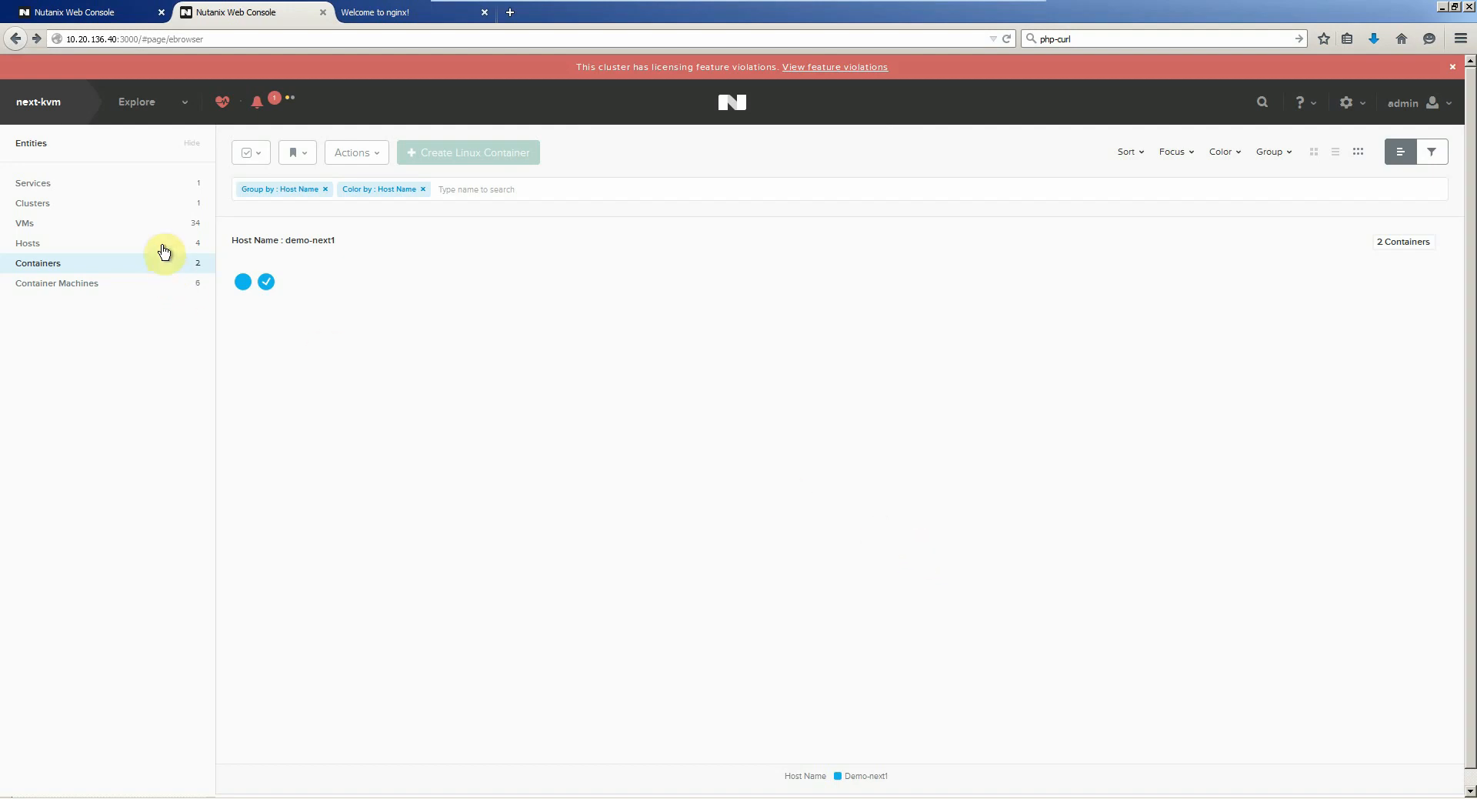
mouse_move(166, 292)
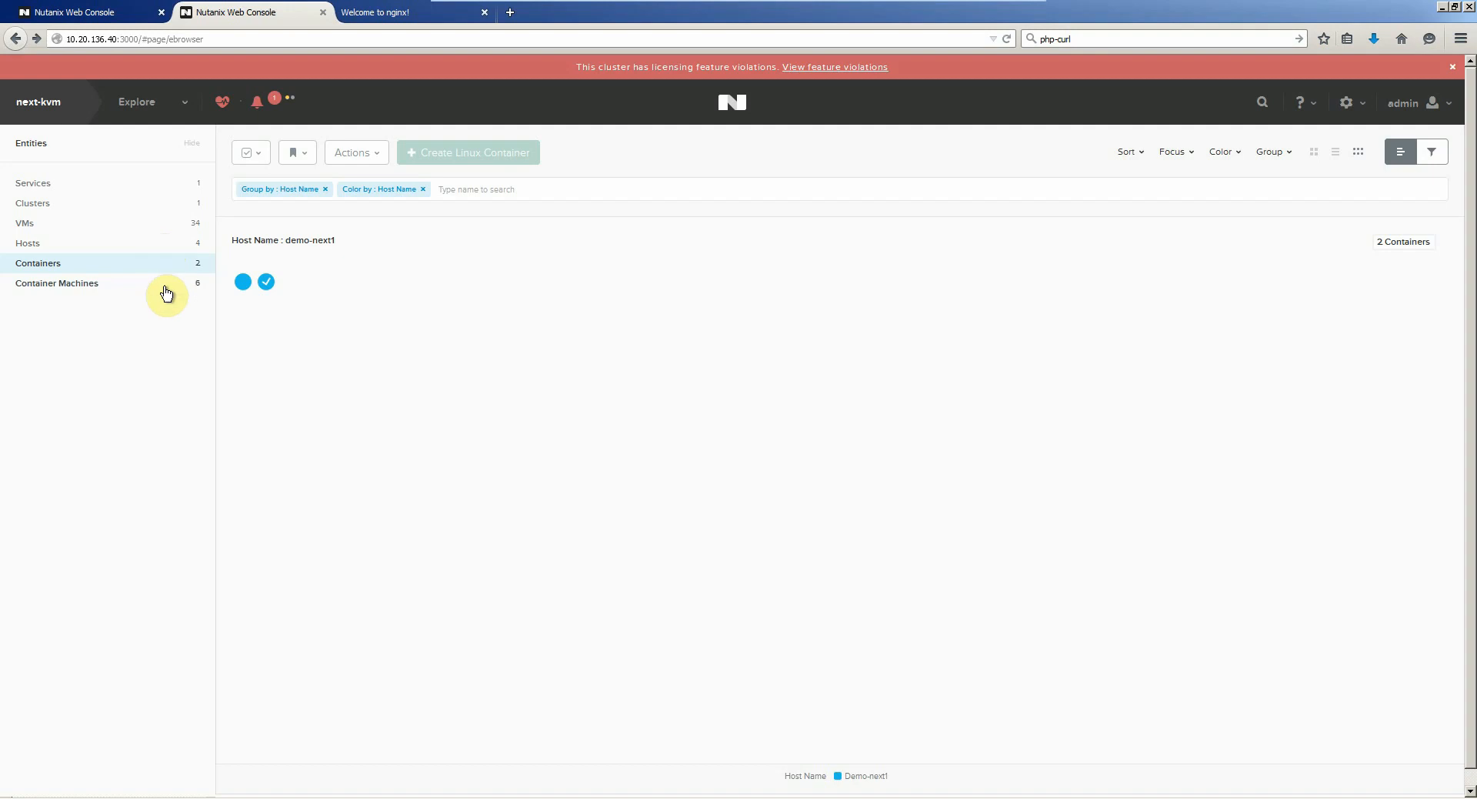
- Reload the containers list and show the 50 stopped nginx containers as a grid table
left_click(57, 283)
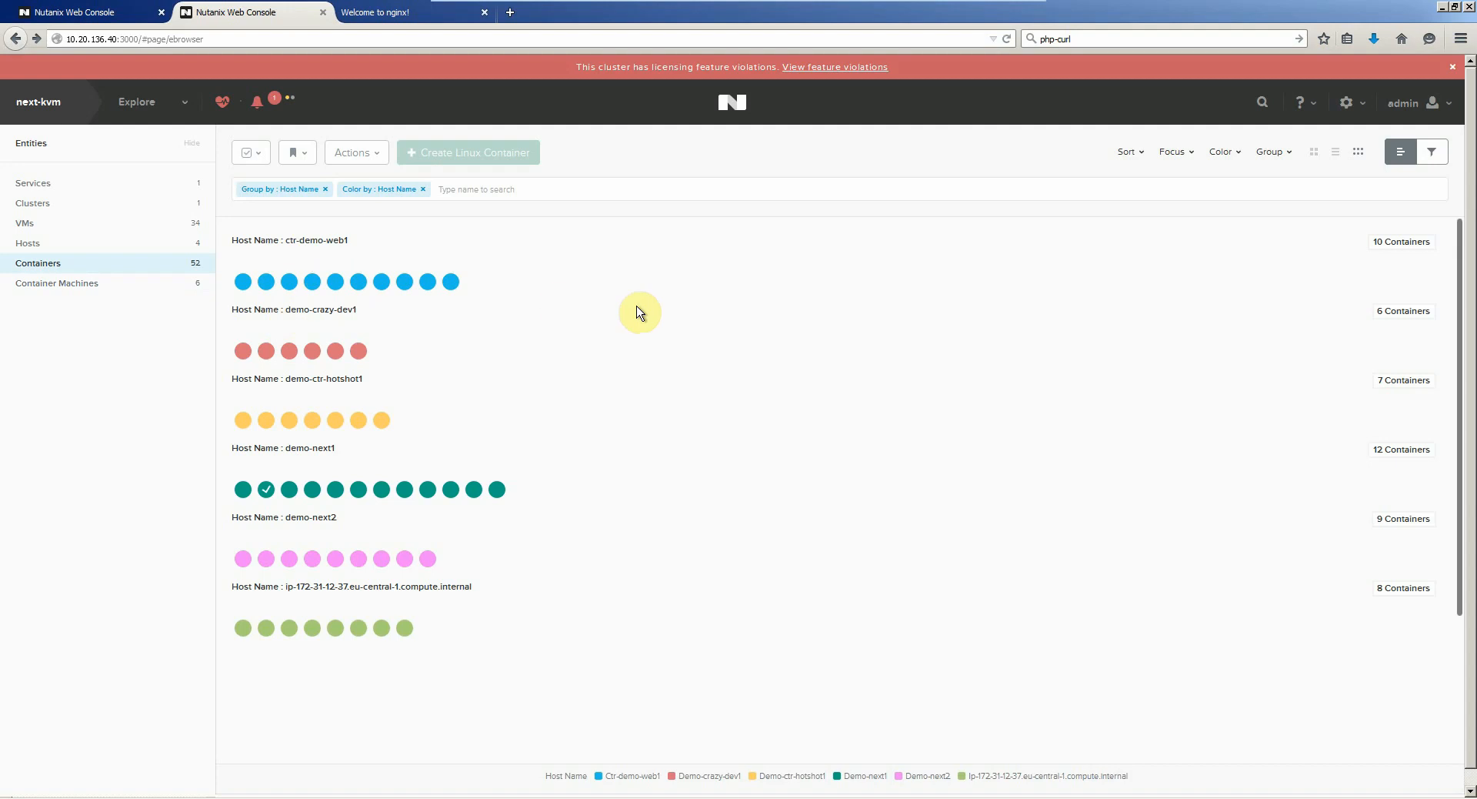
mouse_move(381, 640)
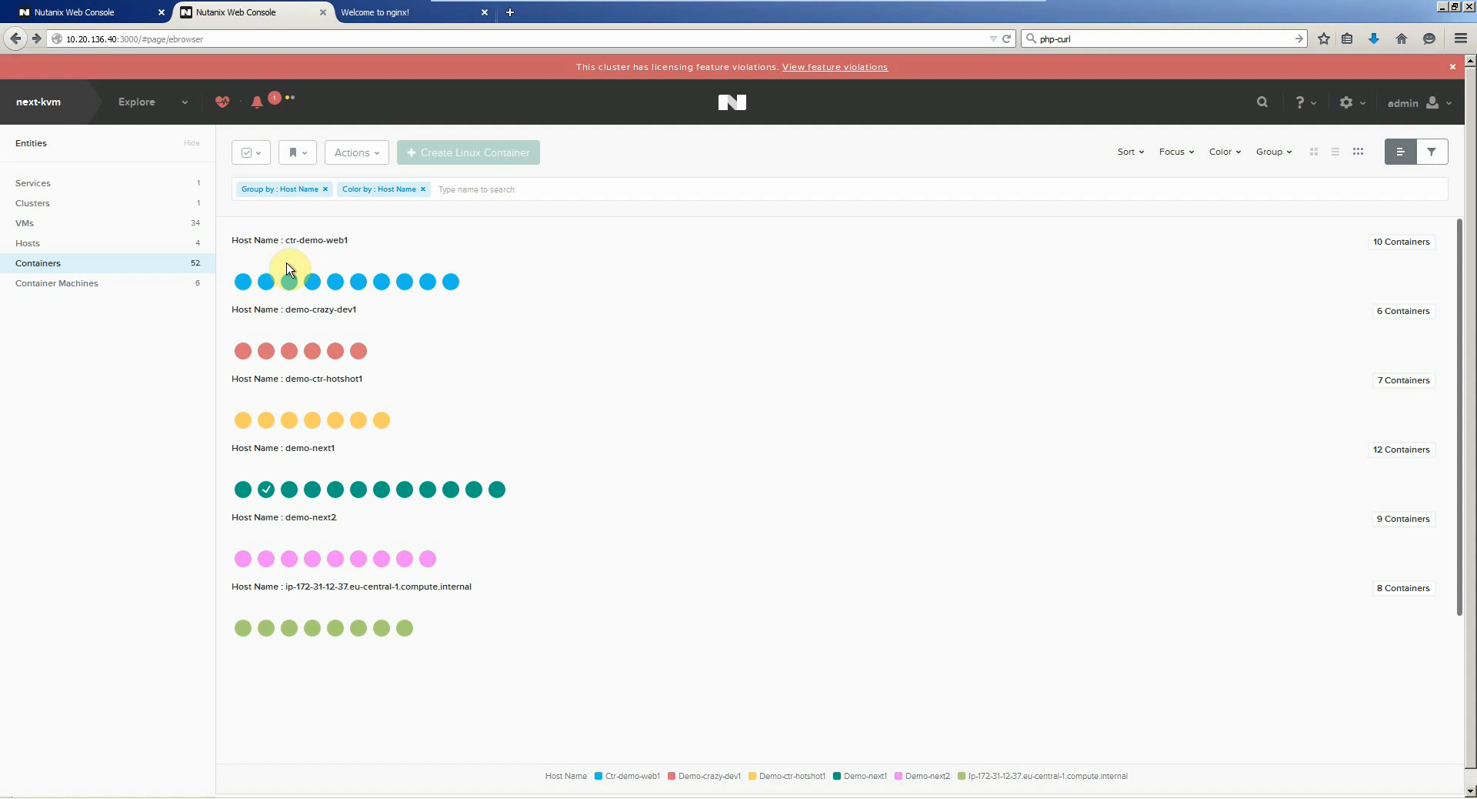
mouse_move(1255, 178)
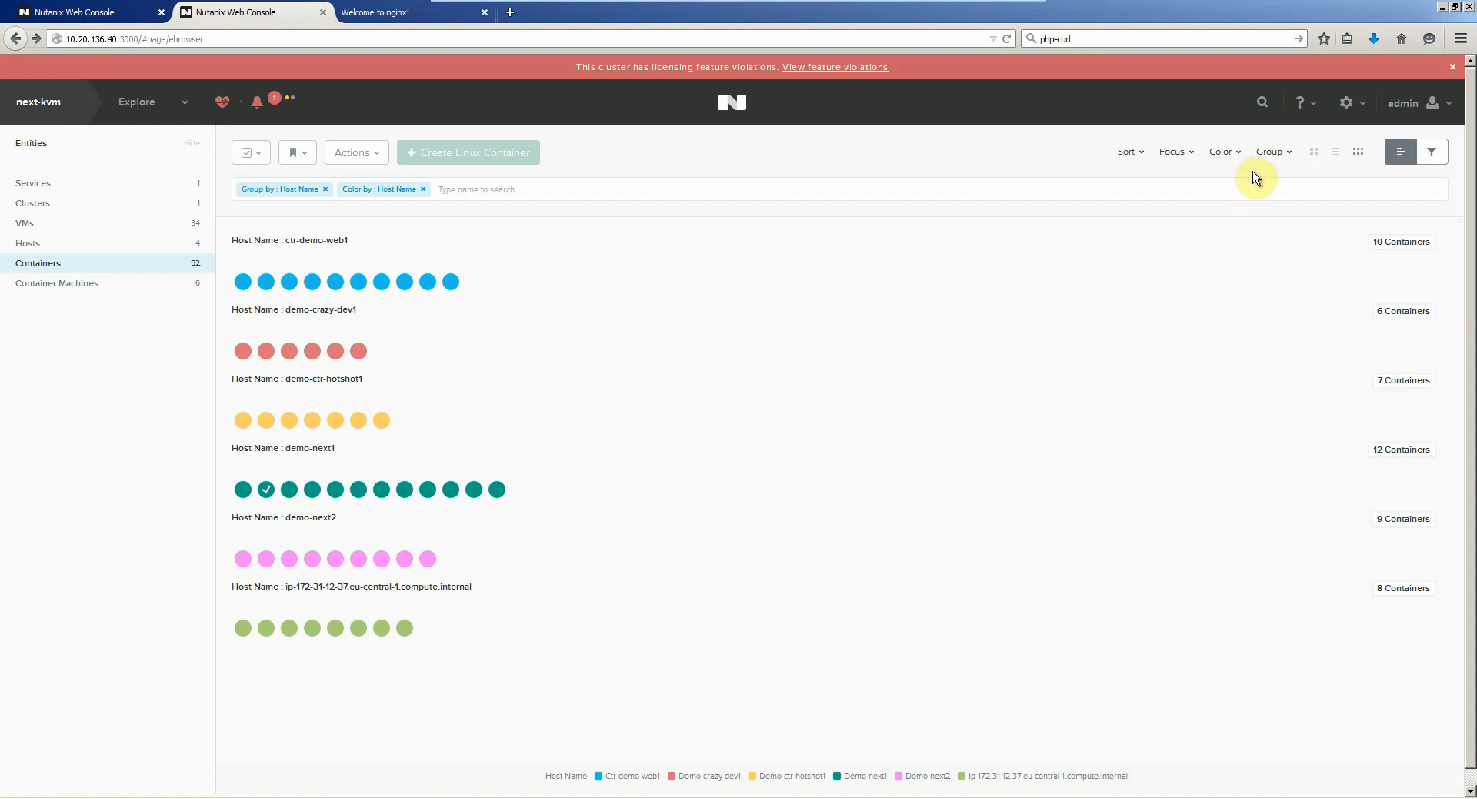
mouse_move(1334, 153)
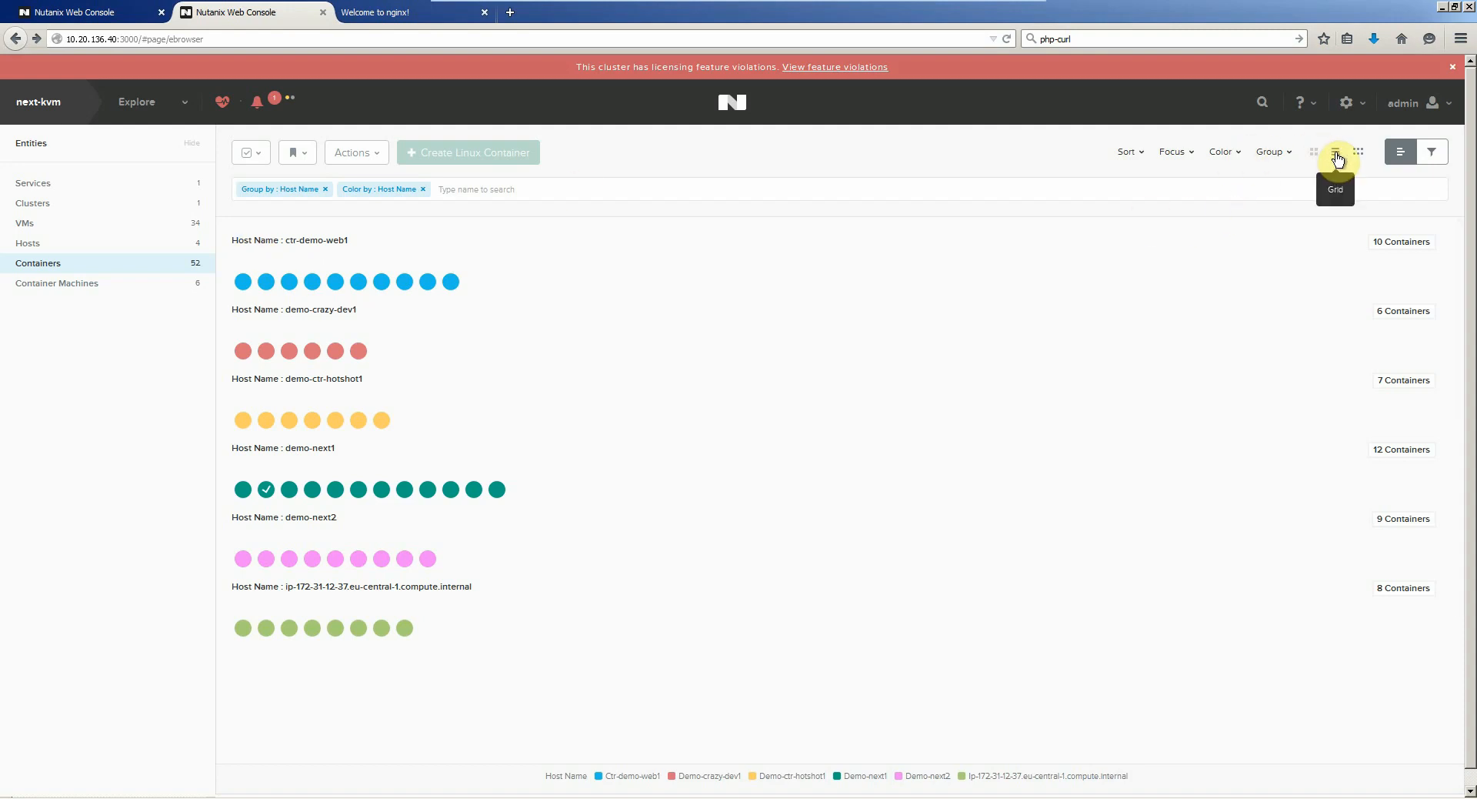
left_click(1401, 152)
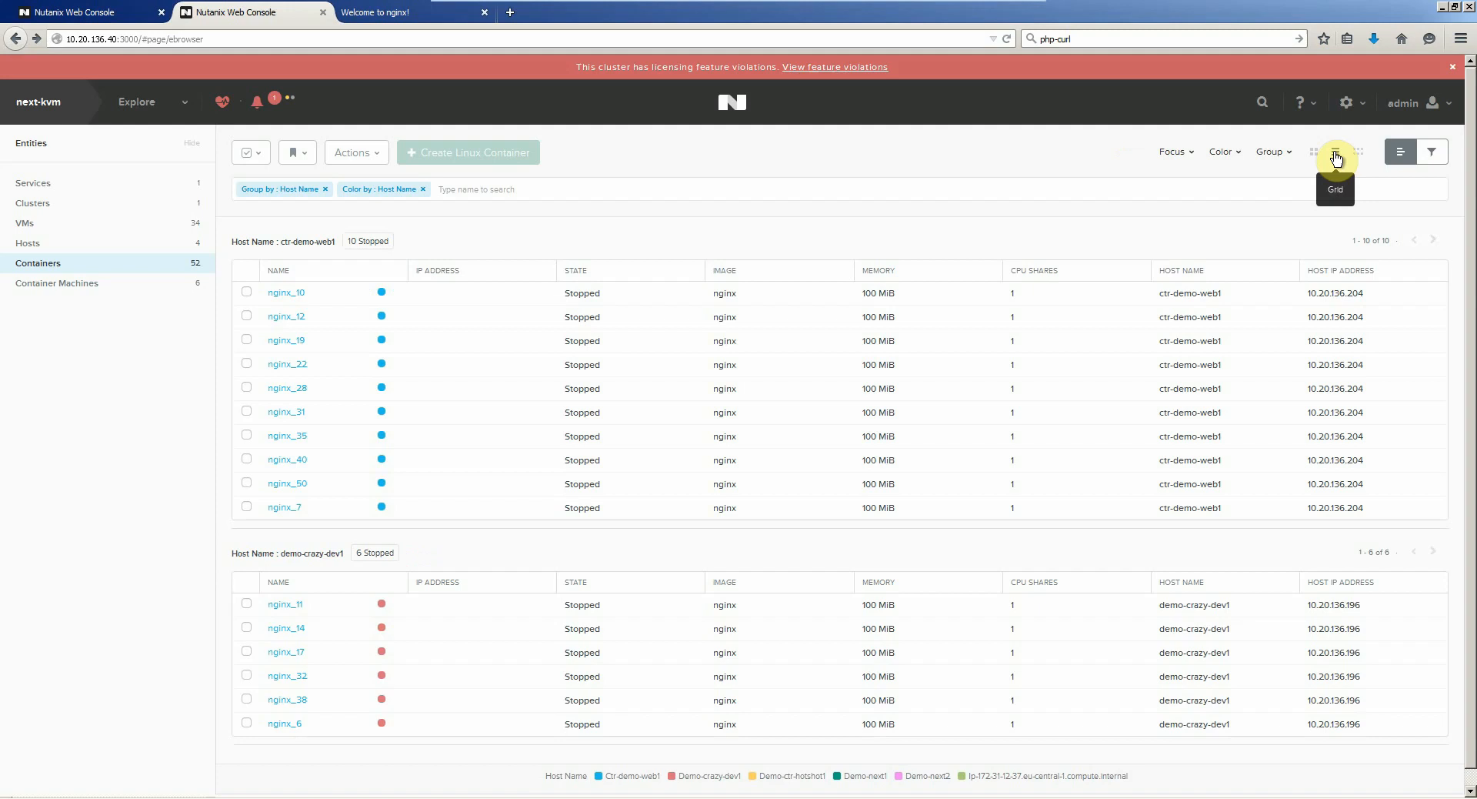
mouse_move(1278, 155)
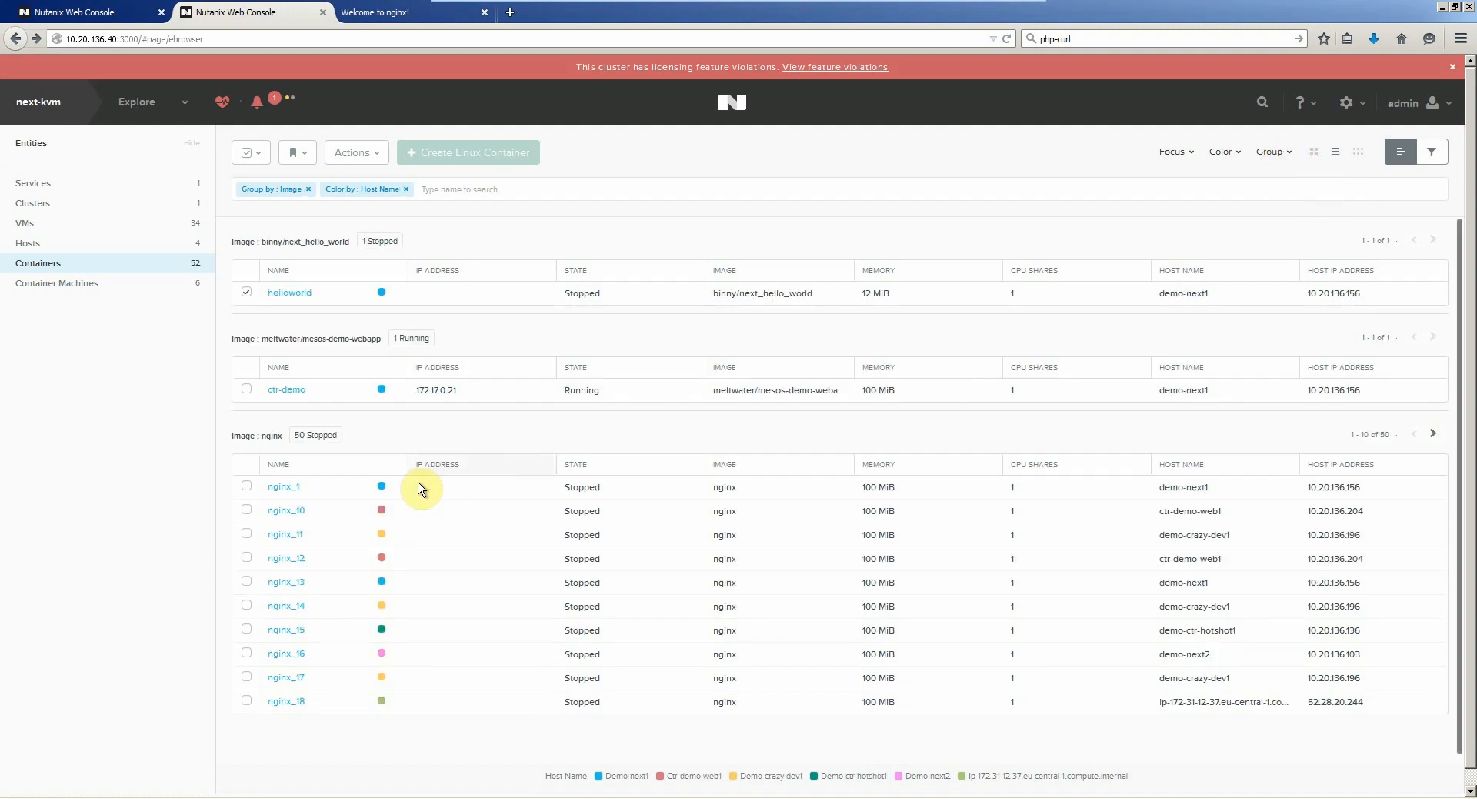
mouse_move(1127, 561)
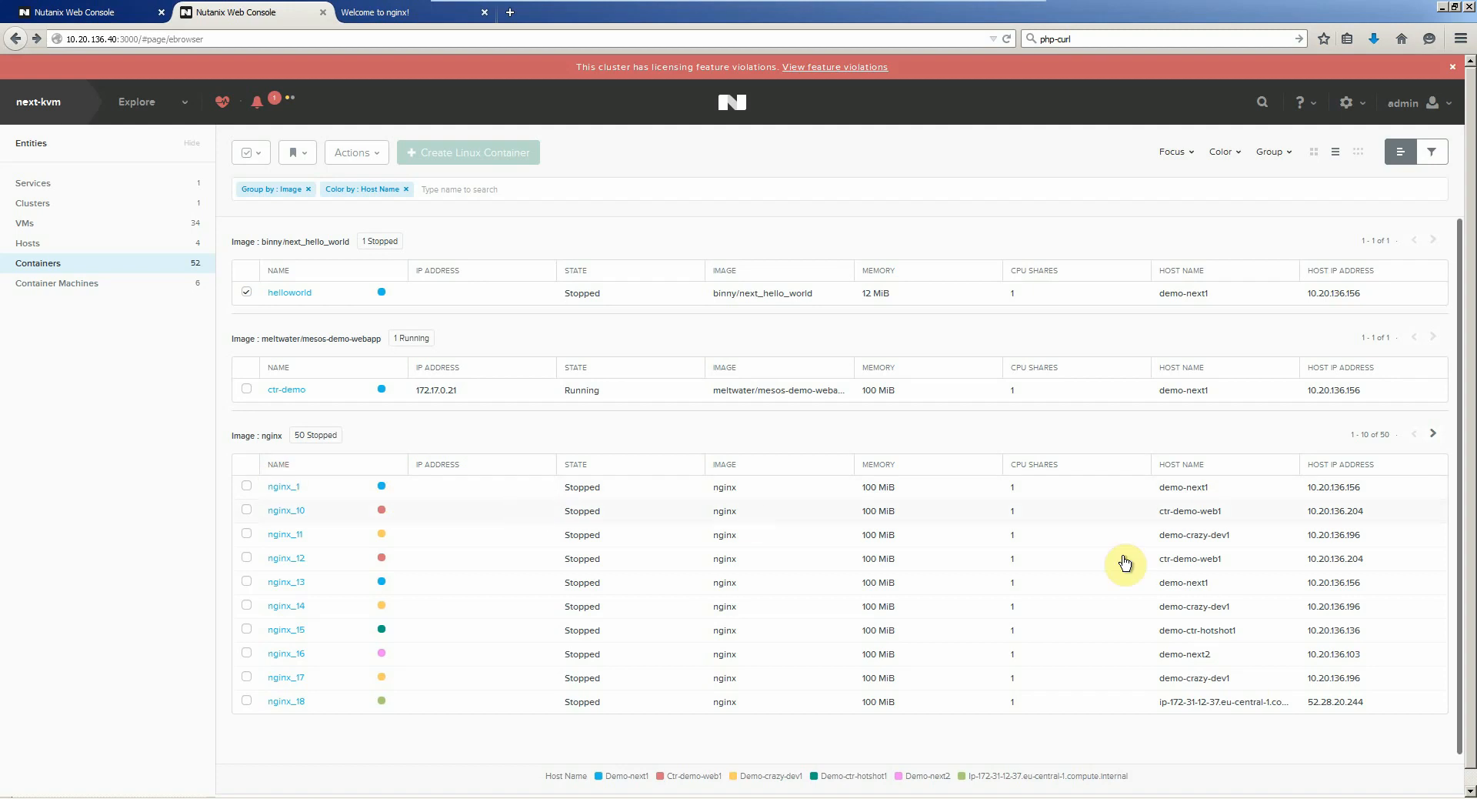
mouse_move(1370, 162)
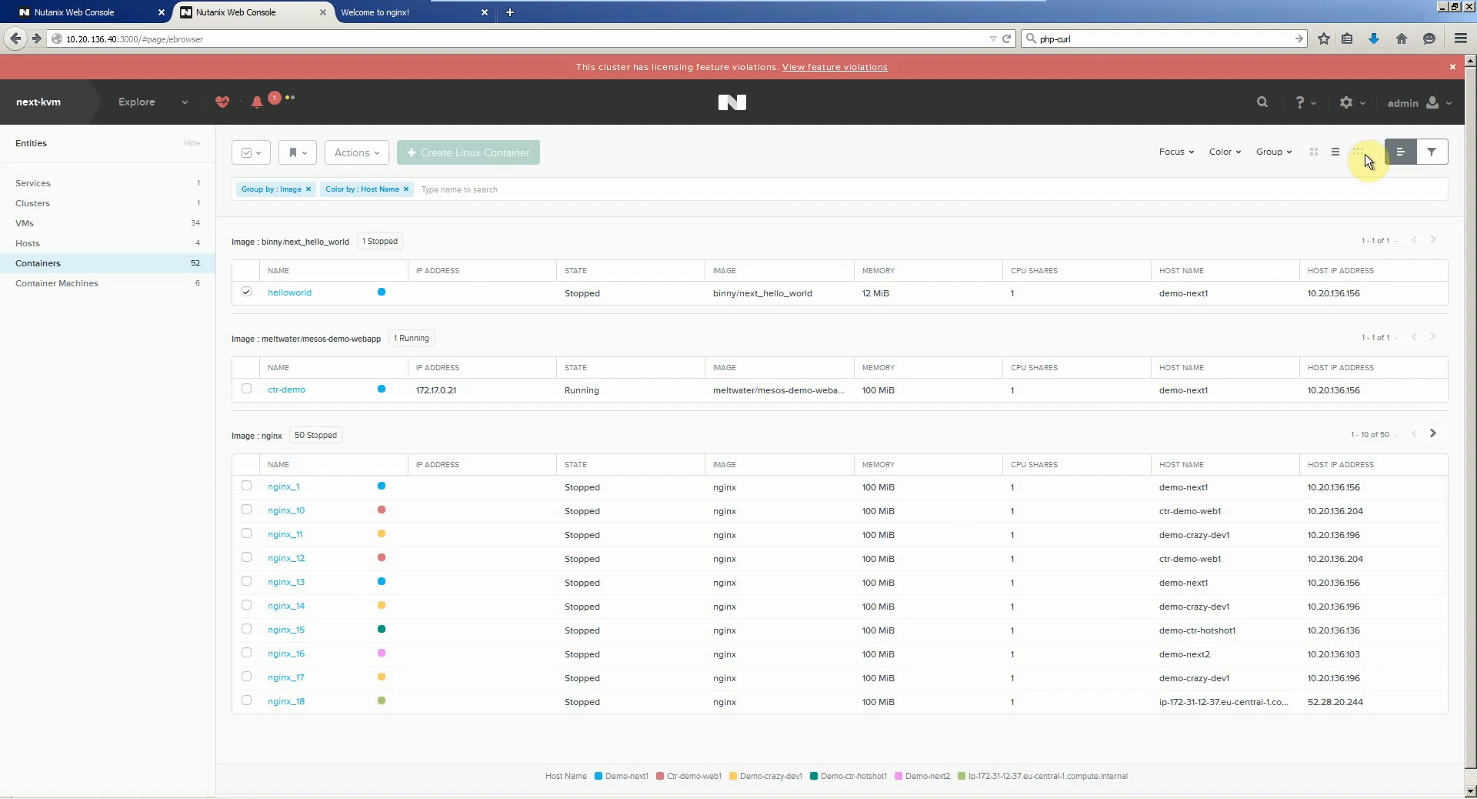
- Start the 51 selected containers from the Actions menu and confirm
left_click(1359, 152)
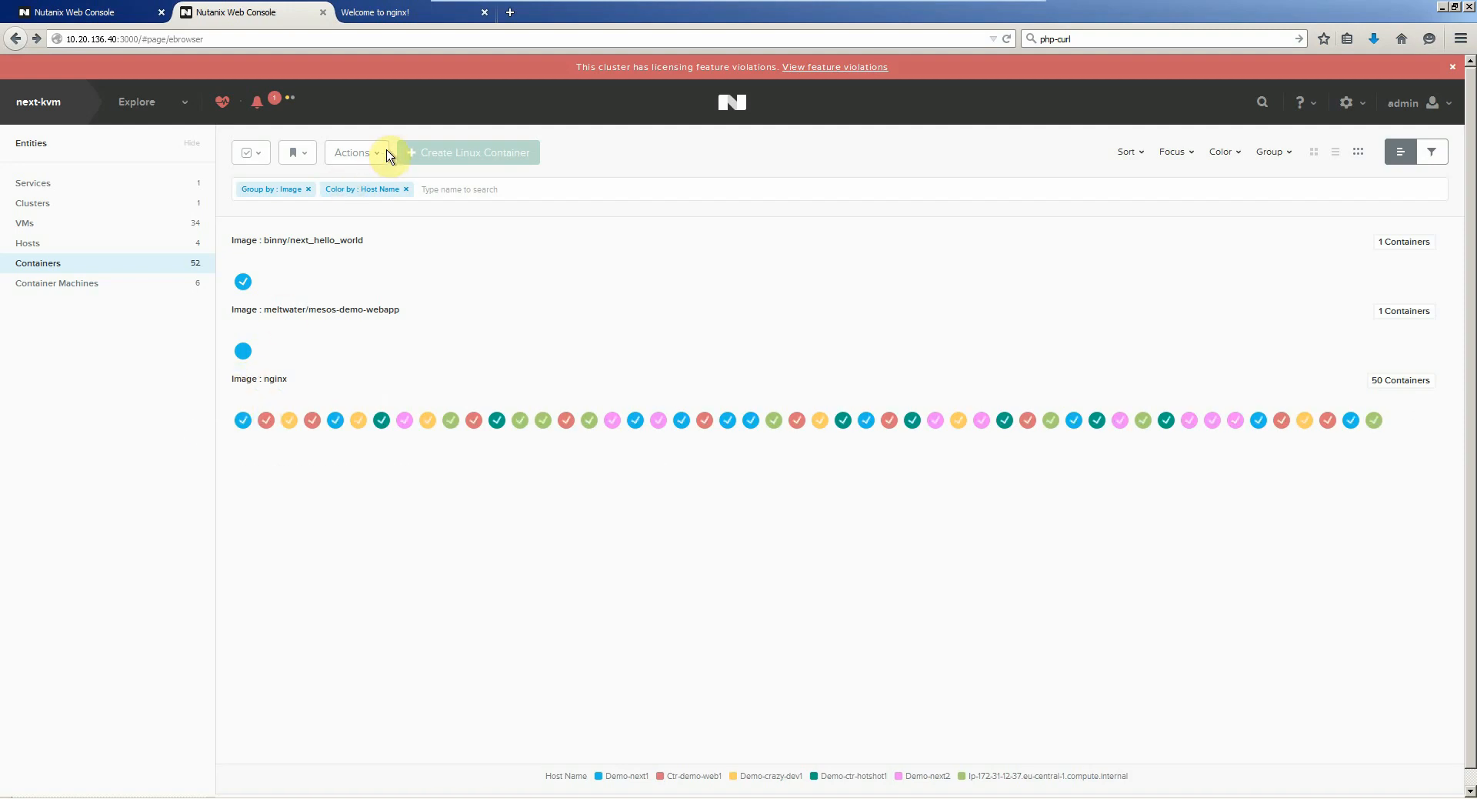
left_click(354, 152)
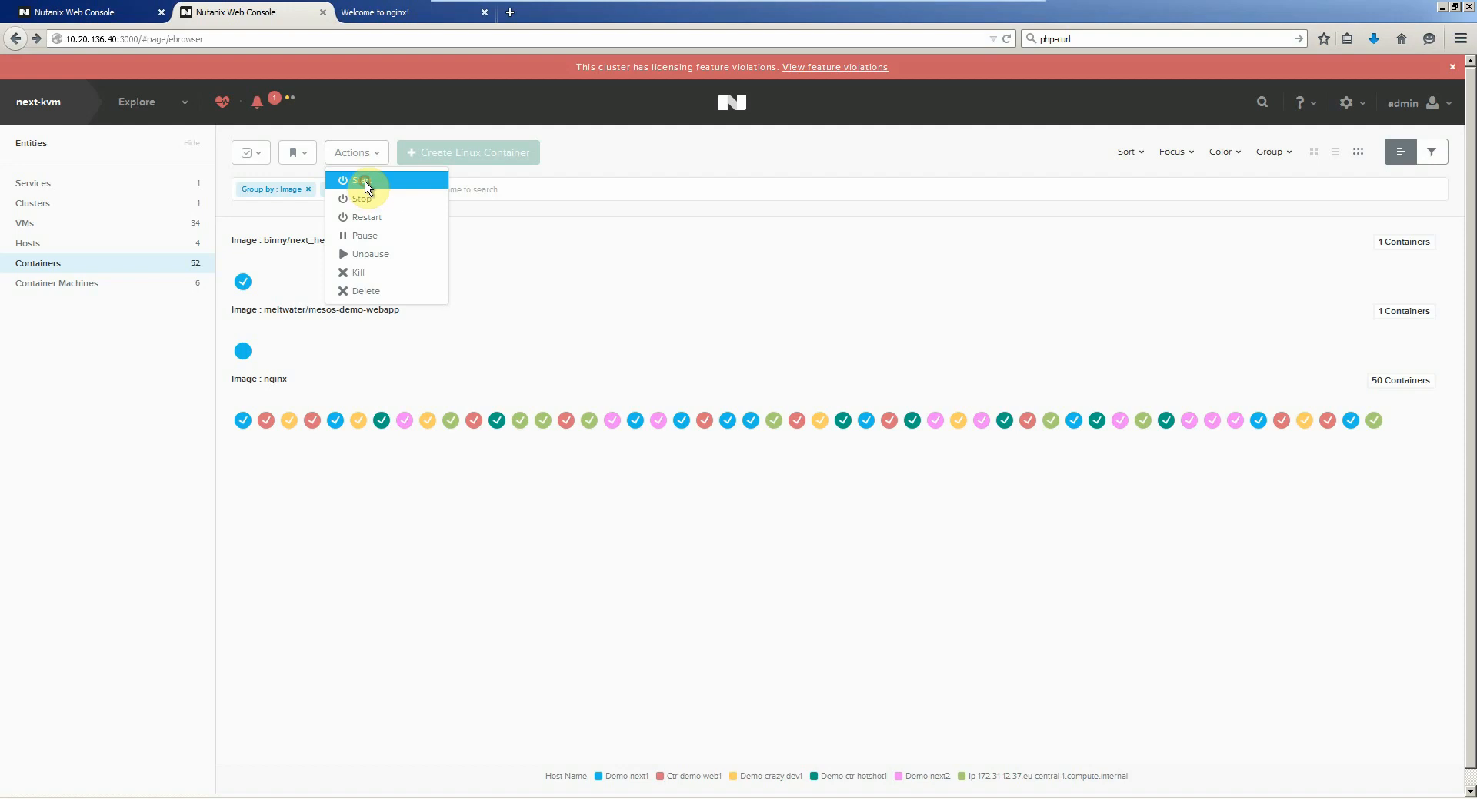
left_click(361, 182)
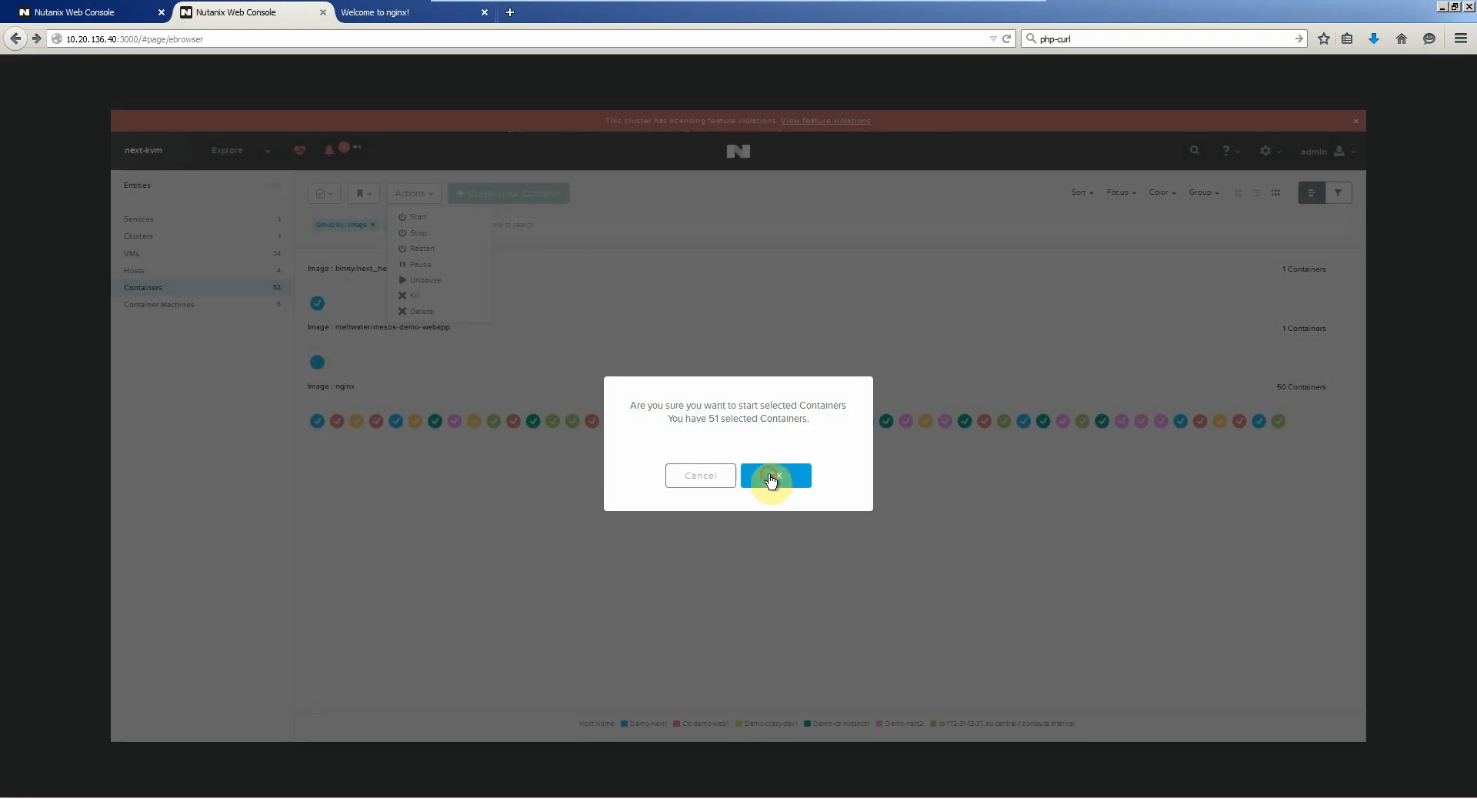
left_click(775, 473)
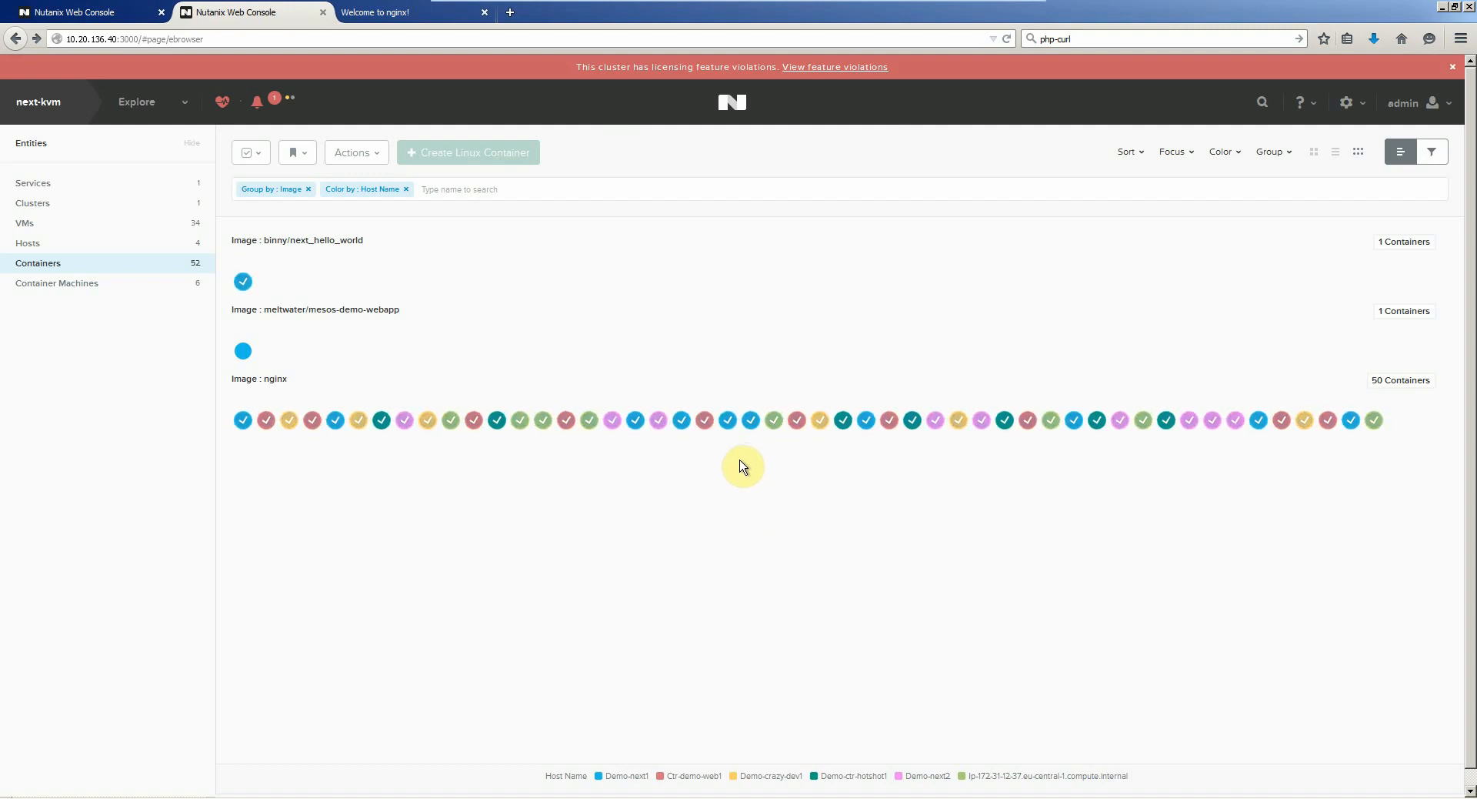
mouse_move(358, 396)
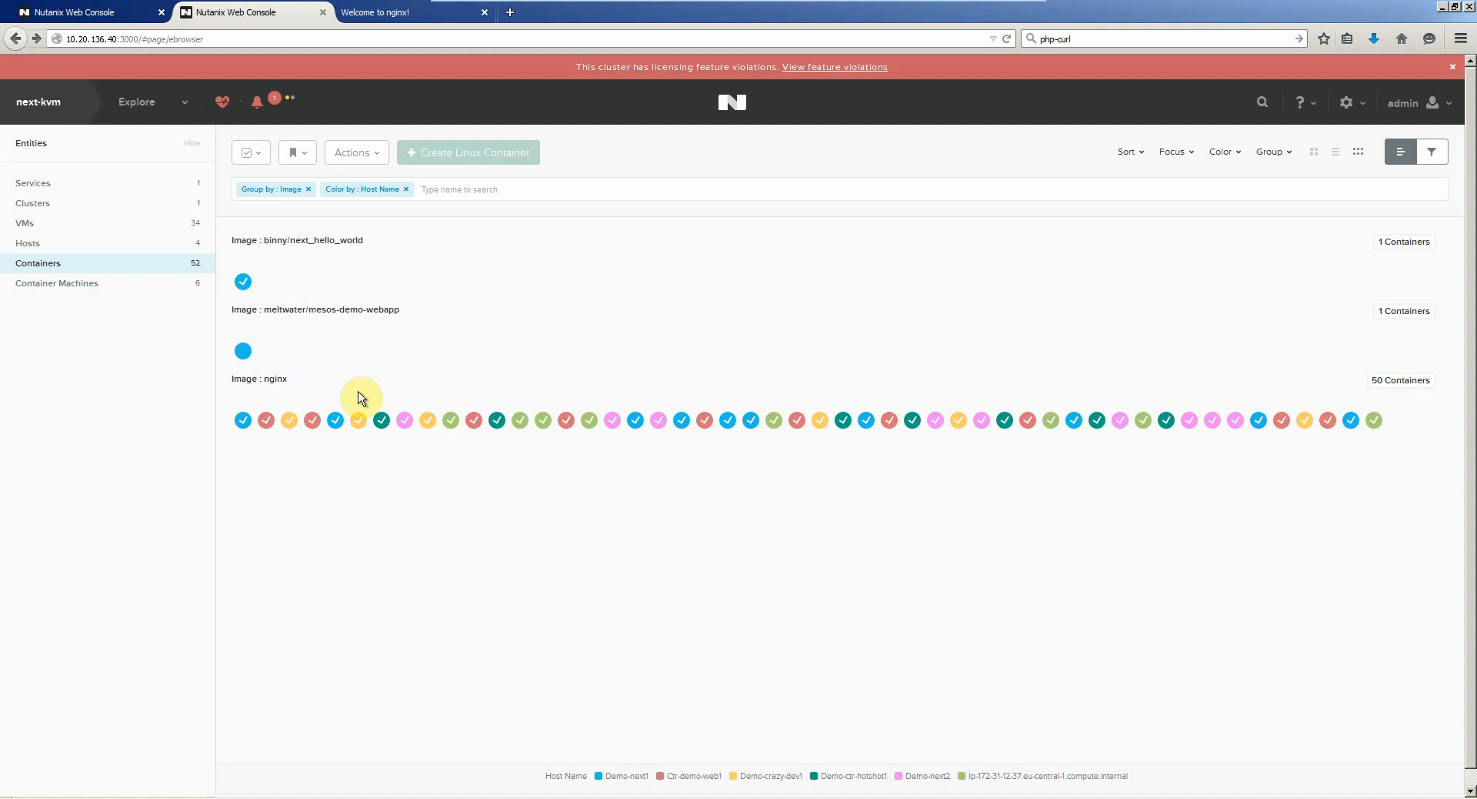
- Group the containers by Host Name and scroll through the running nginx containers with IP addresses
left_click(1270, 152)
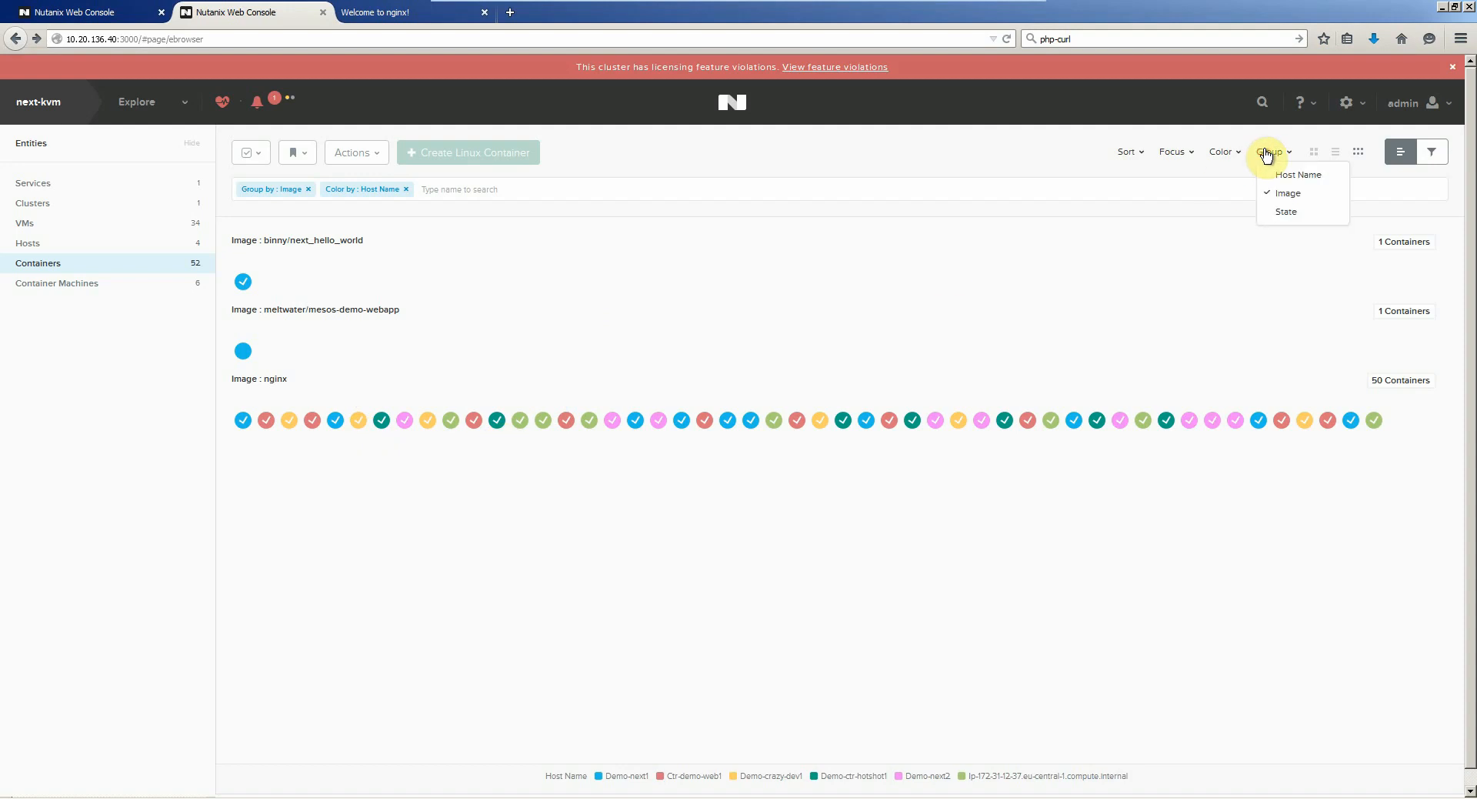
left_click(1297, 174)
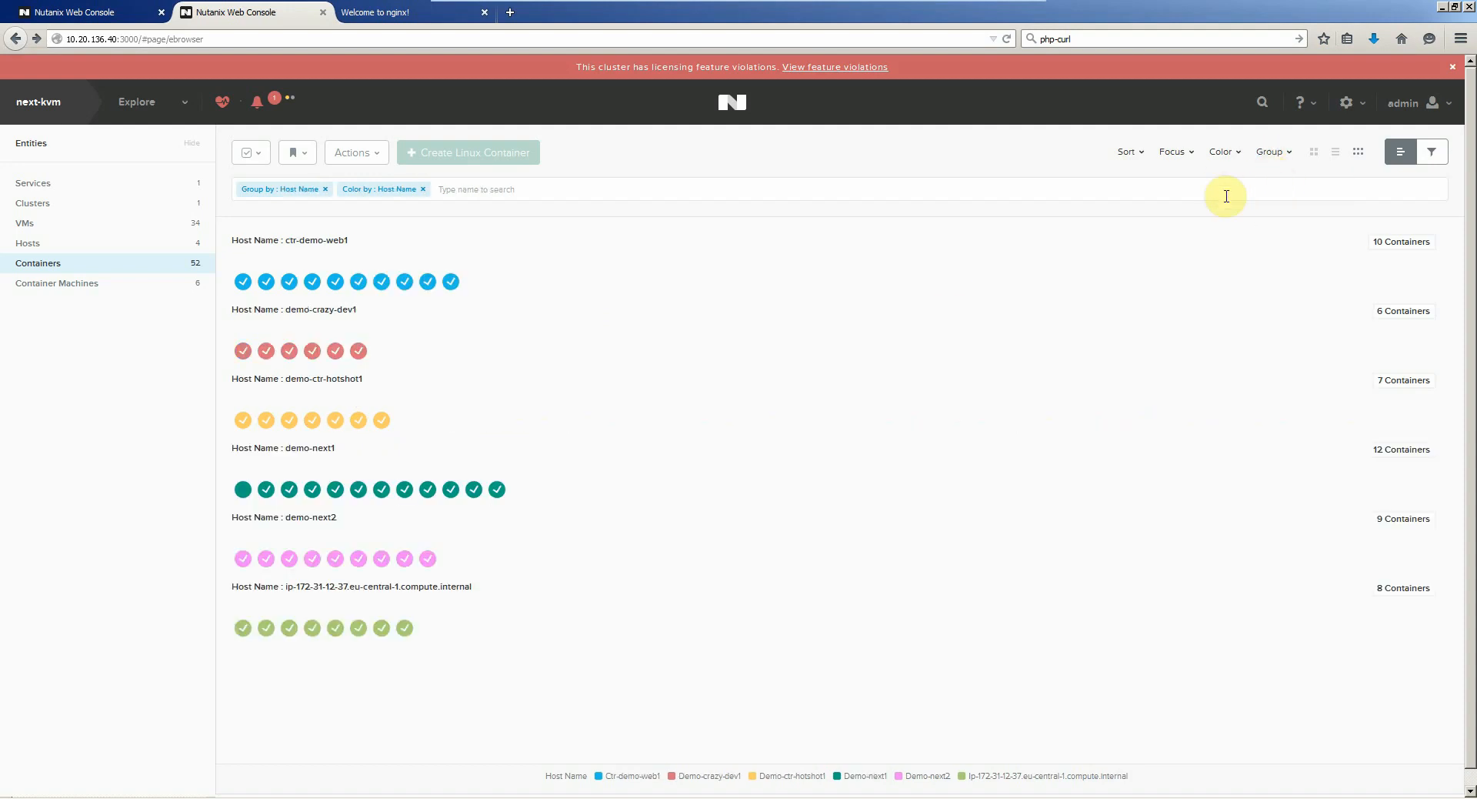
mouse_move(389, 311)
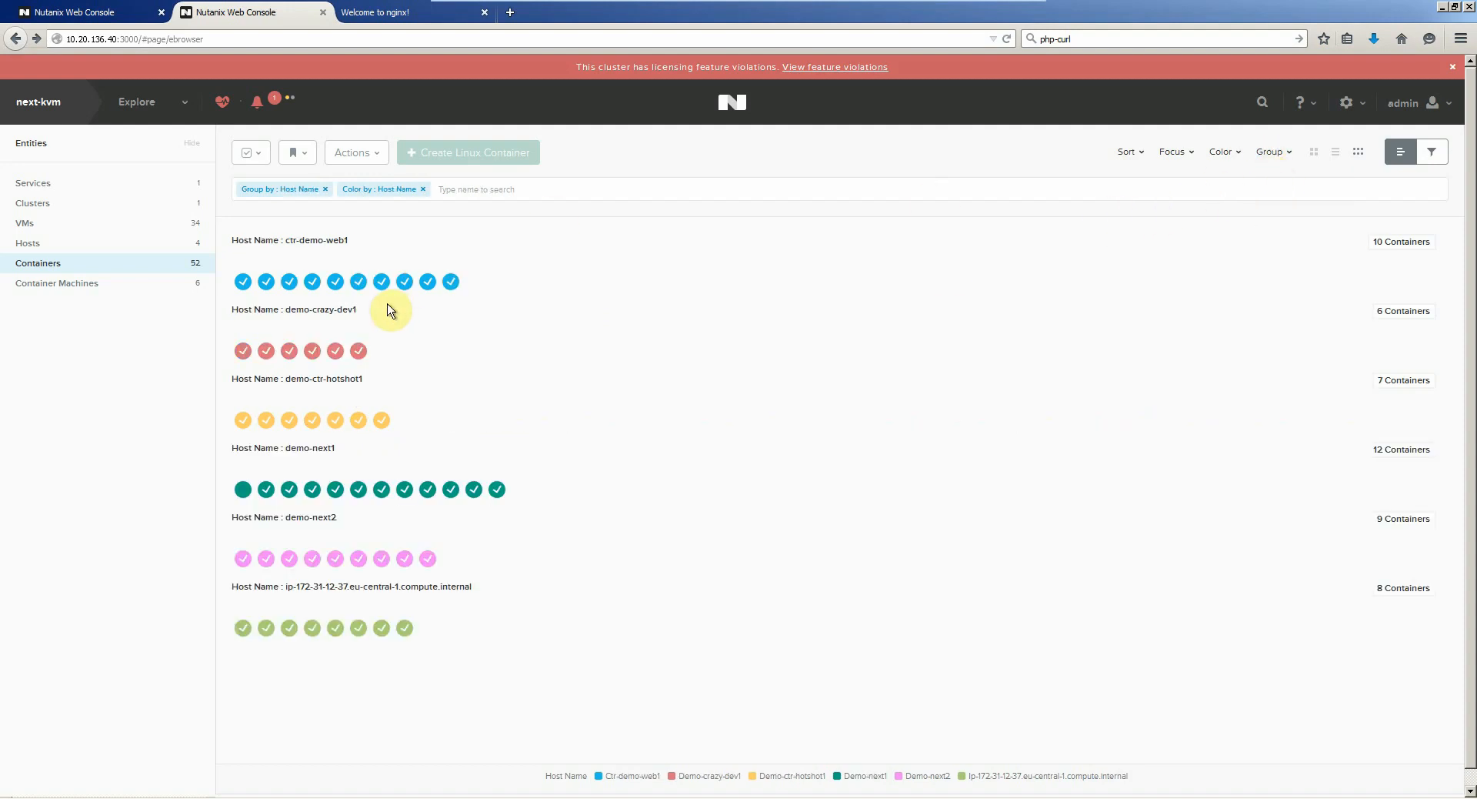
mouse_move(384, 312)
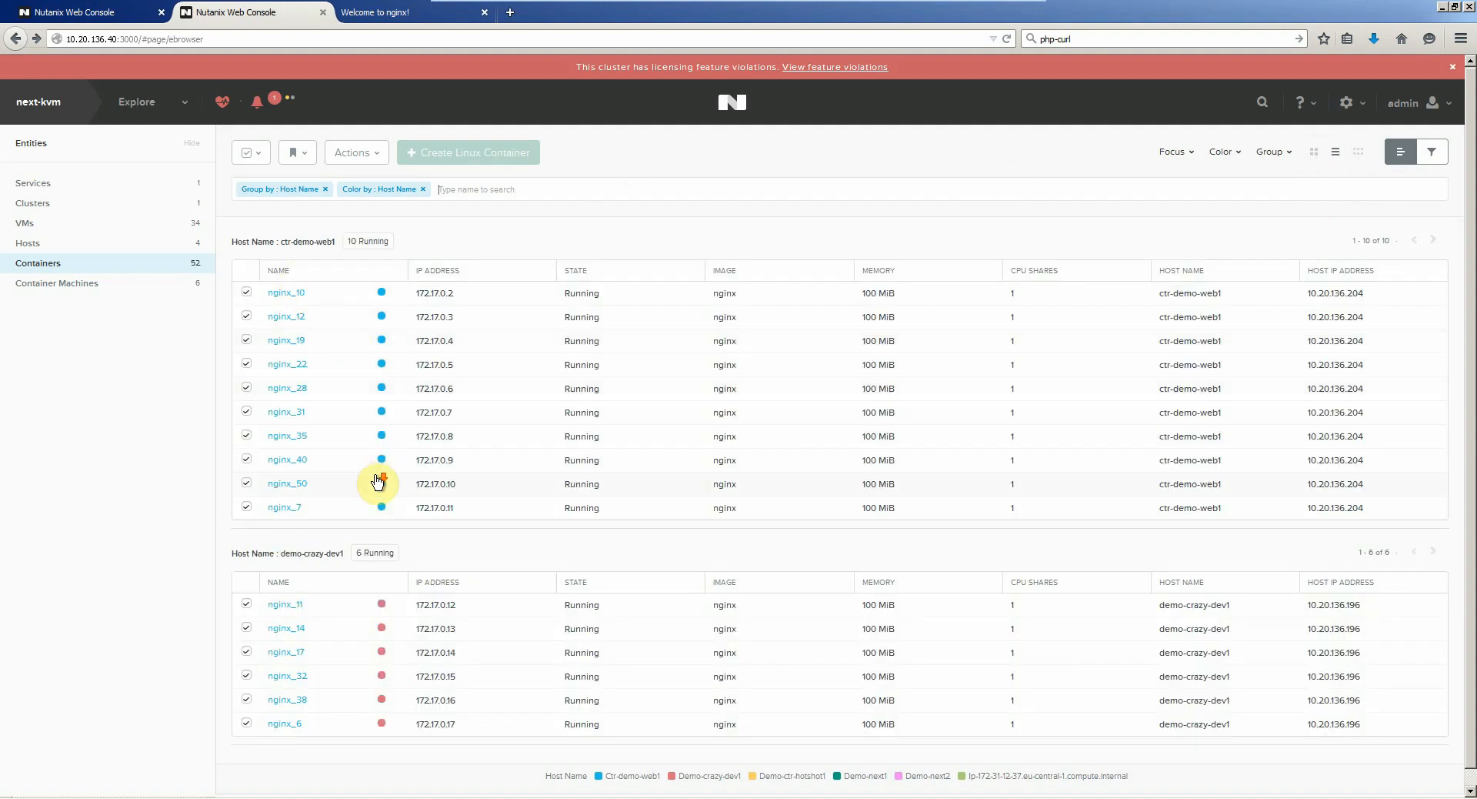
scroll("down", 3)
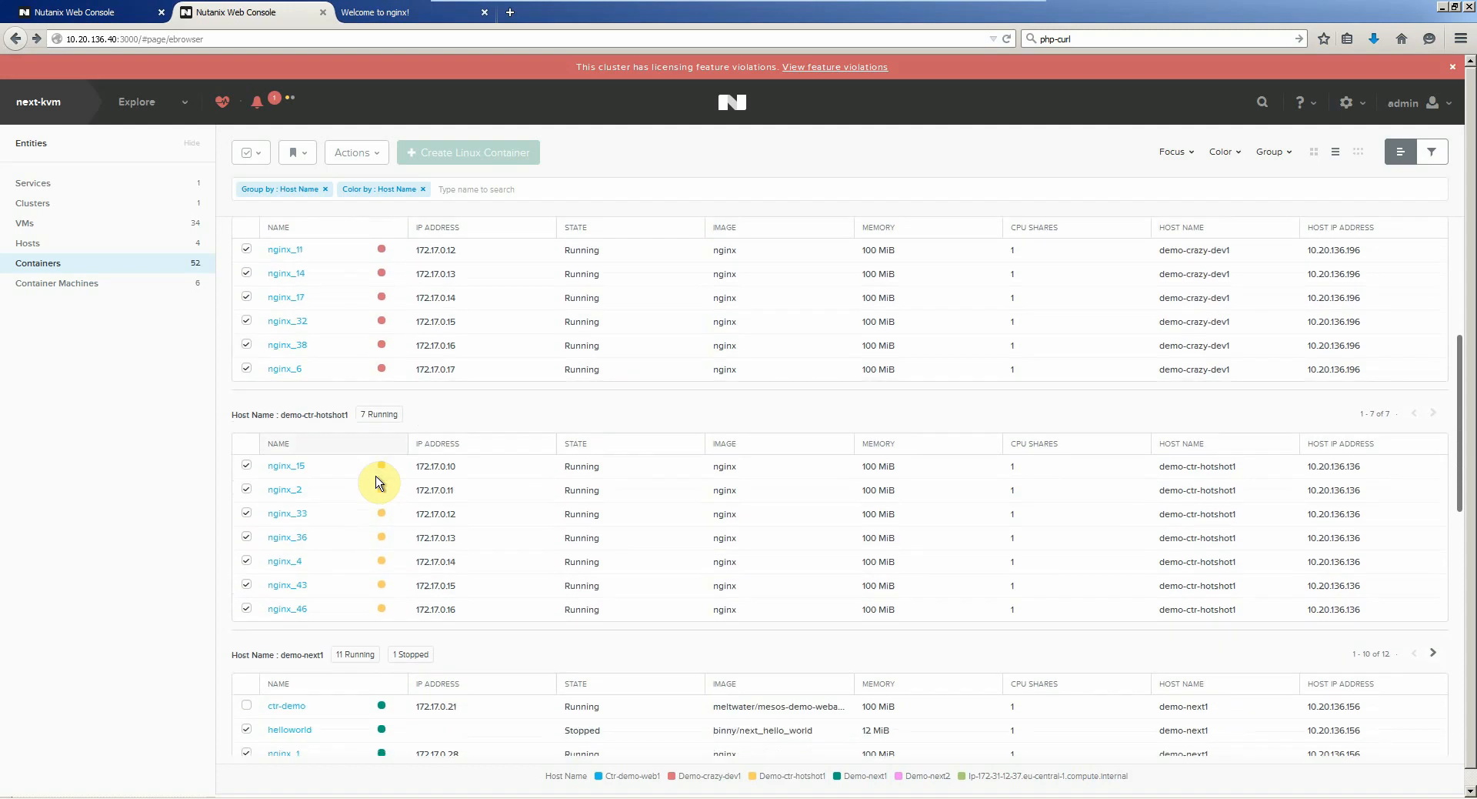
scroll("down", 3)
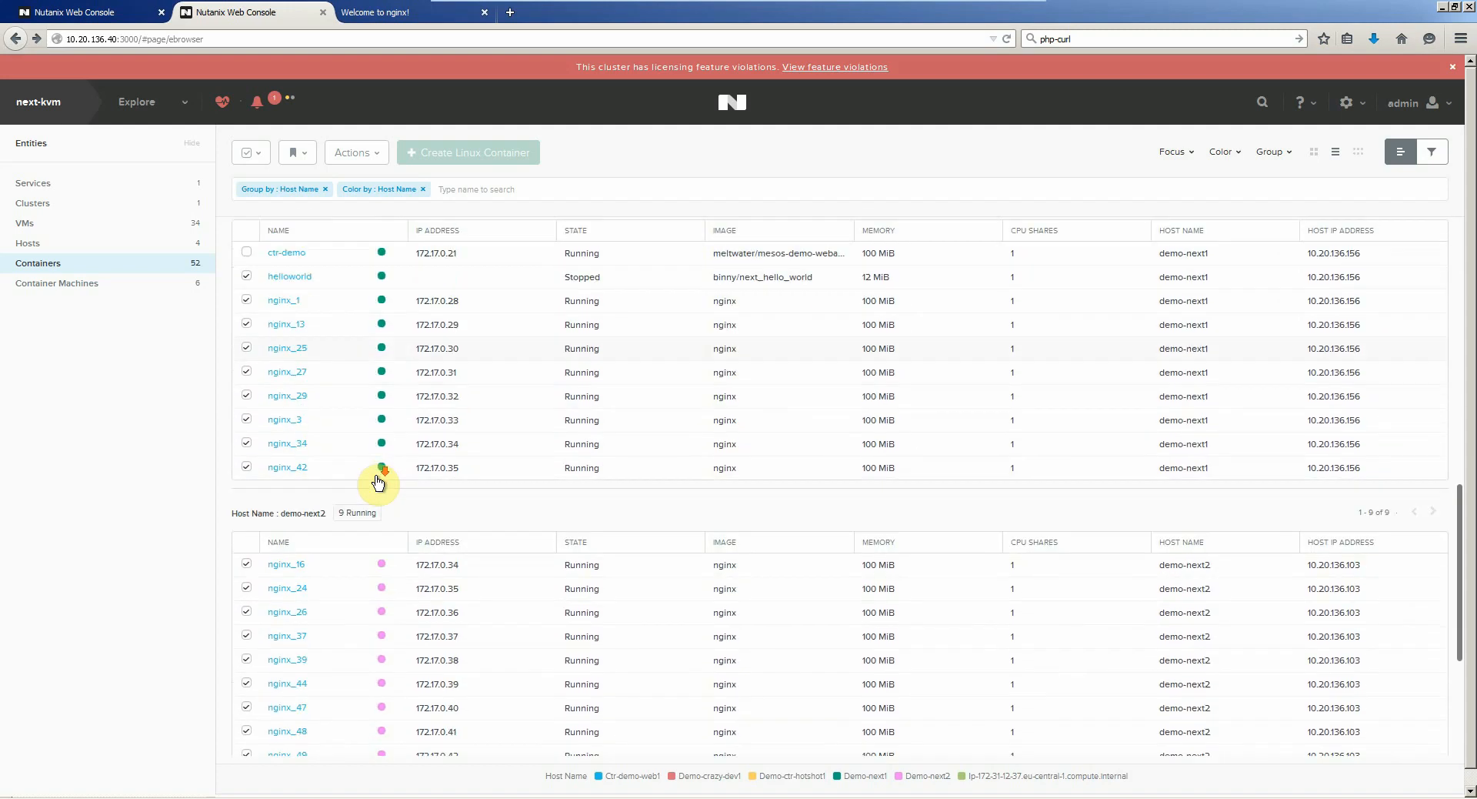
scroll("down", 3)
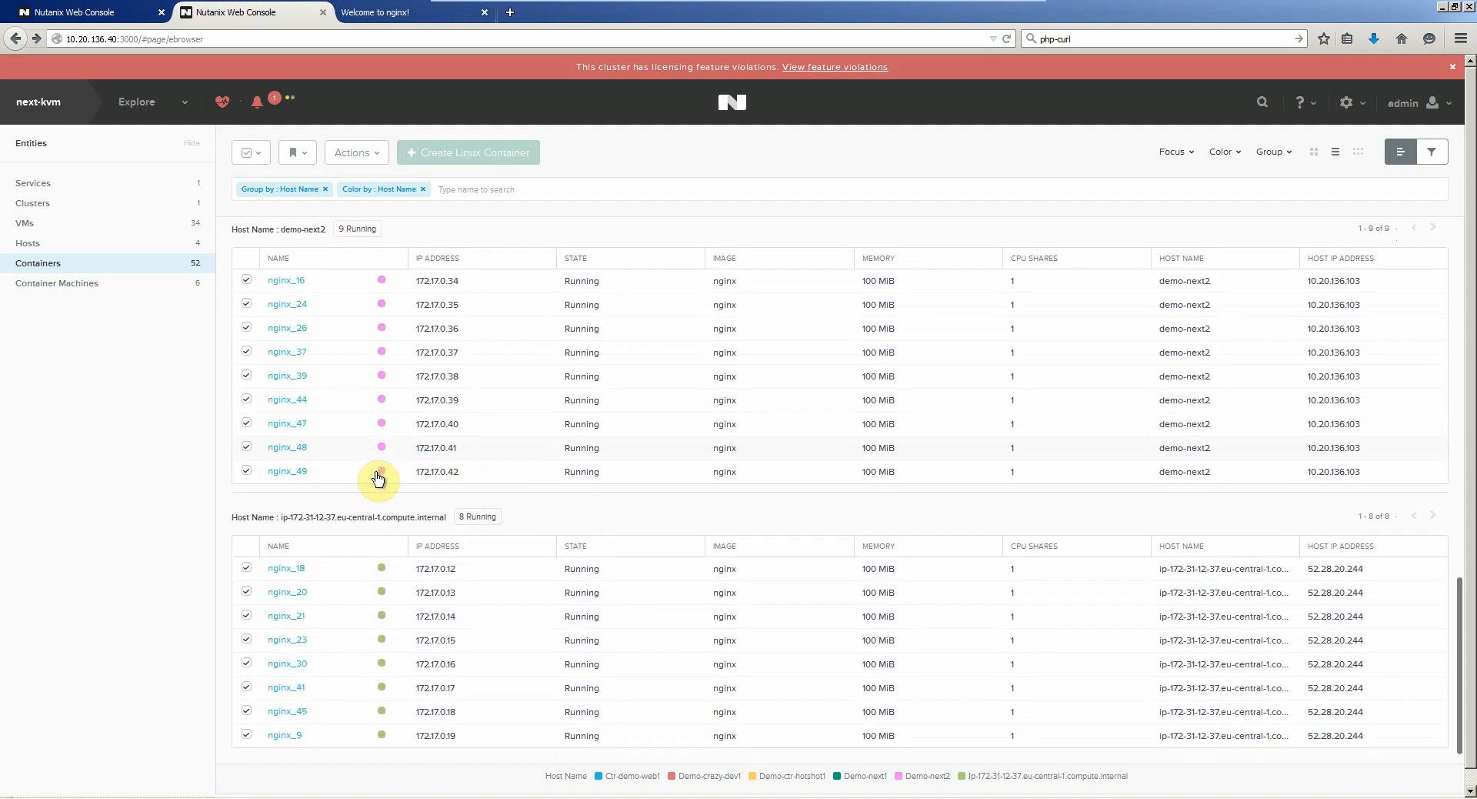
scroll("down", 3)
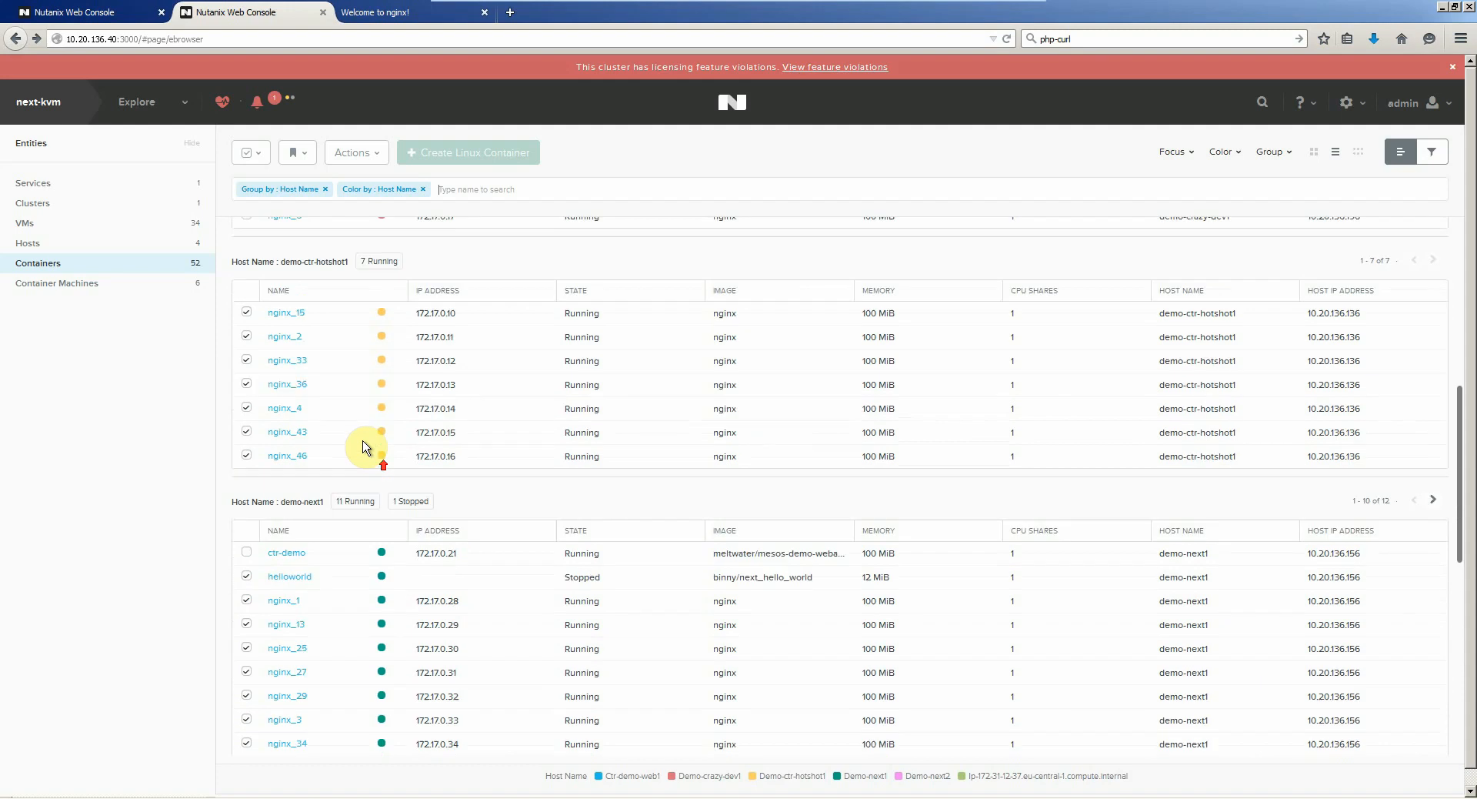
scroll("down", 3)
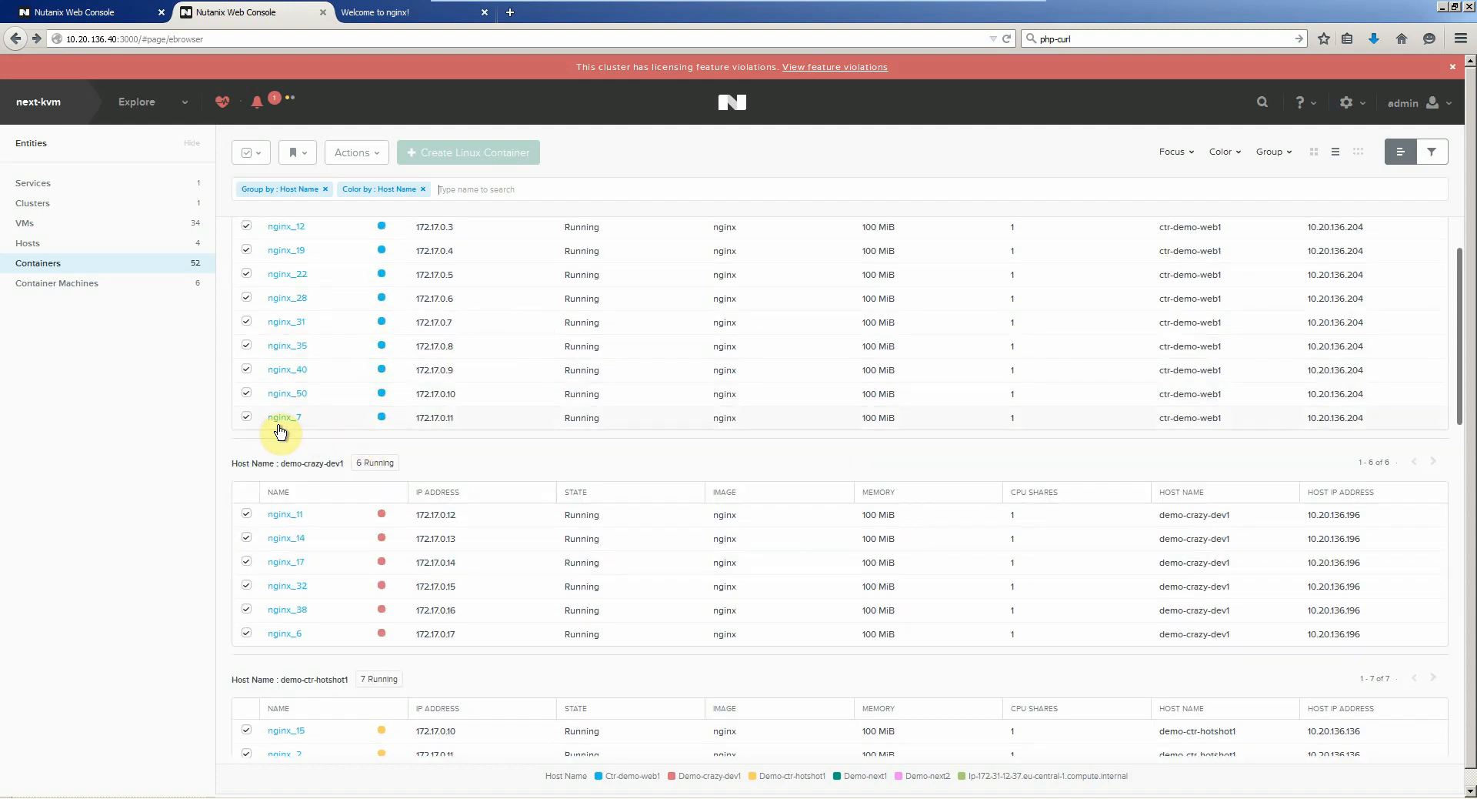
- Open nginx_7's details and visit its web page through its port link to generate access logs
left_click(287, 417)
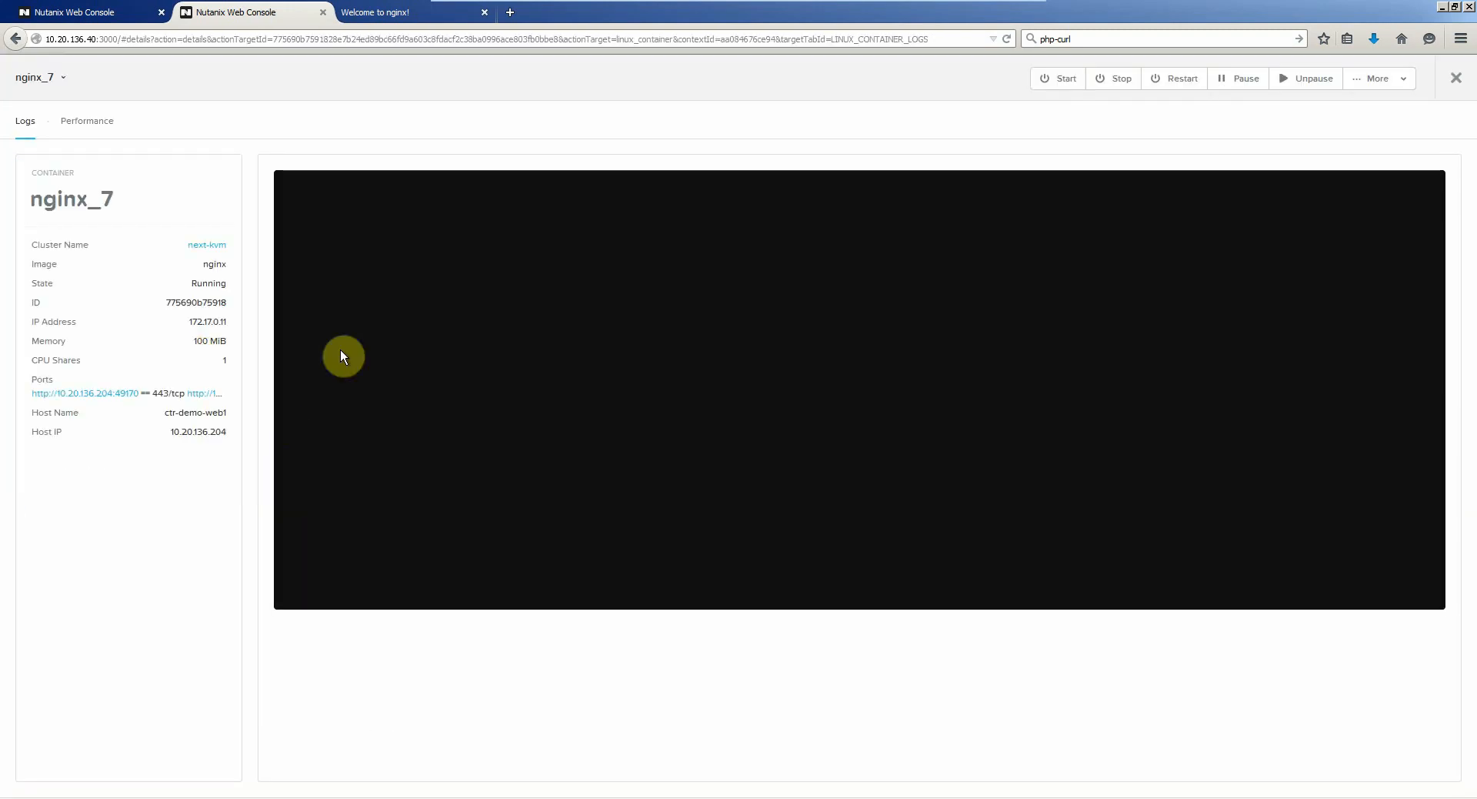
mouse_move(992, 458)
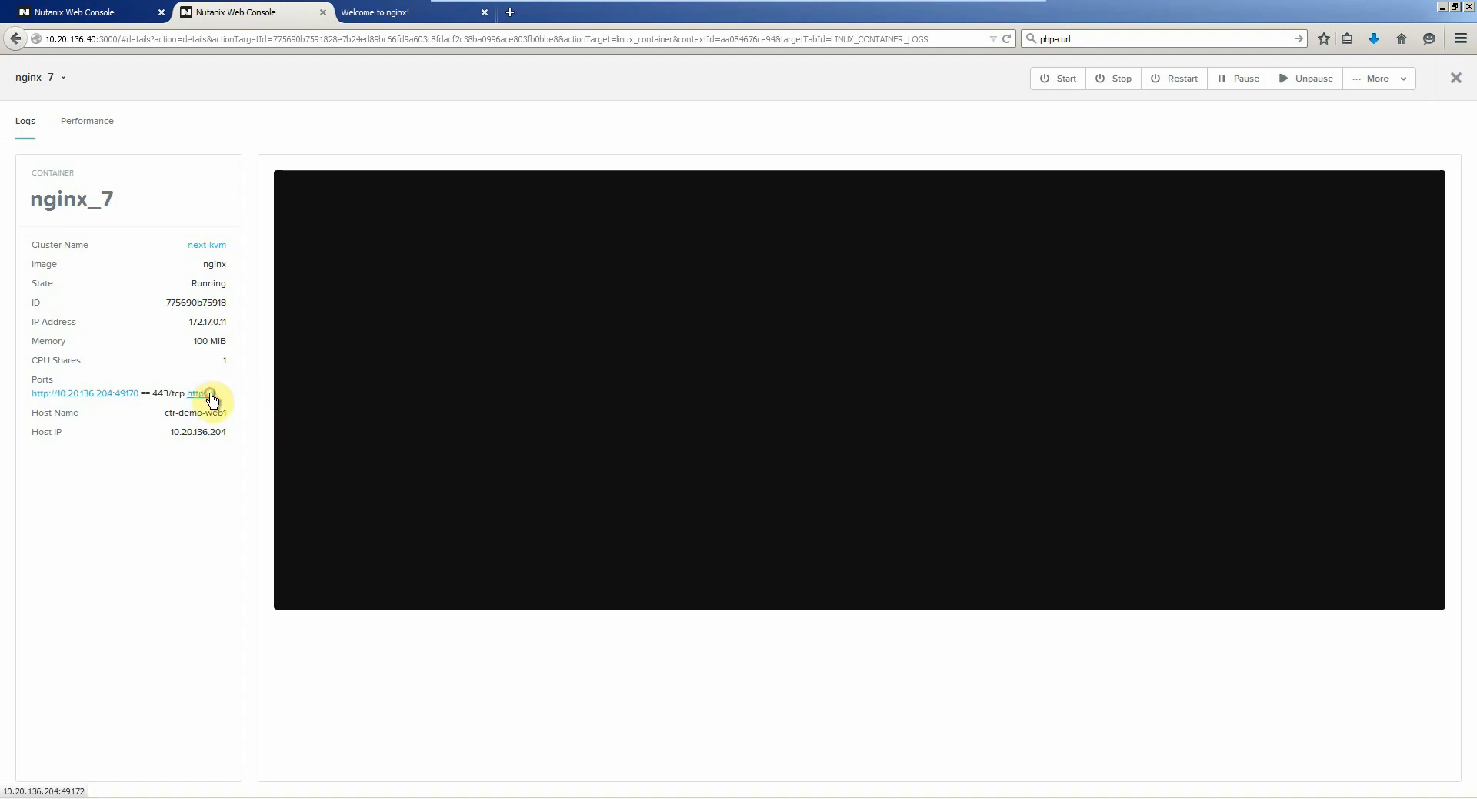
left_click(198, 392)
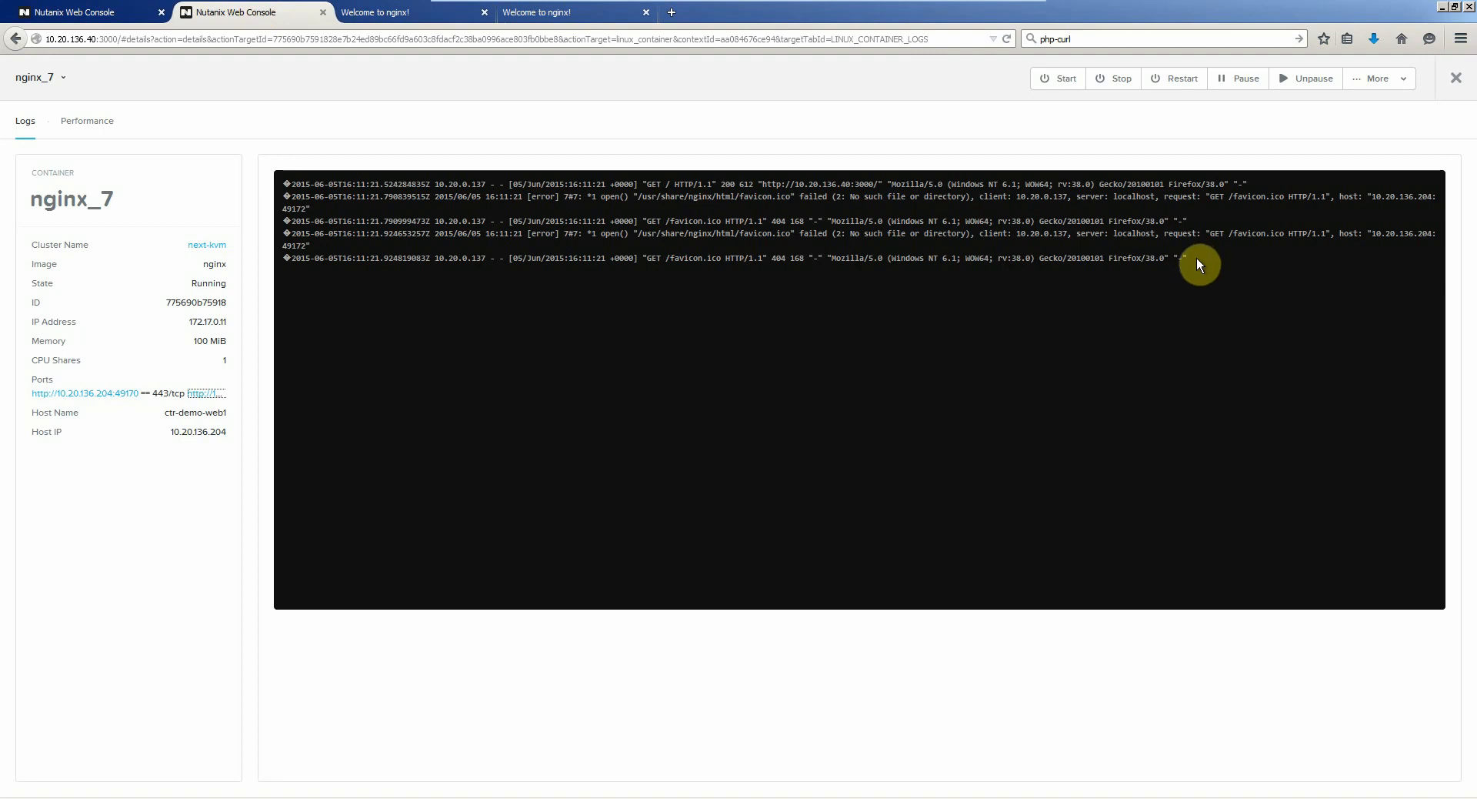
mouse_move(1256, 280)
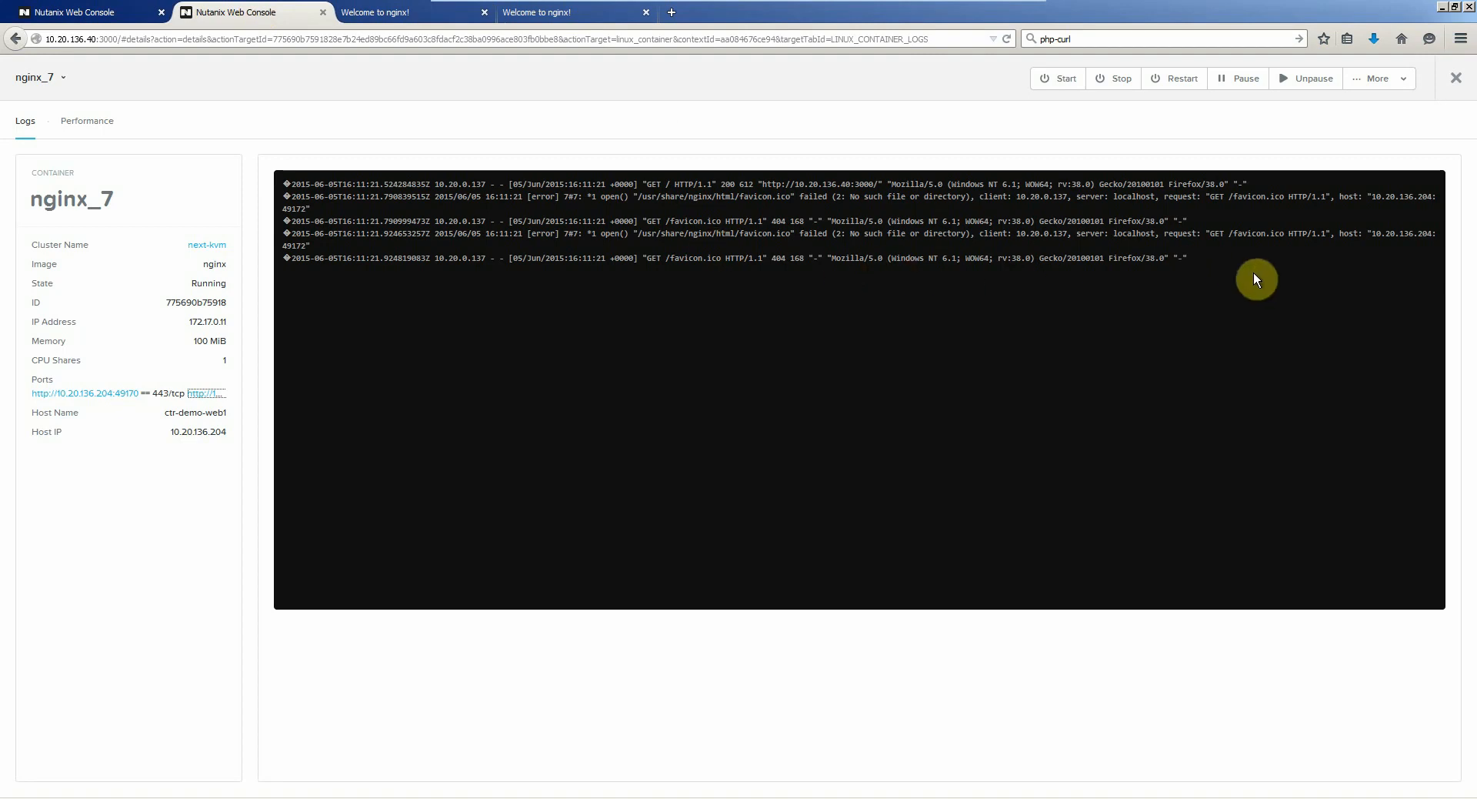